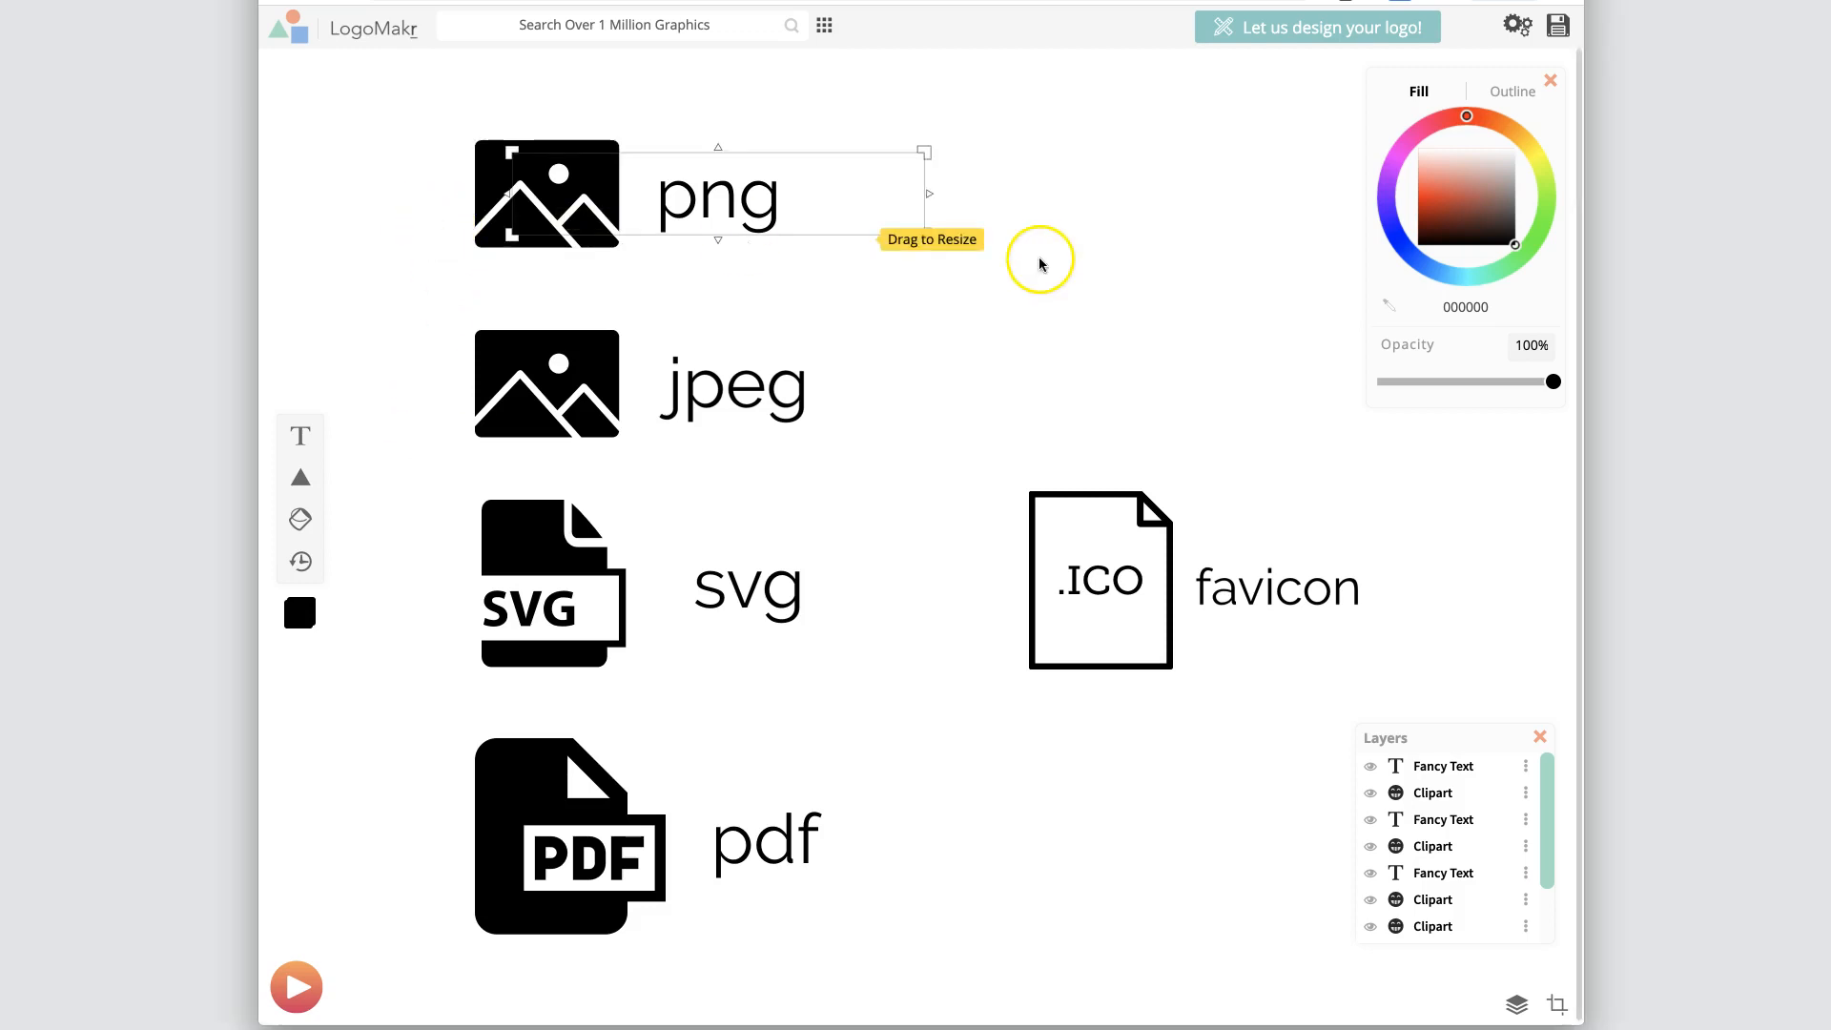
{"action": "mouse_move", "coordinate": [1116, 288]}
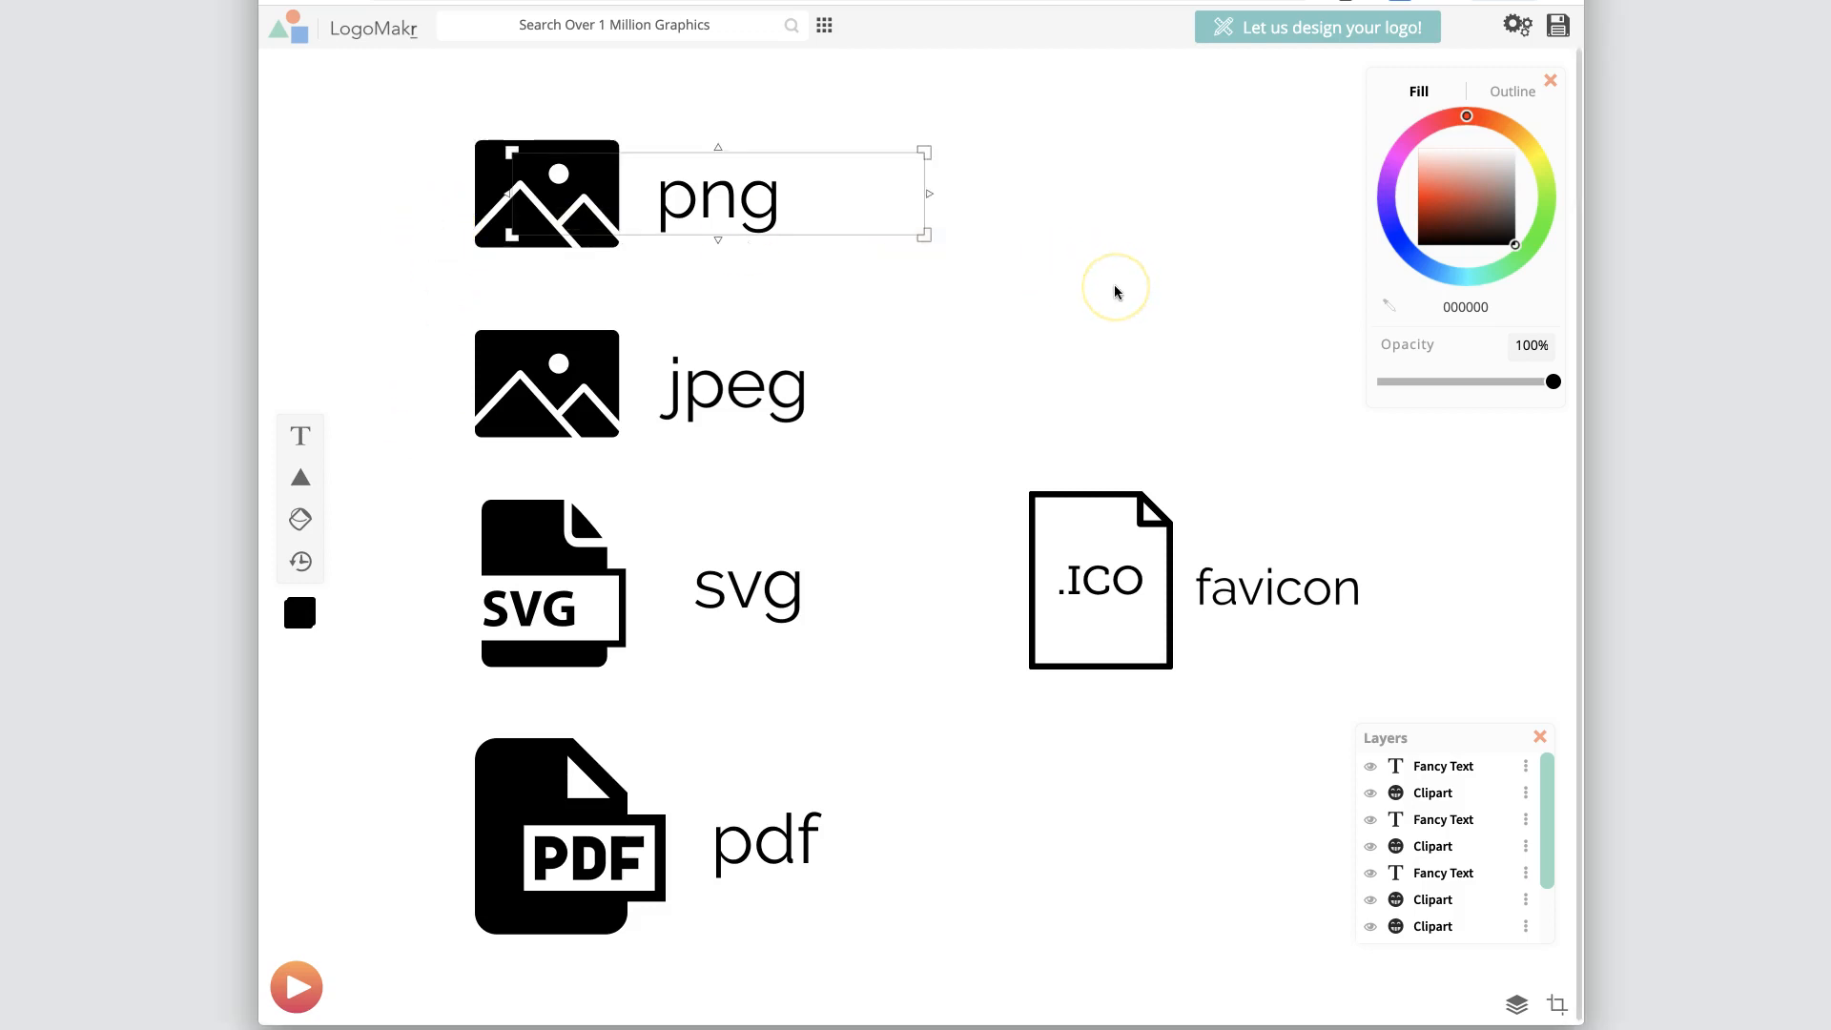
{"action": "mouse_move", "coordinate": [1118, 294]}
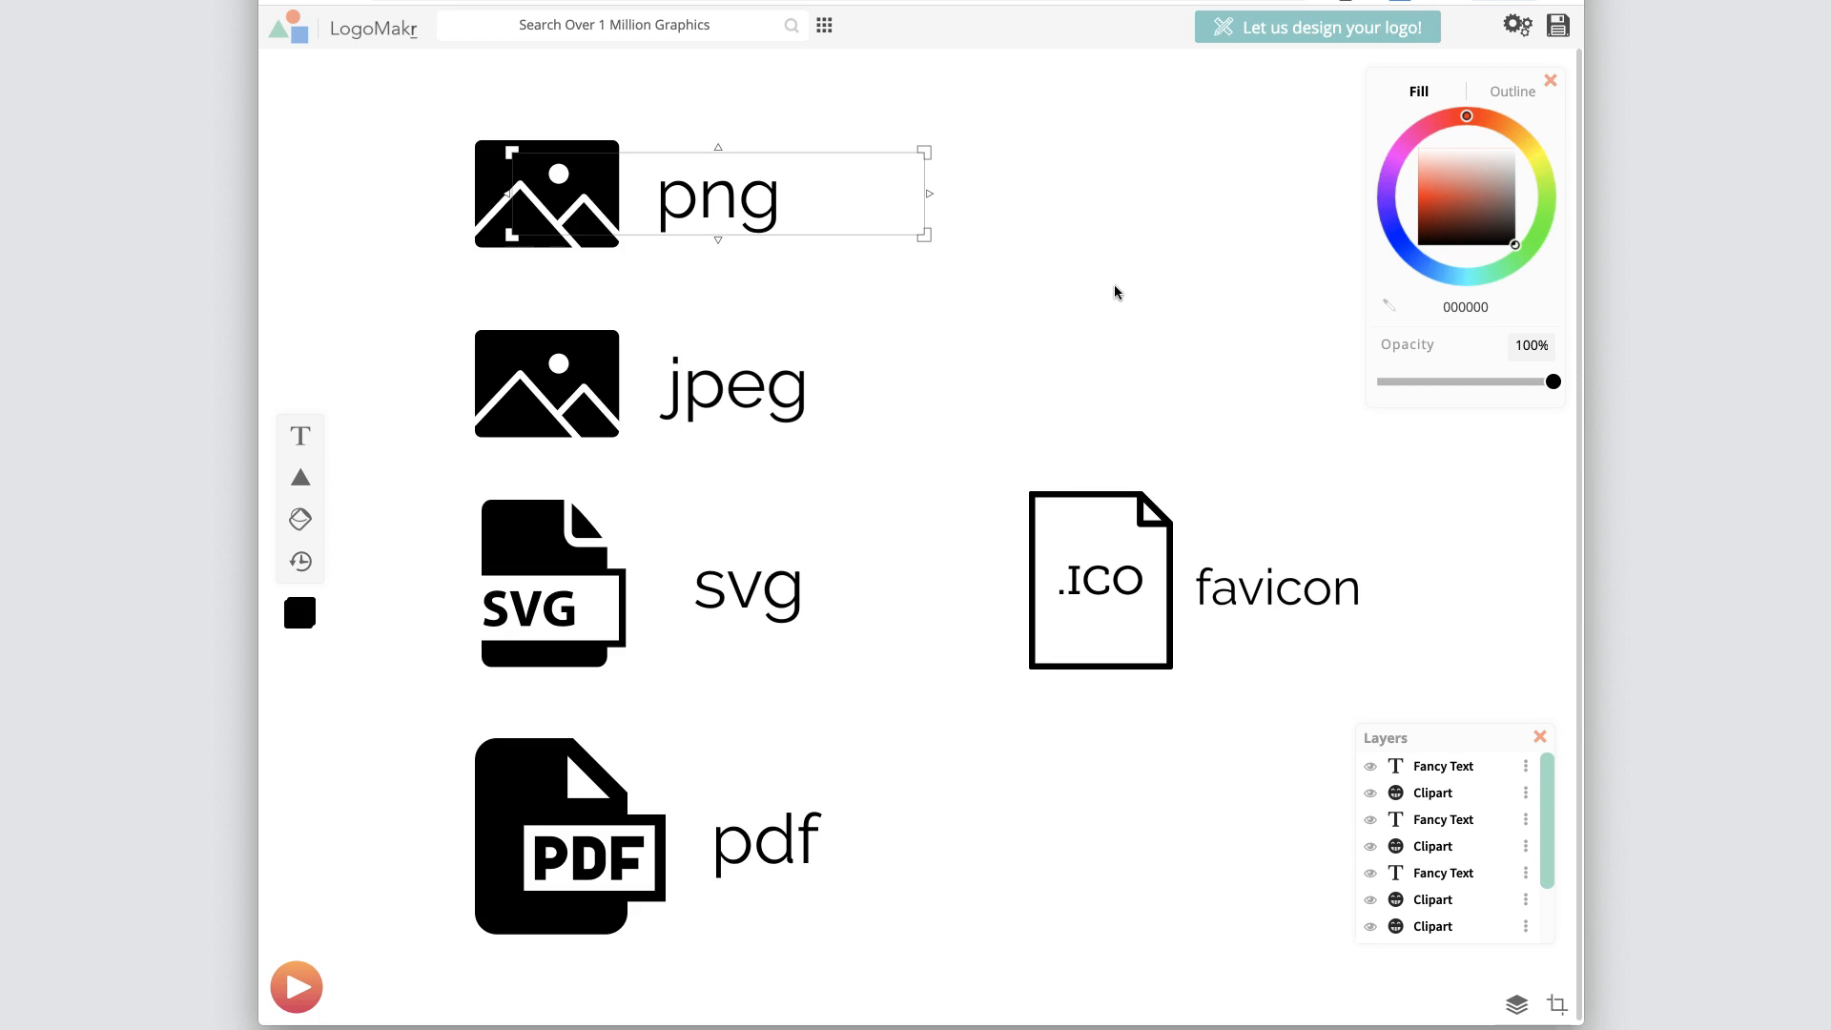
Step: Bring up the Save Logo dialog offering paid high-resolution or free low-resolution files
{"action": "left_click", "coordinate": [1115, 290]}
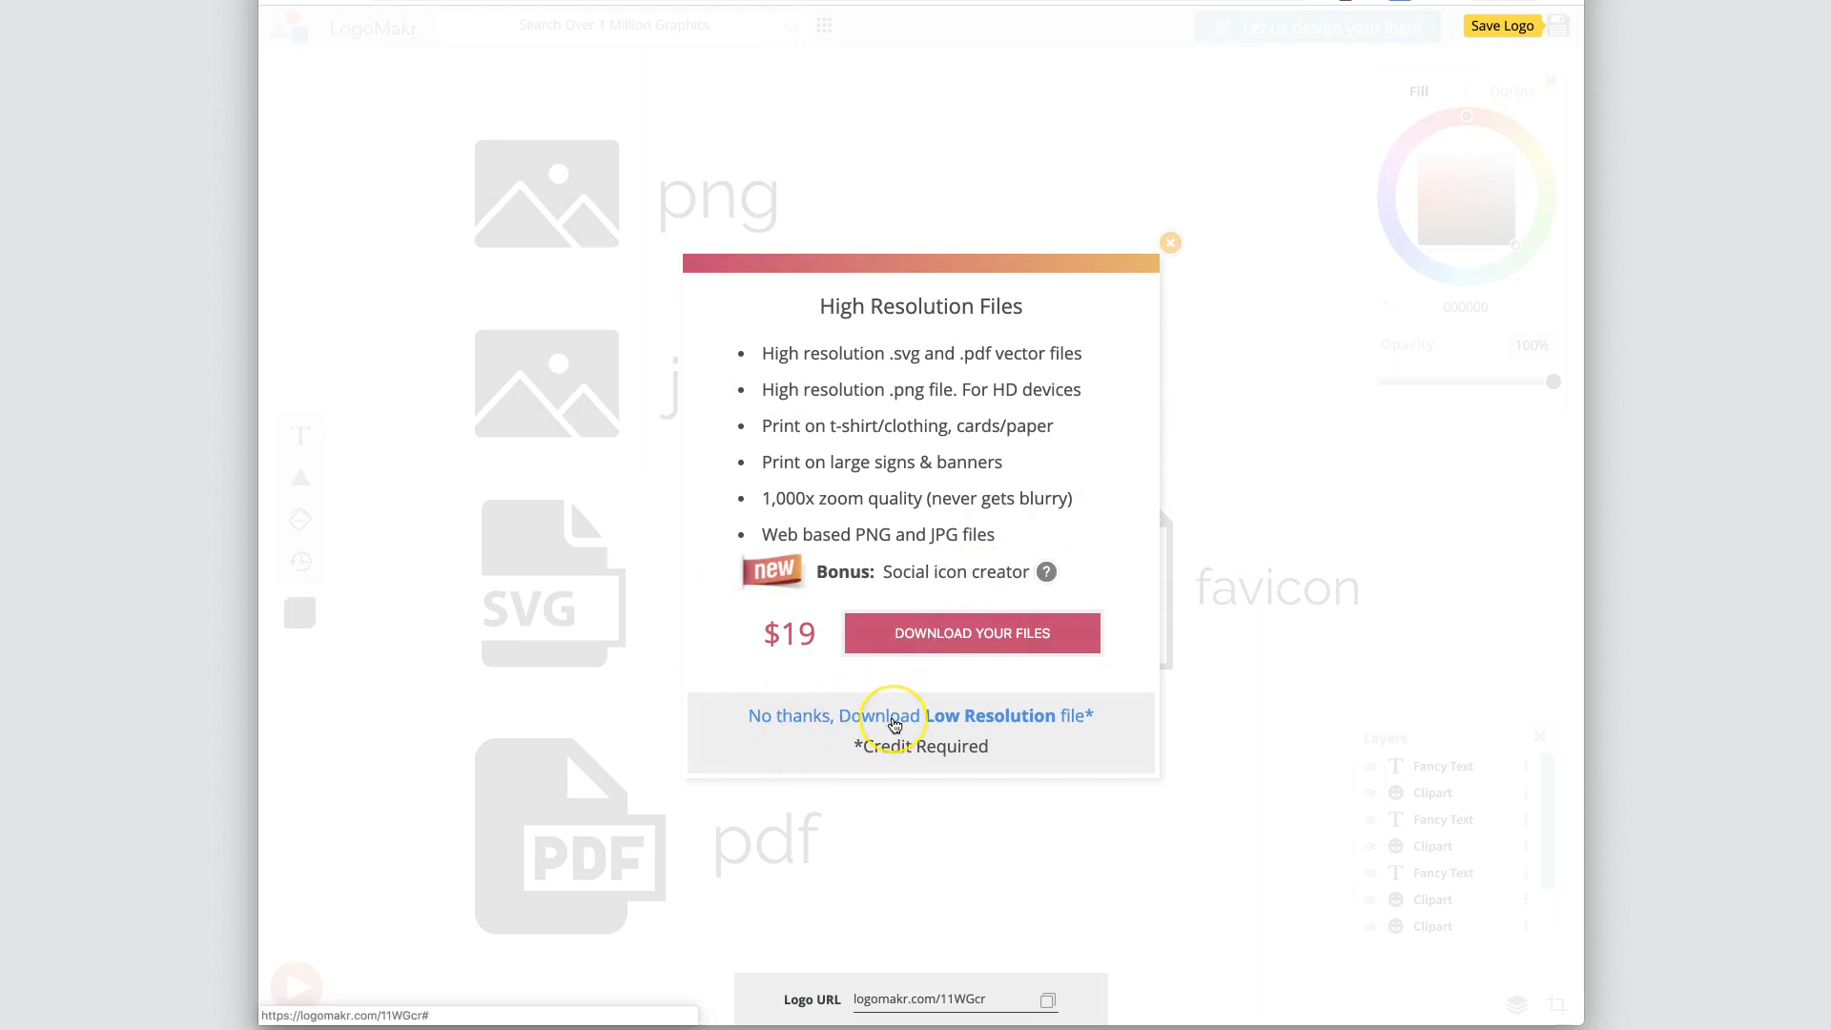
Step: Download the free low-resolution logo file and return to the icon canvas
{"action": "left_click", "coordinate": [893, 719]}
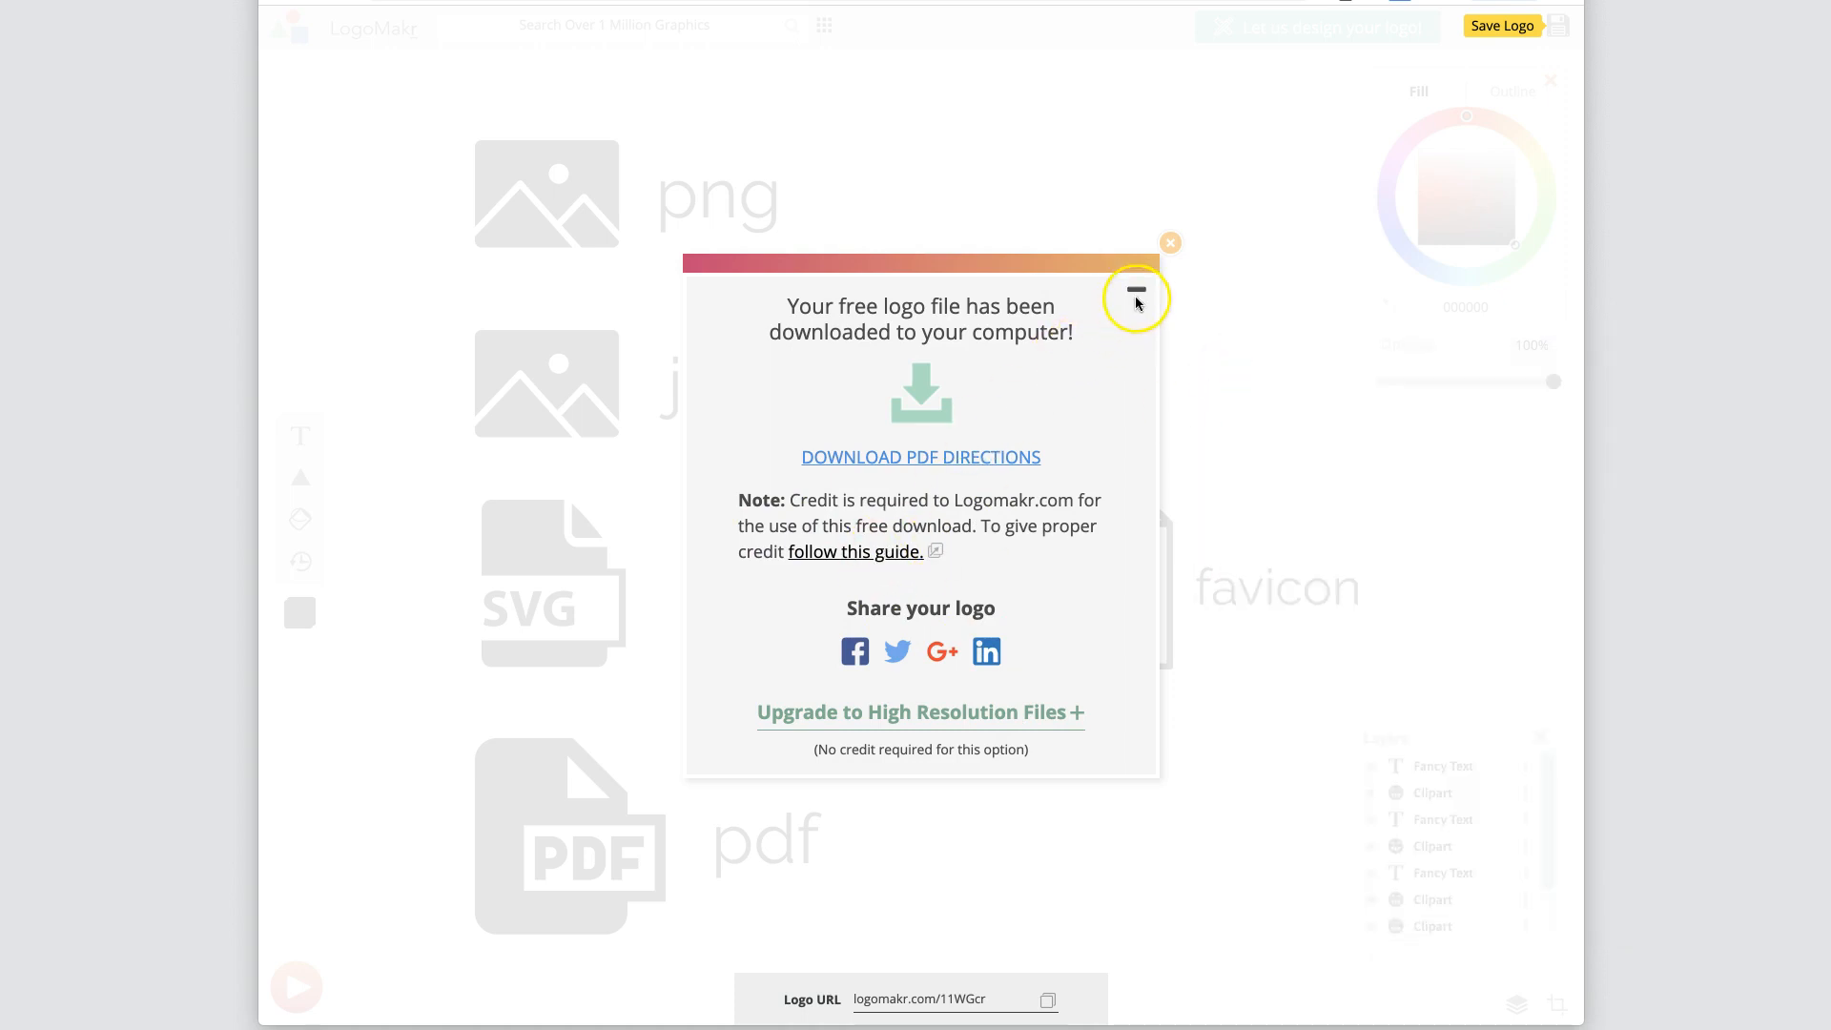
{"action": "left_click", "coordinate": [921, 713]}
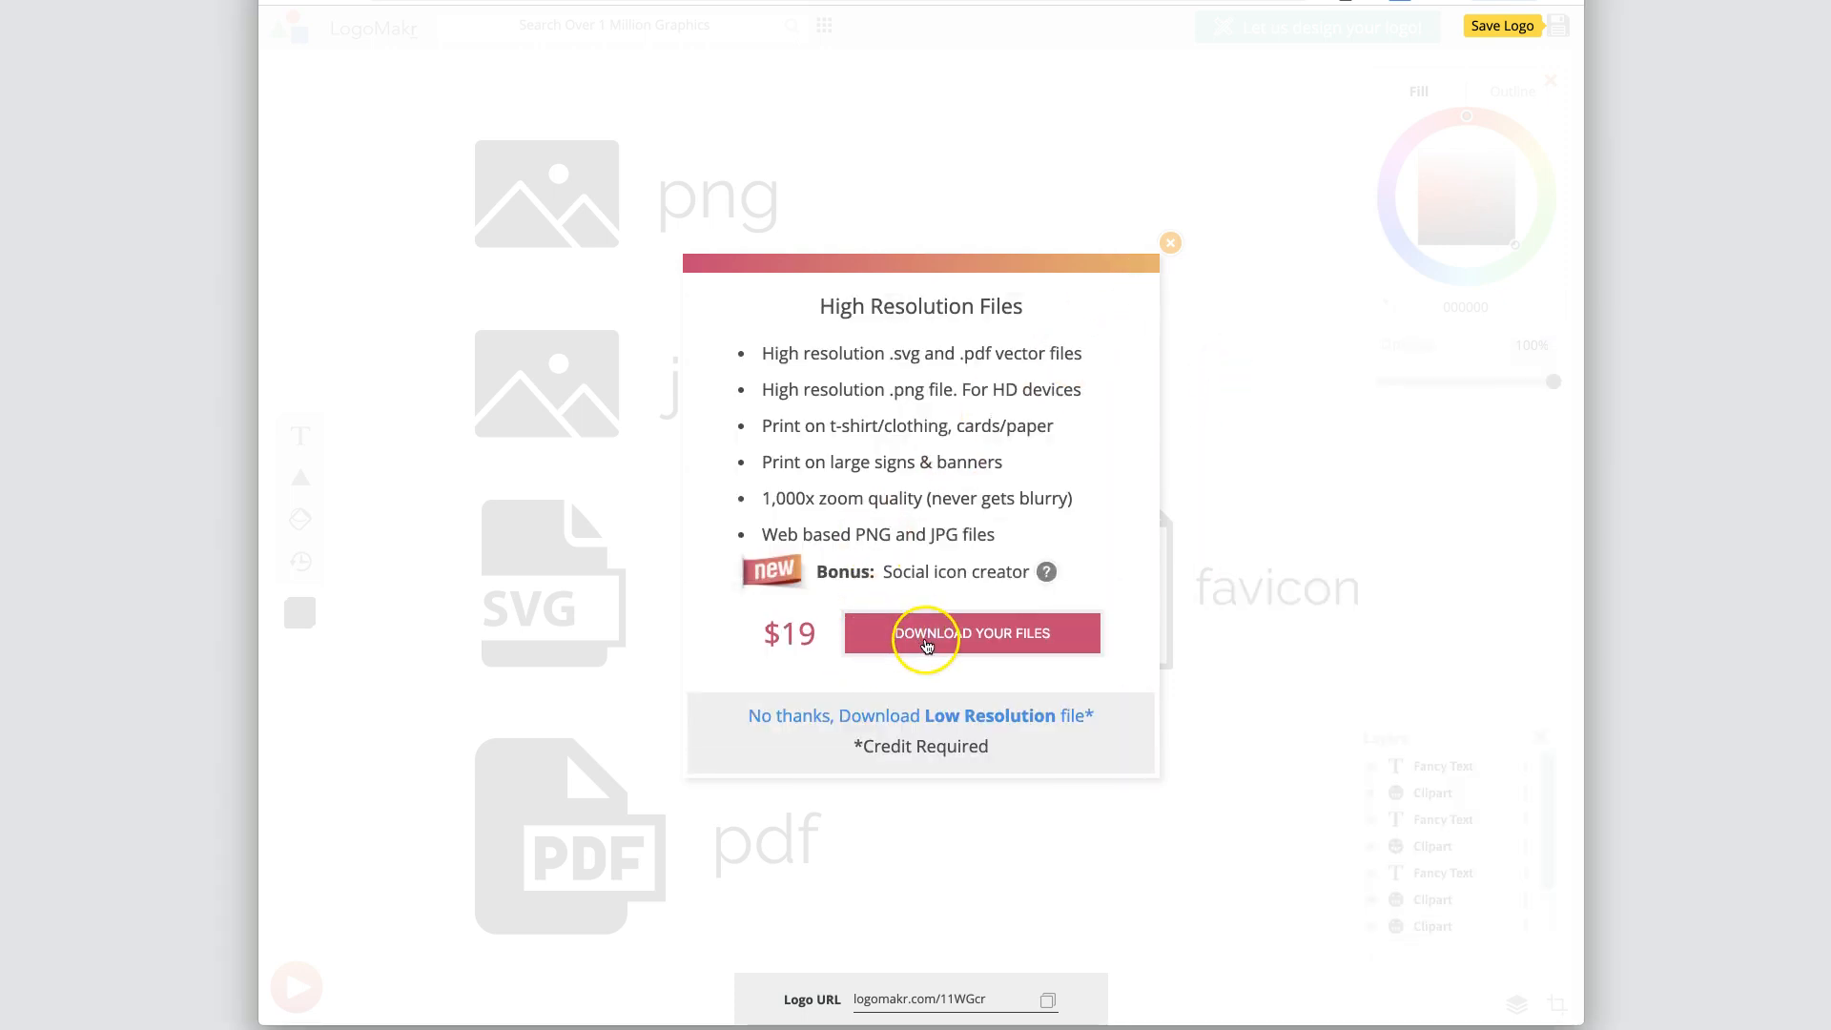
{"action": "left_click", "coordinate": [1169, 243]}
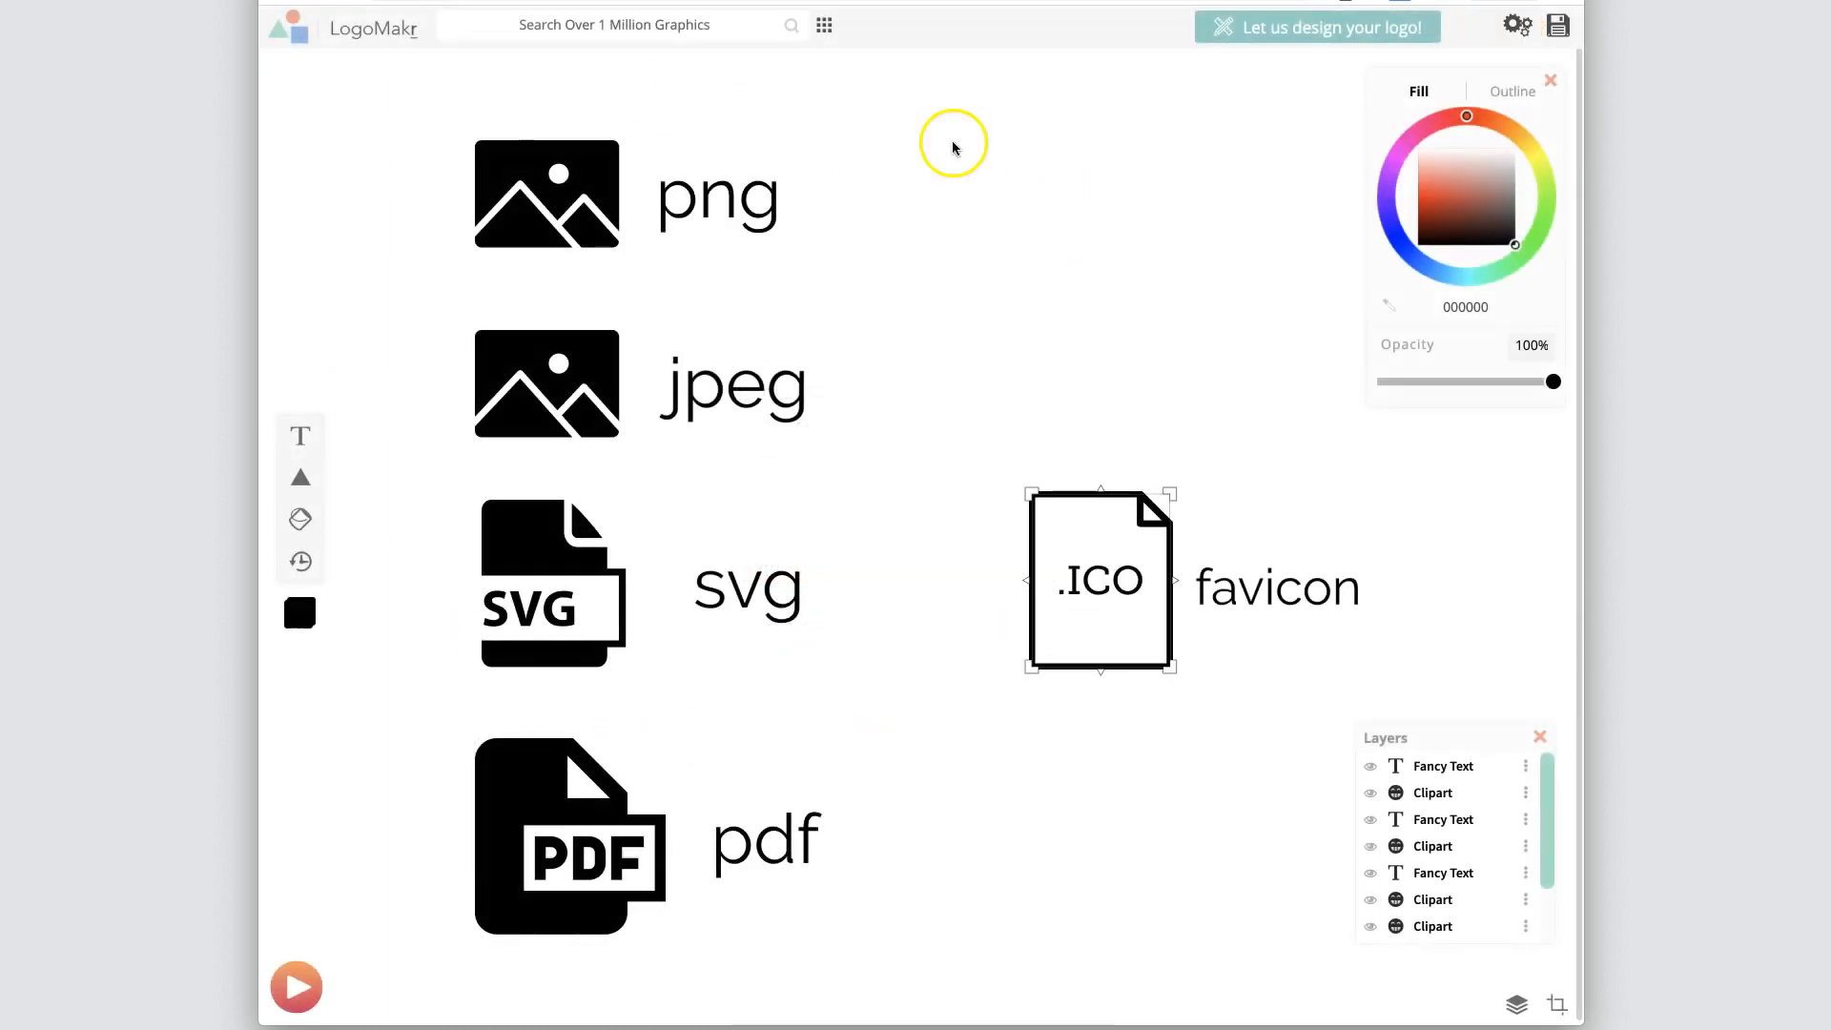
{"action": "mouse_move", "coordinate": [1136, 261]}
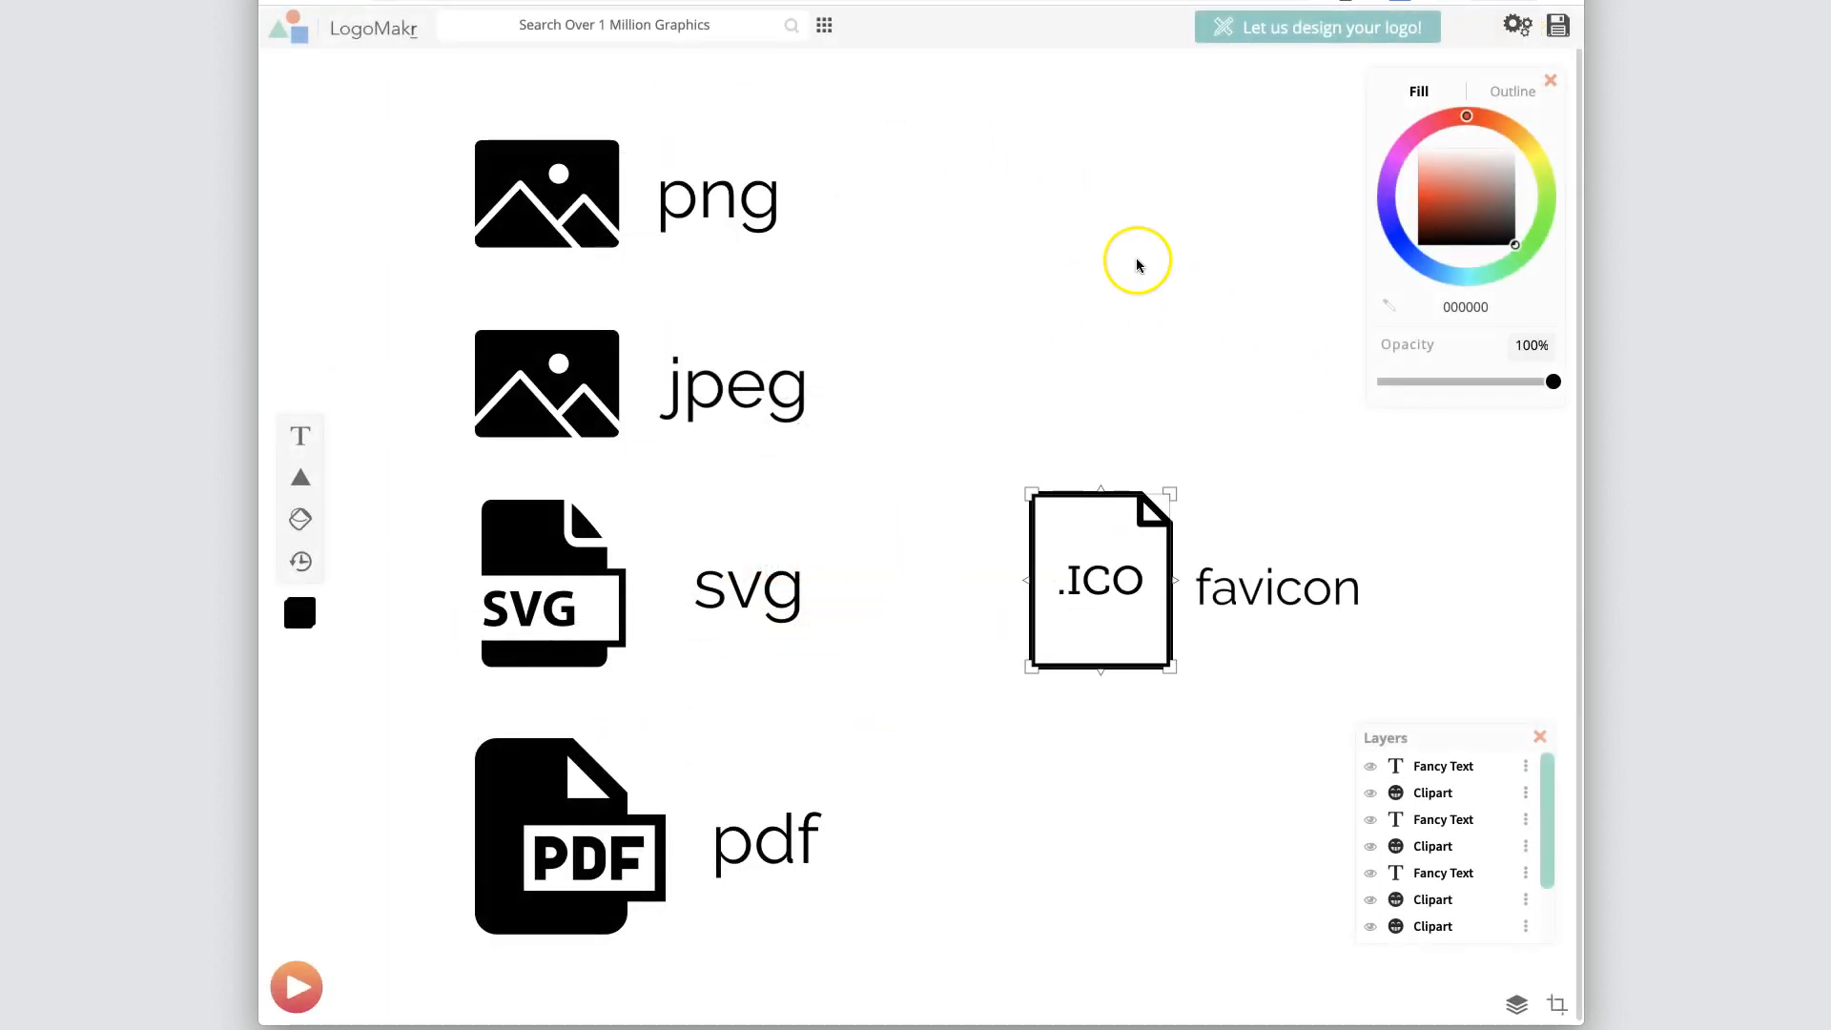
{"action": "mouse_move", "coordinate": [1137, 265]}
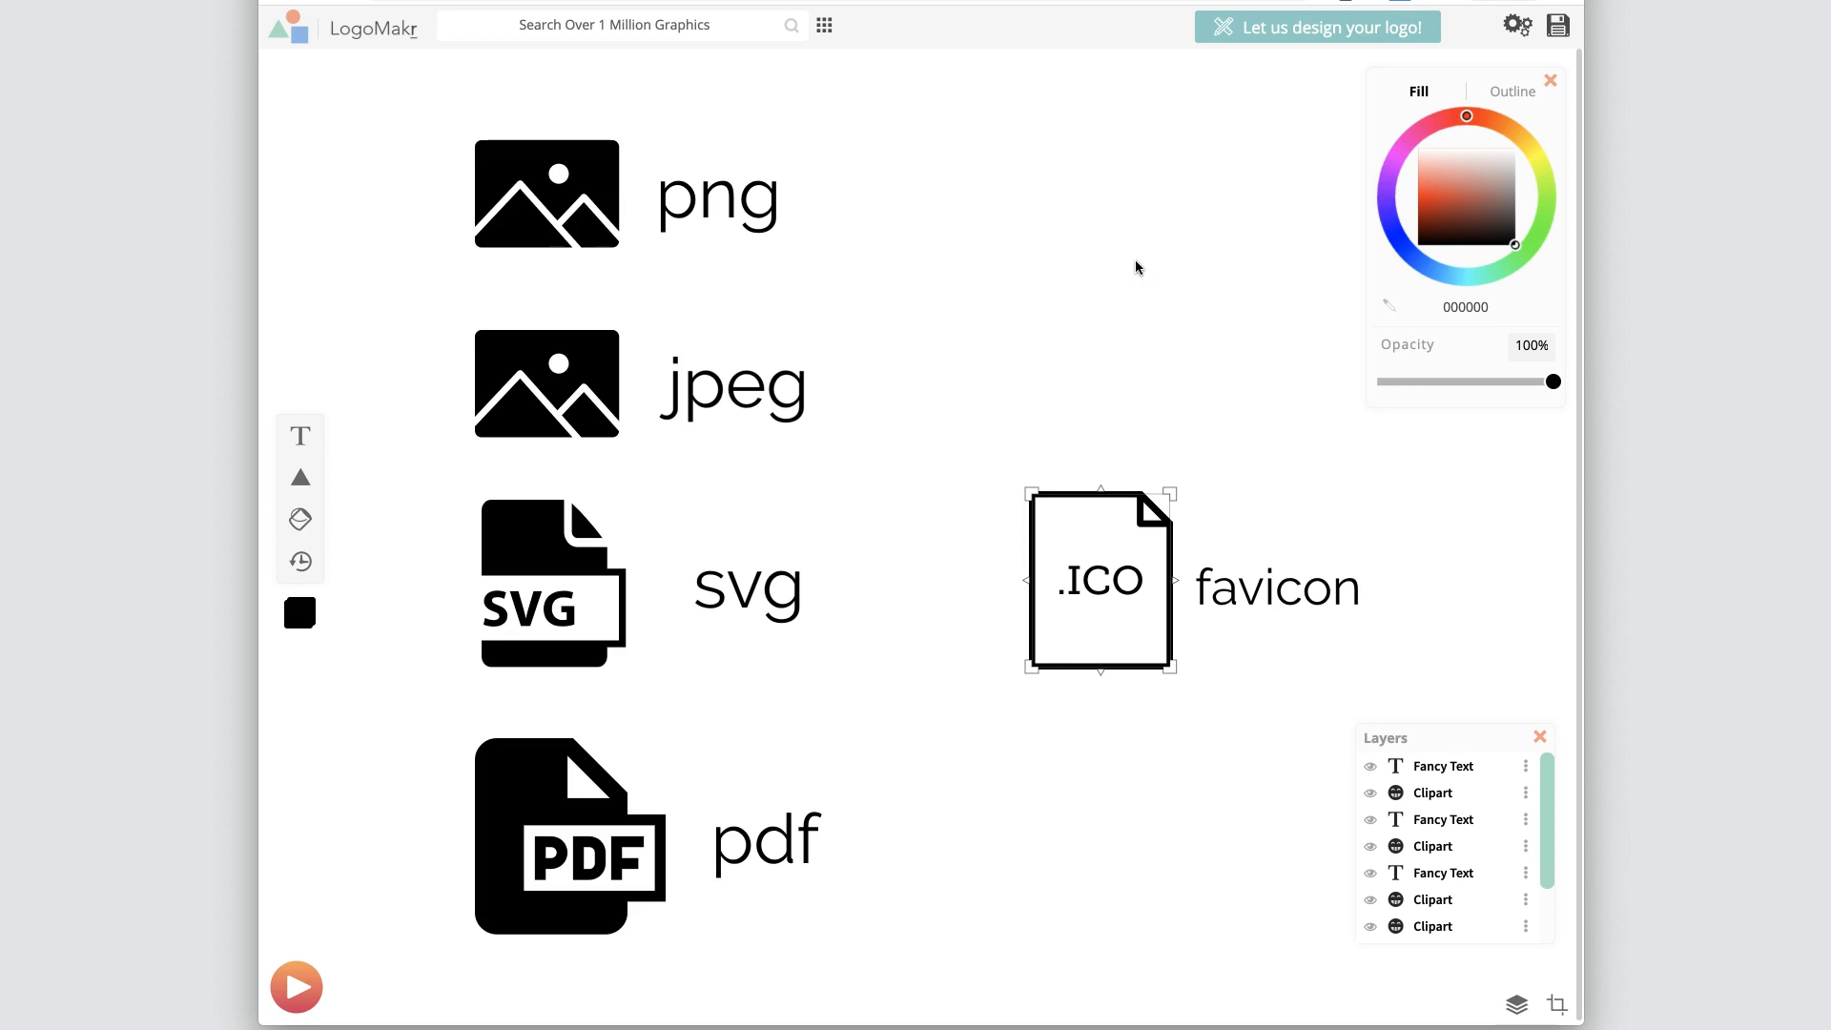
{"action": "left_click", "coordinate": [553, 584]}
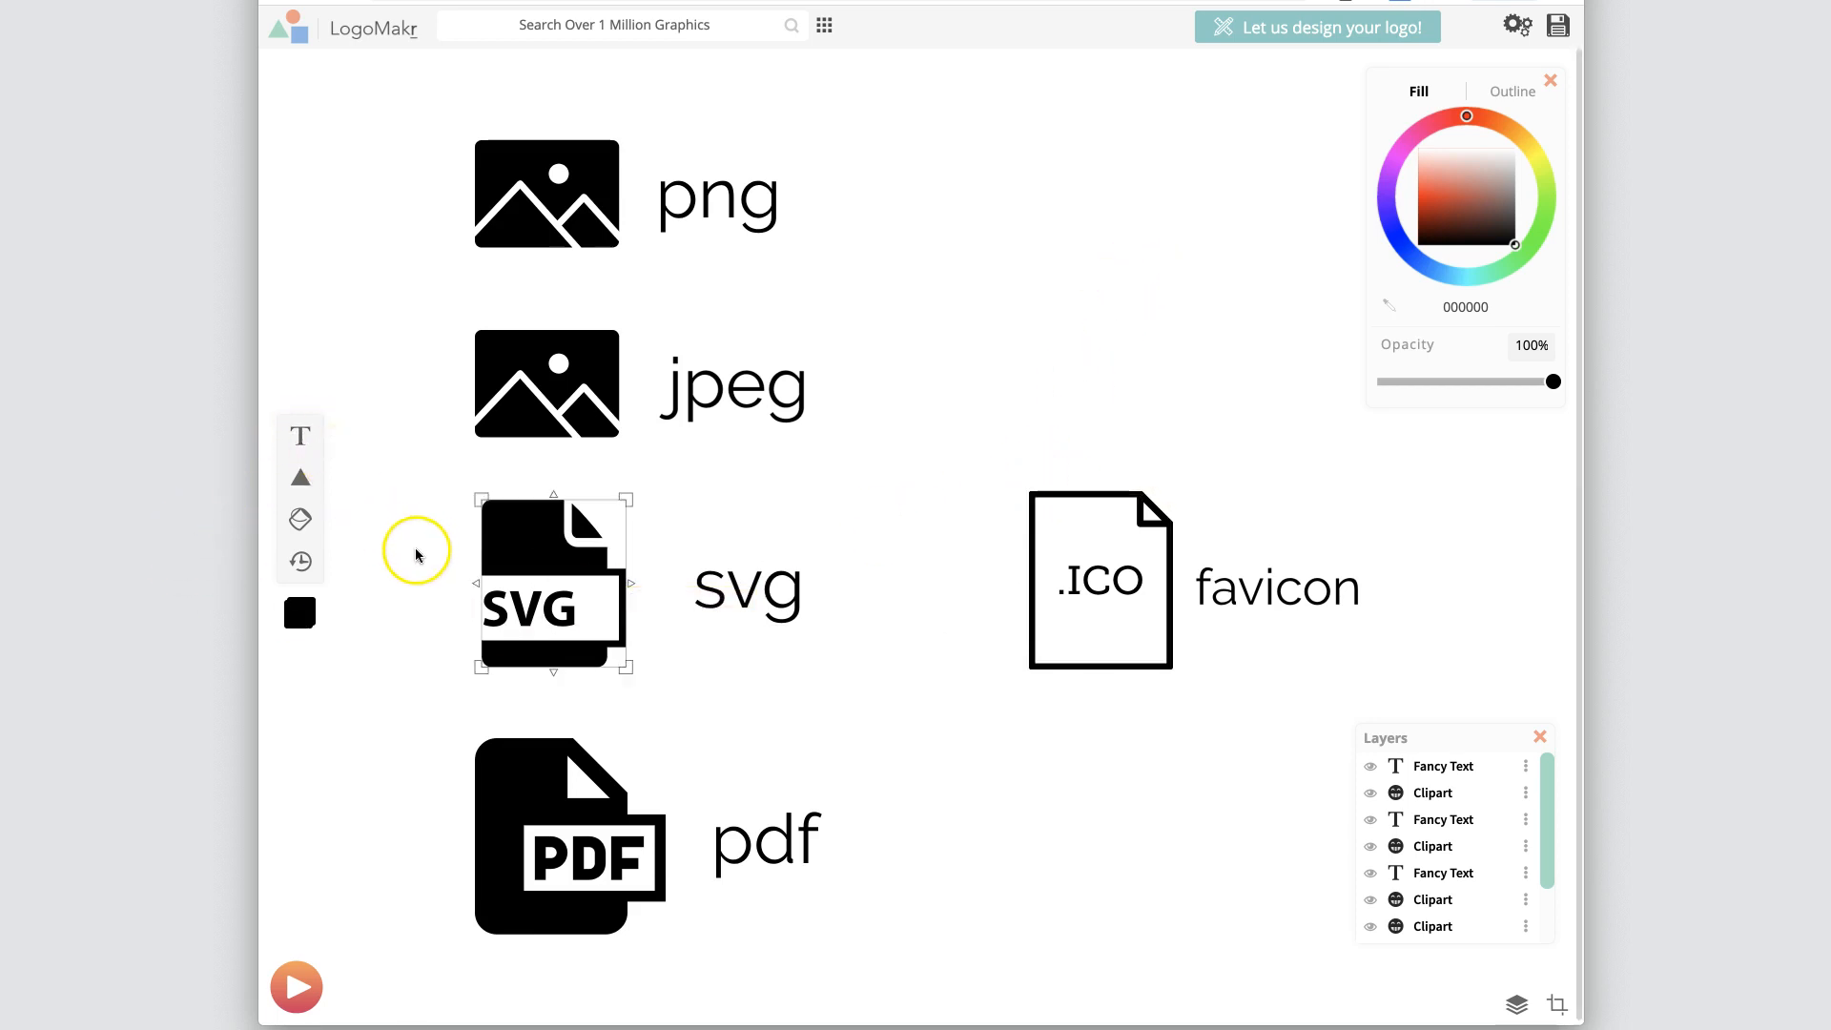
{"action": "mouse_move", "coordinate": [1021, 406]}
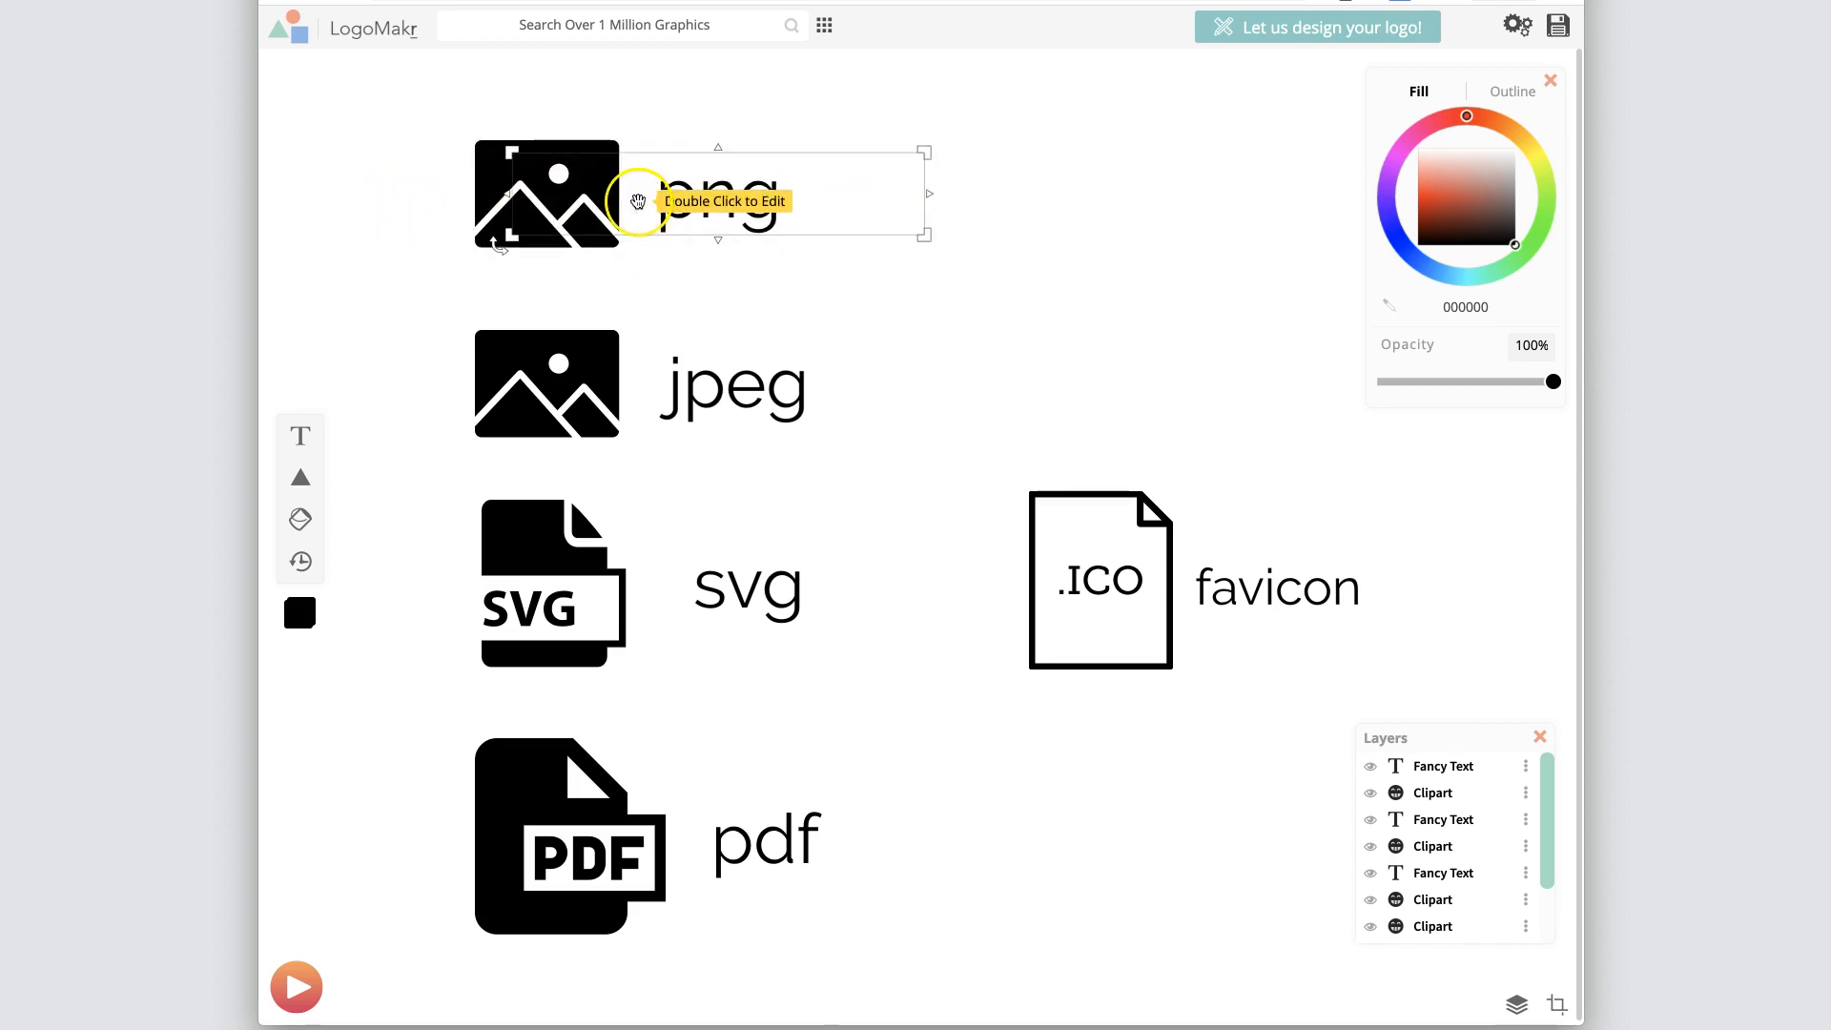
{"action": "mouse_move", "coordinate": [685, 206]}
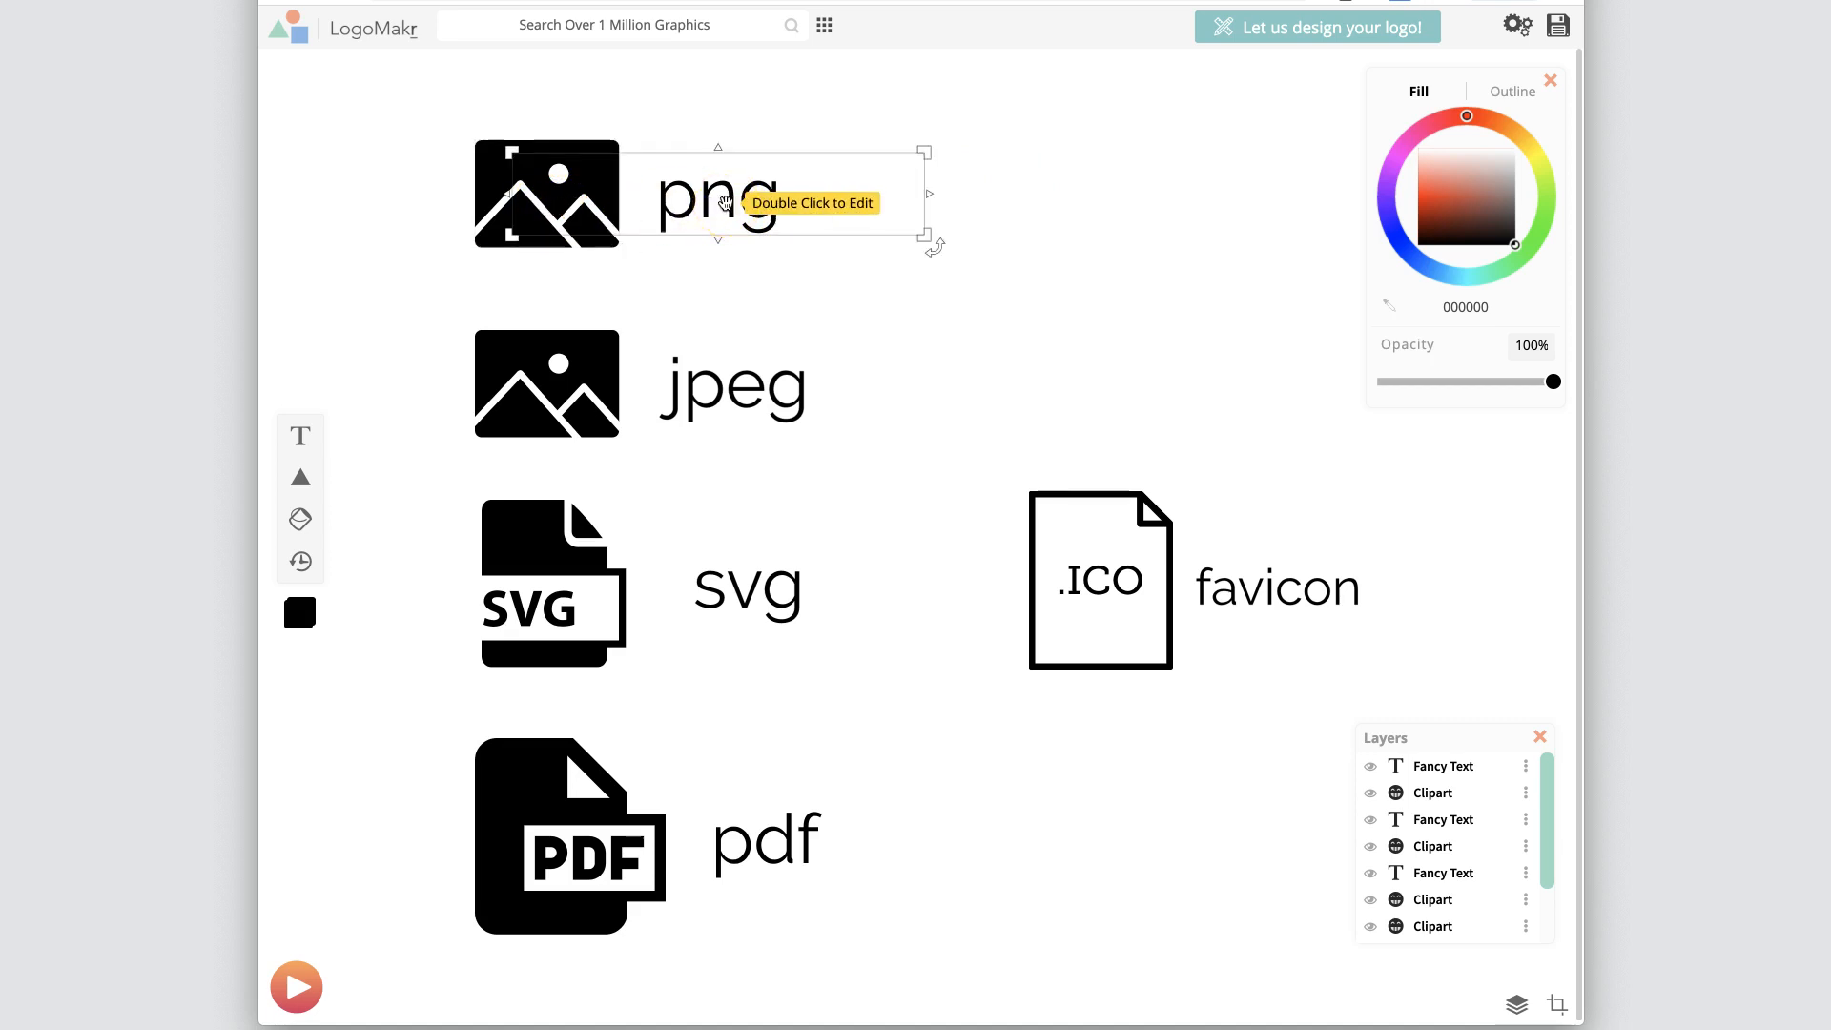
{"action": "mouse_move", "coordinate": [1065, 238]}
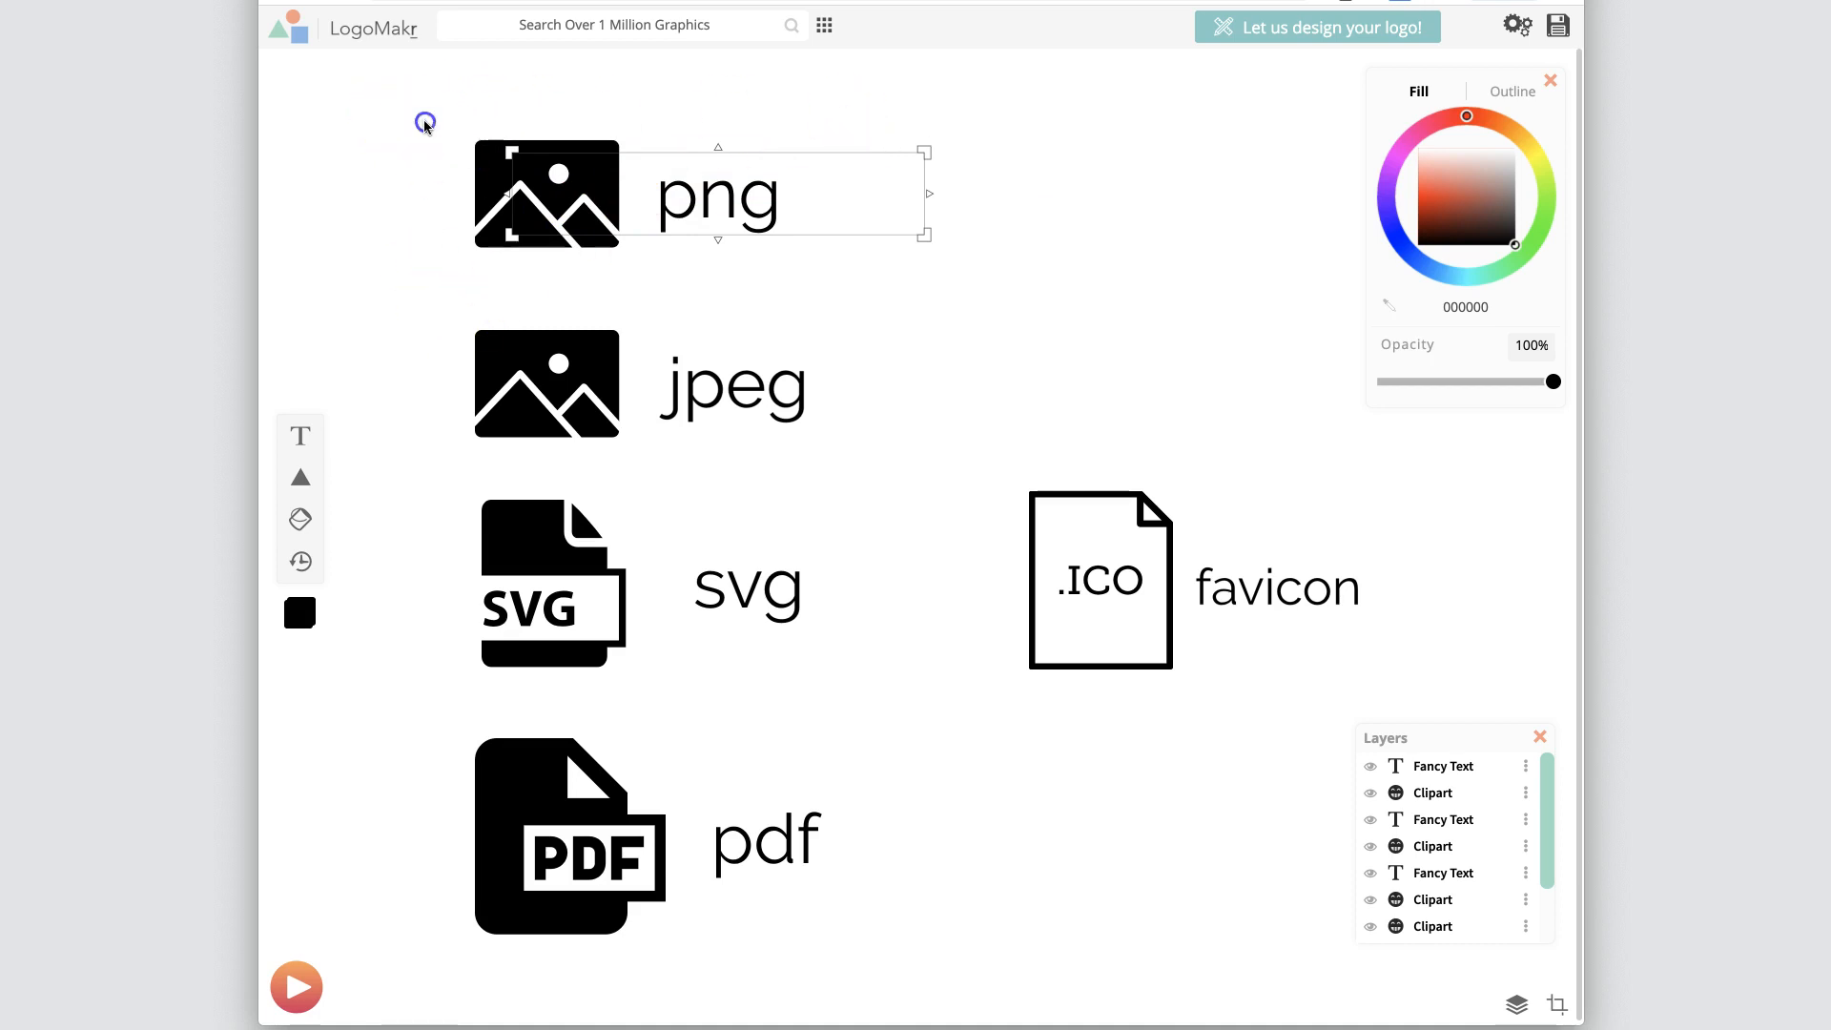
{"action": "left_click", "coordinate": [1020, 141]}
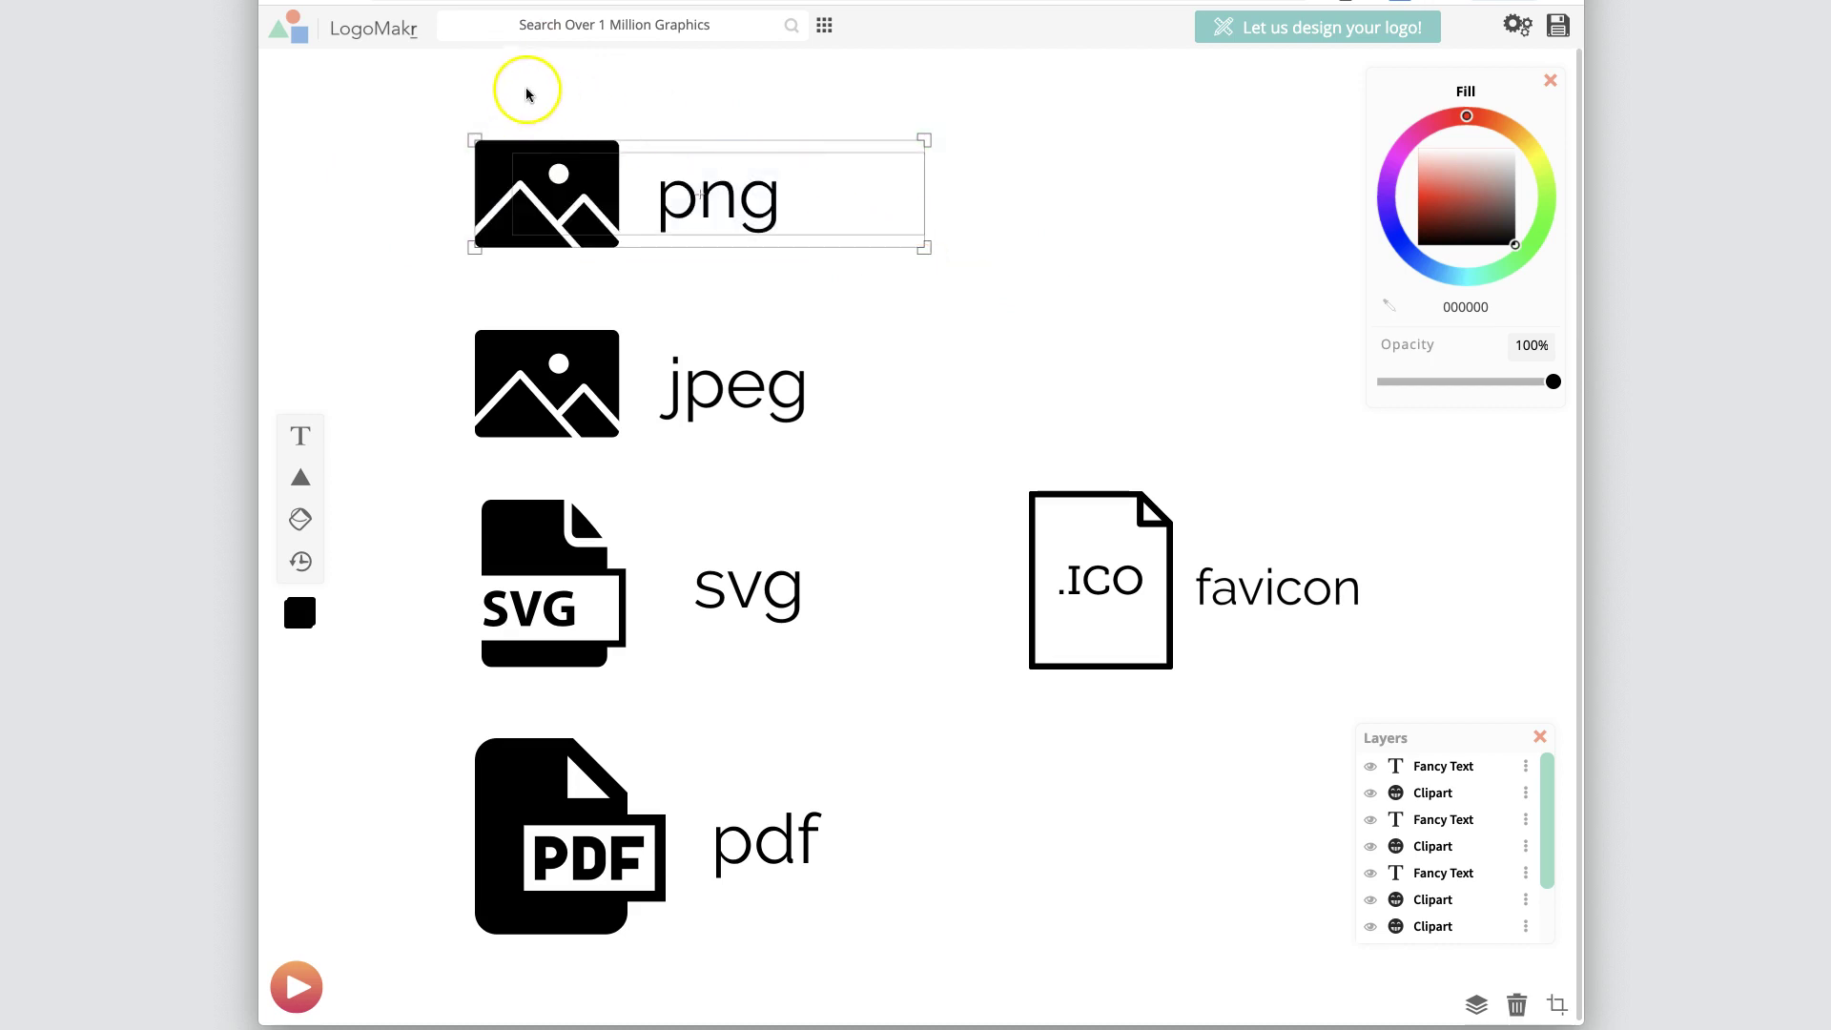
{"action": "mouse_move", "coordinate": [580, 156]}
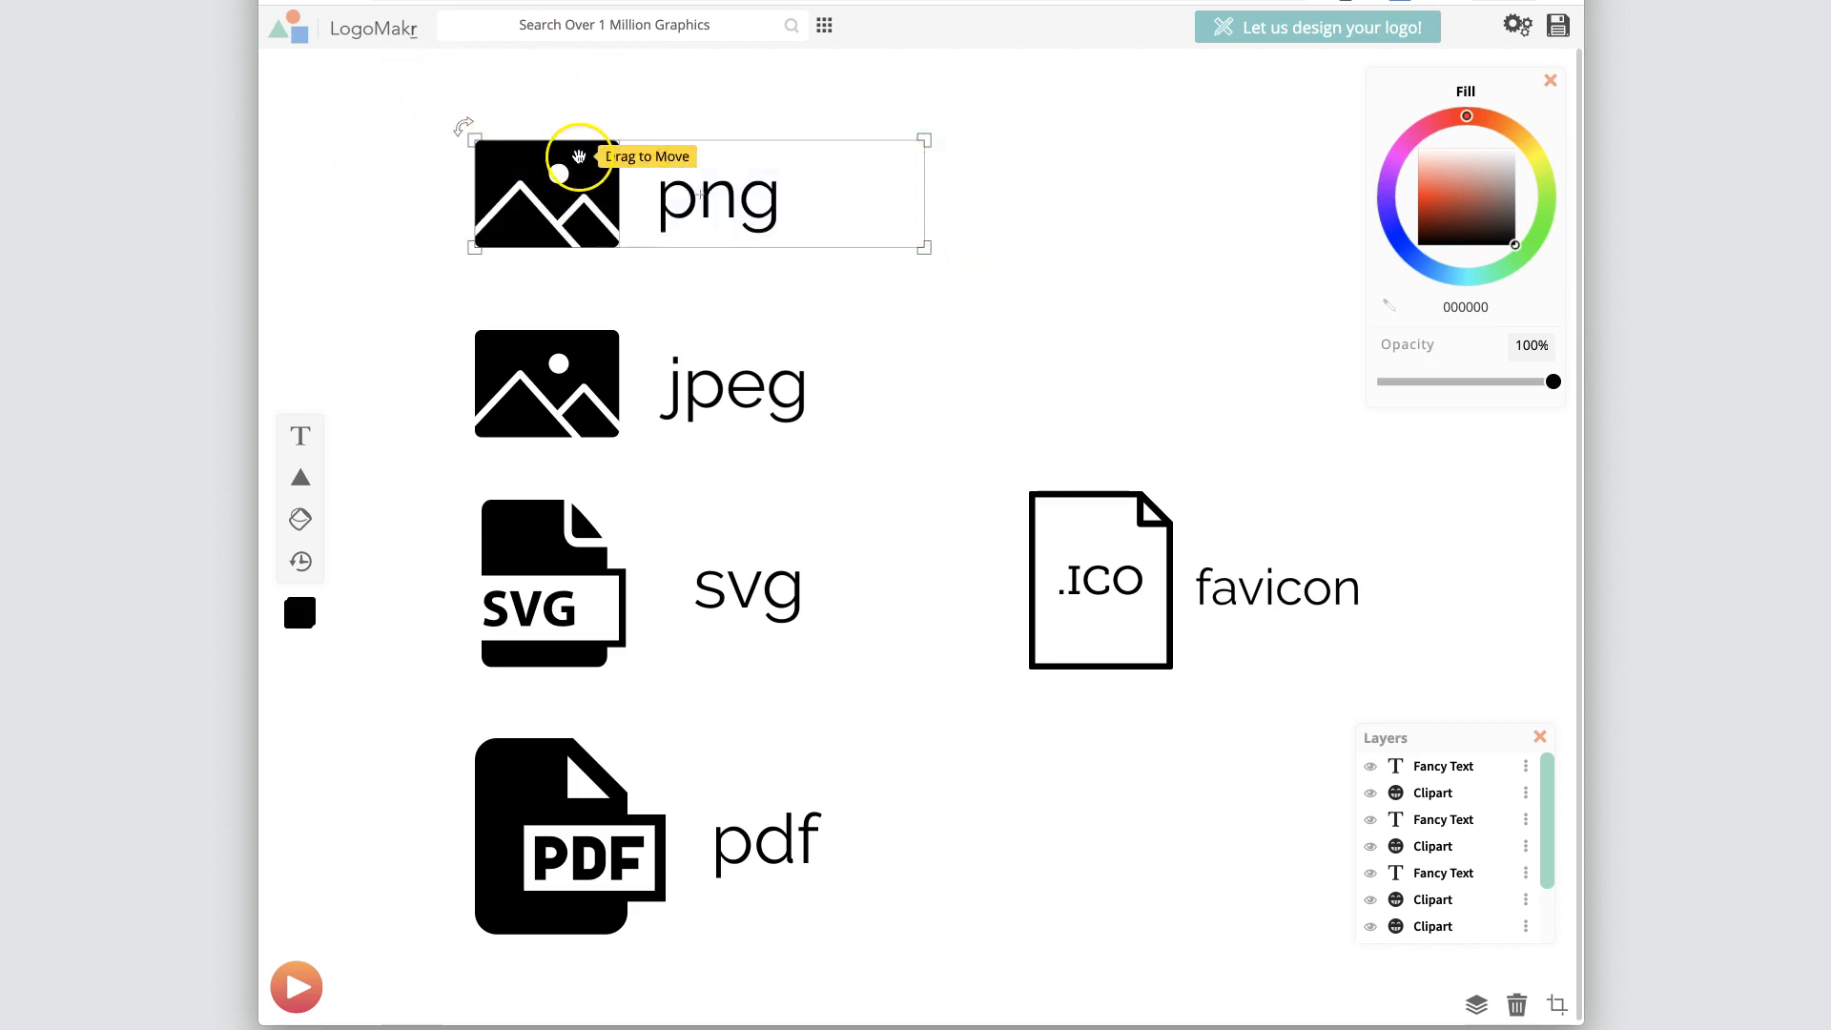
{"action": "mouse_move", "coordinate": [929, 283]}
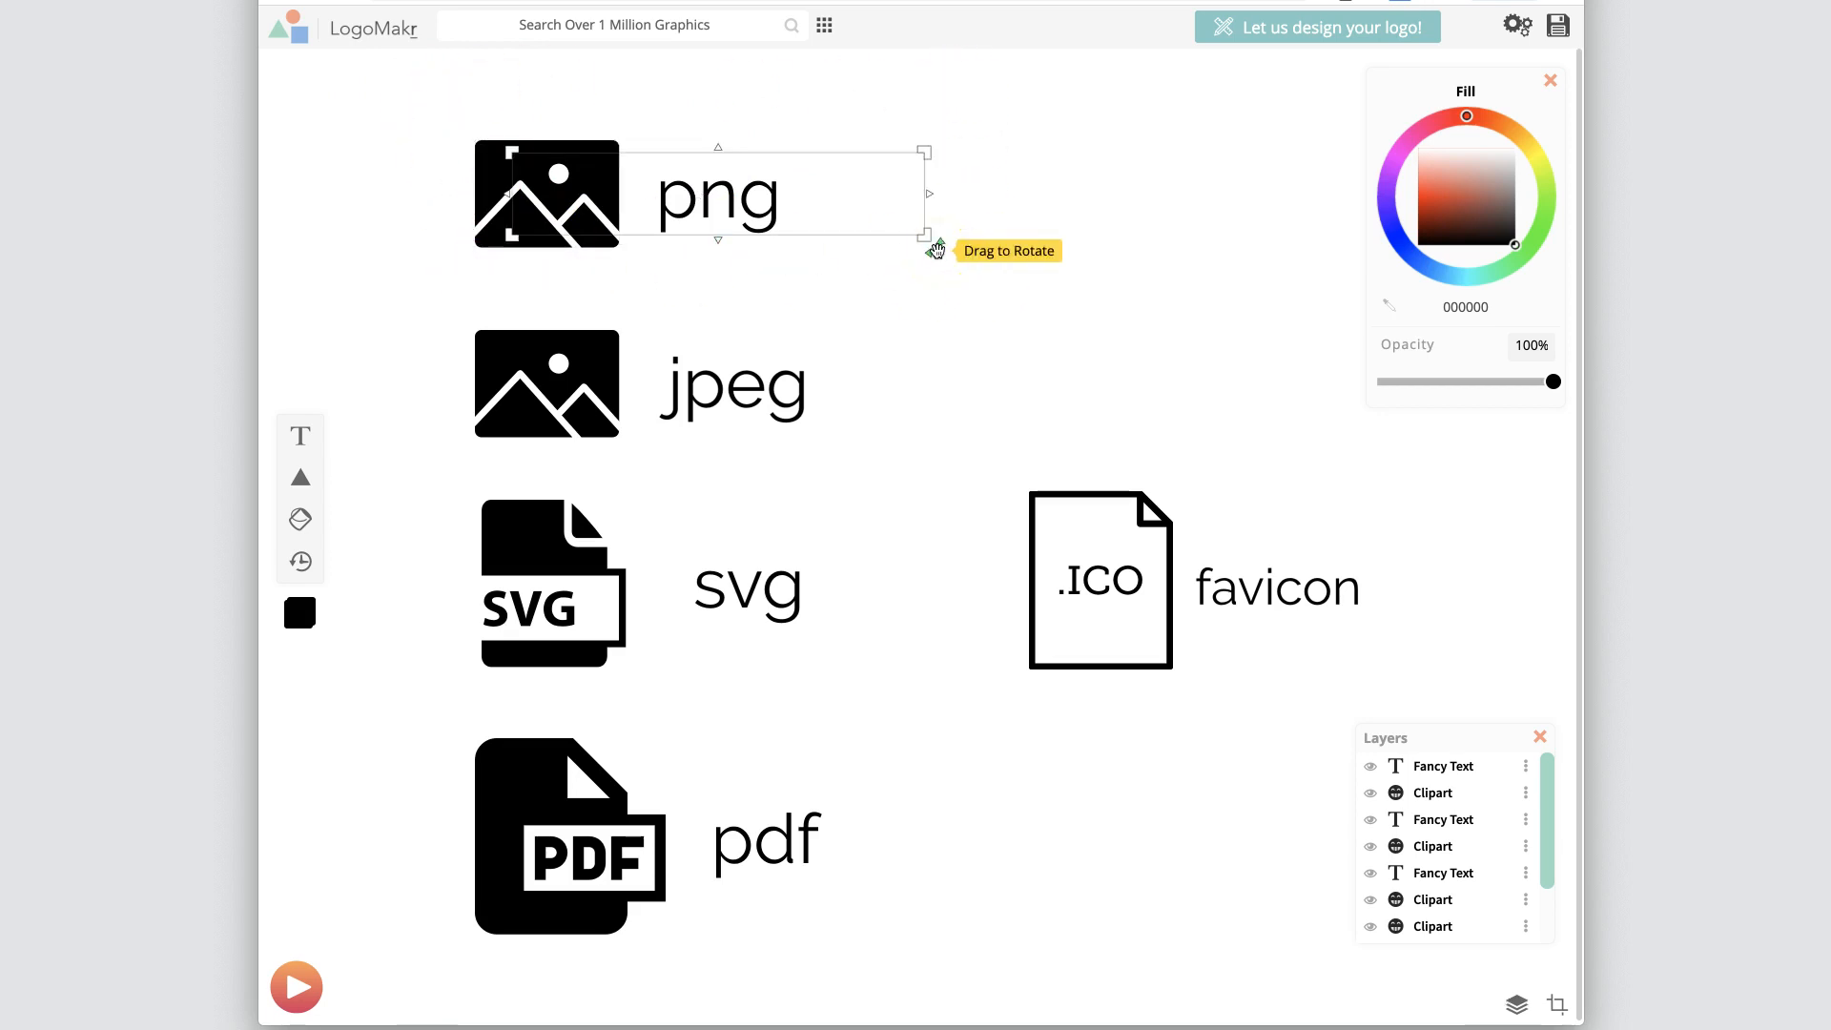
{"action": "left_click", "coordinate": [1007, 244]}
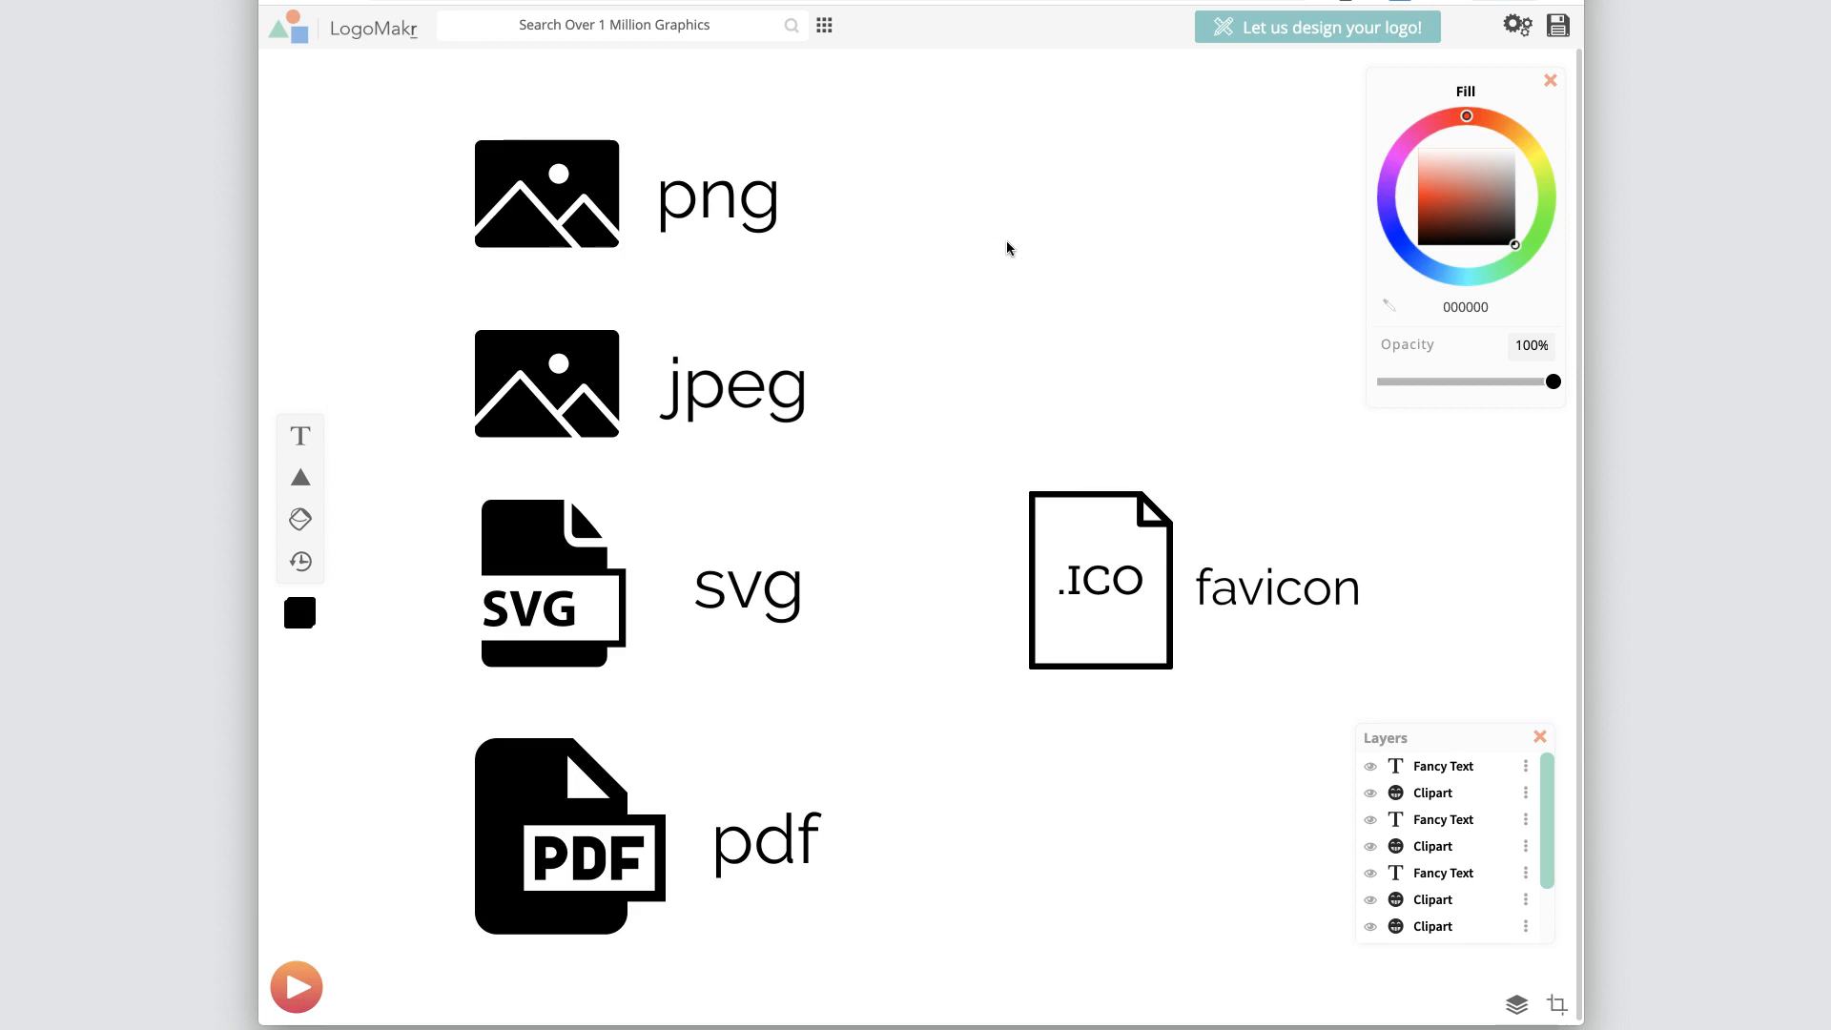
{"action": "left_click", "coordinate": [715, 195]}
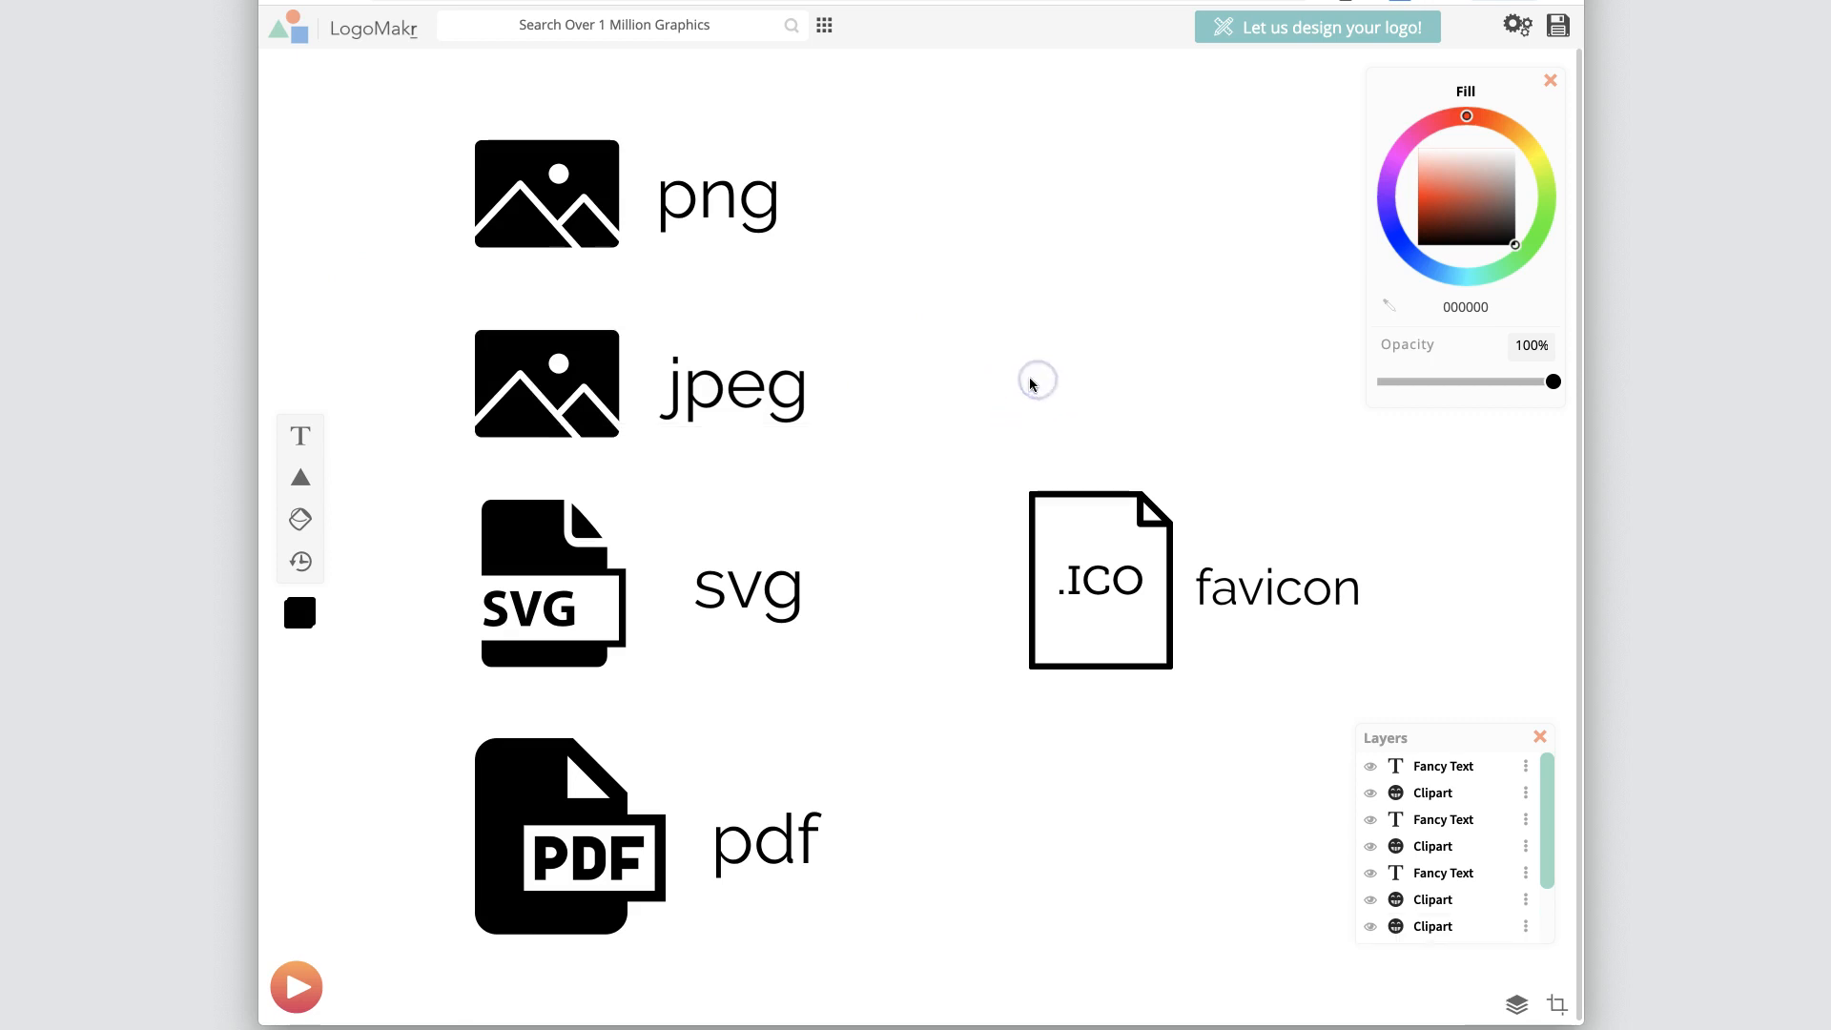
{"action": "left_click", "coordinate": [755, 395]}
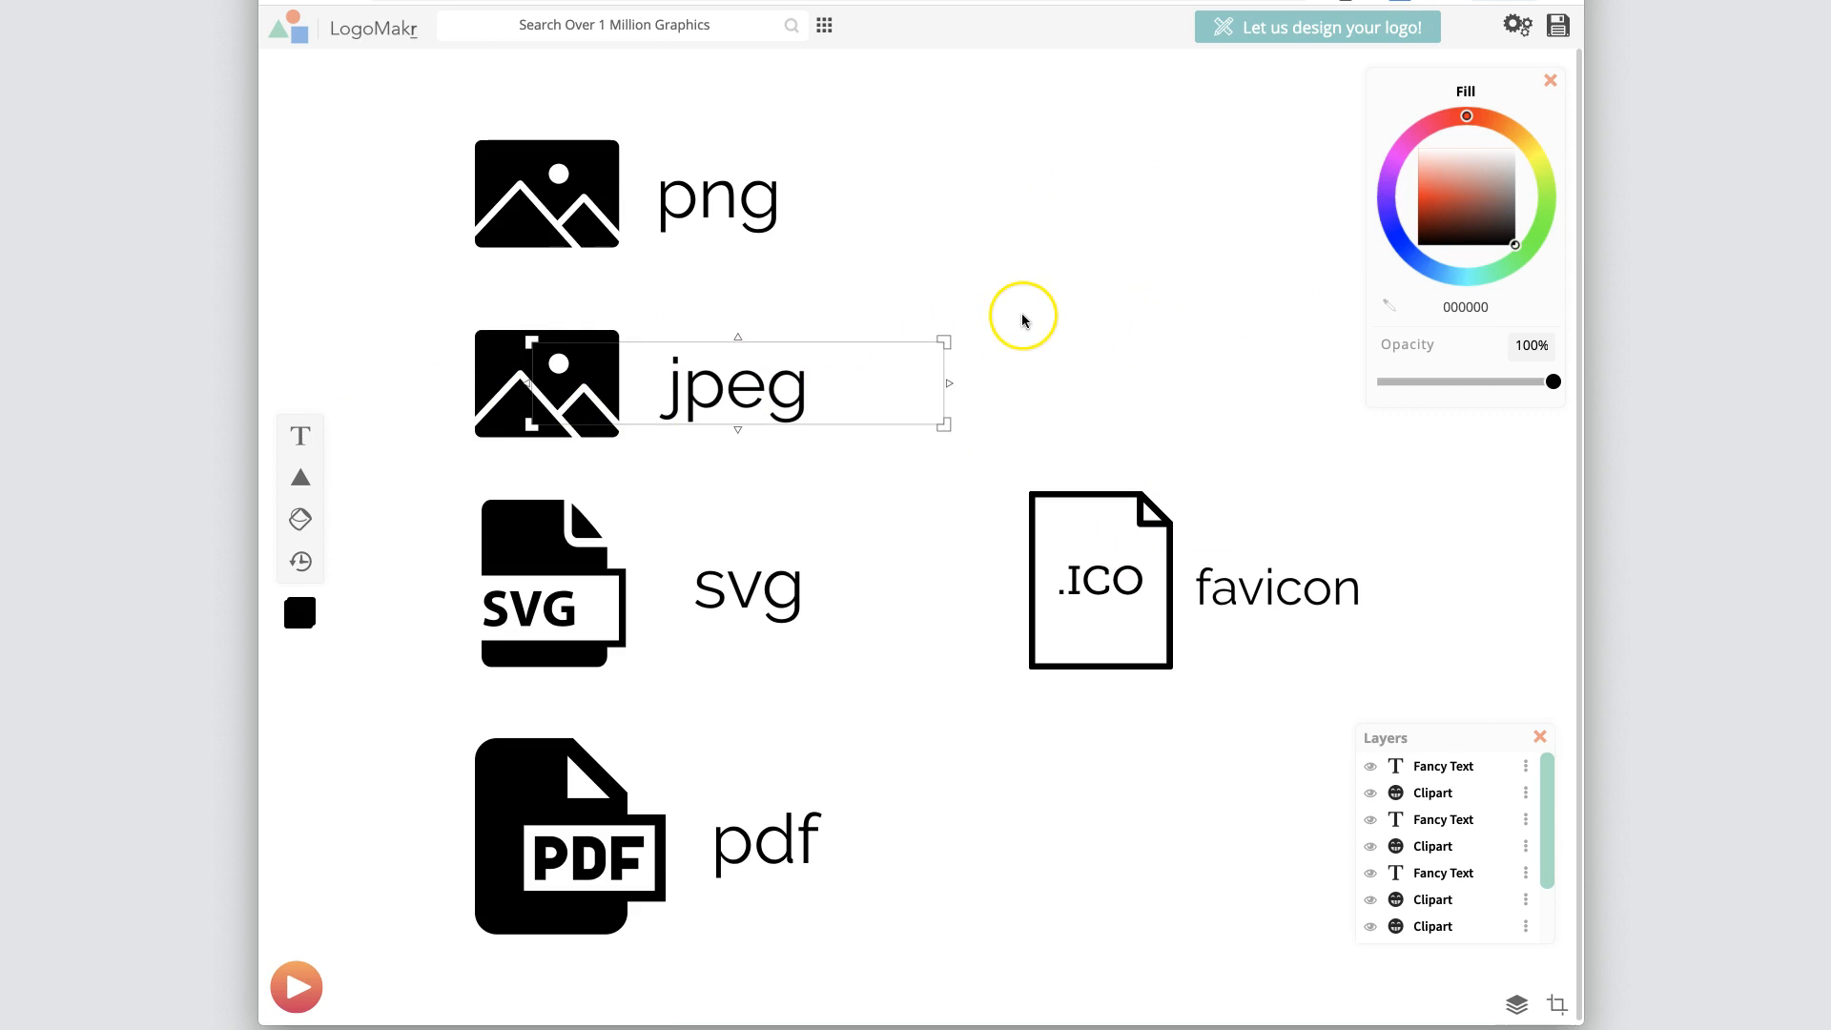
{"action": "mouse_move", "coordinate": [664, 387]}
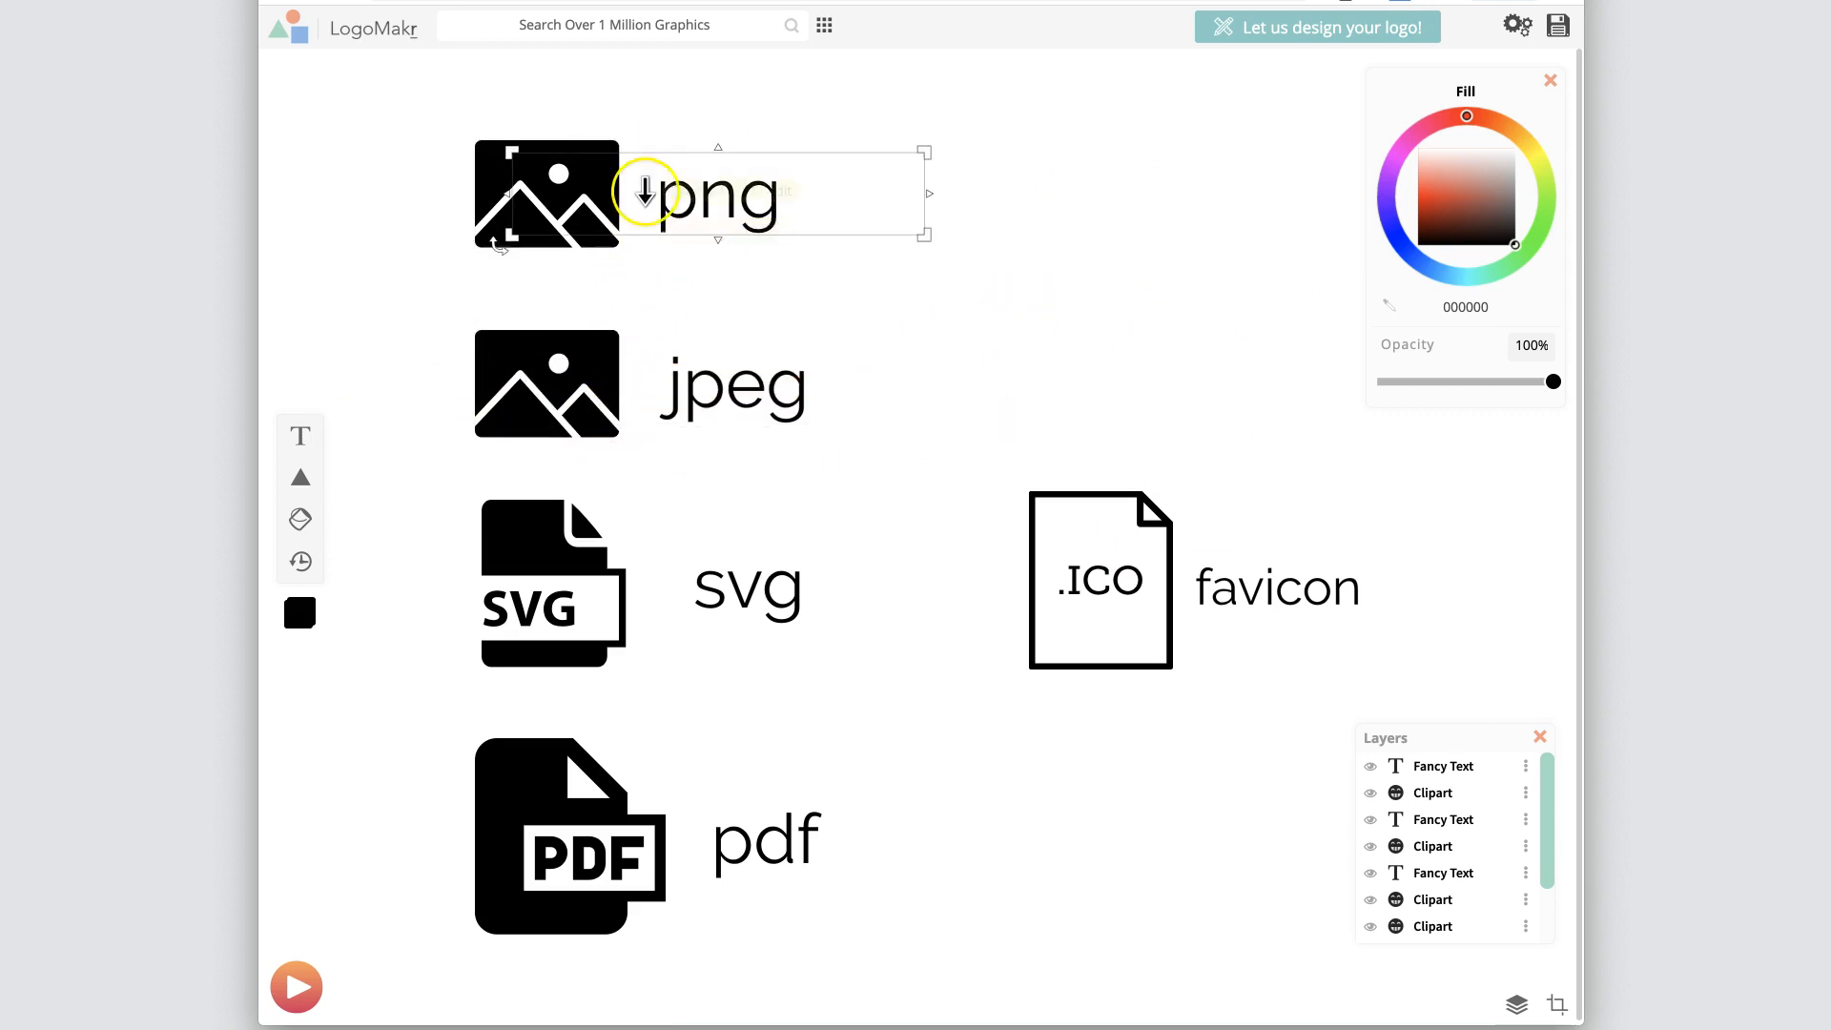
{"action": "left_click", "coordinate": [720, 357]}
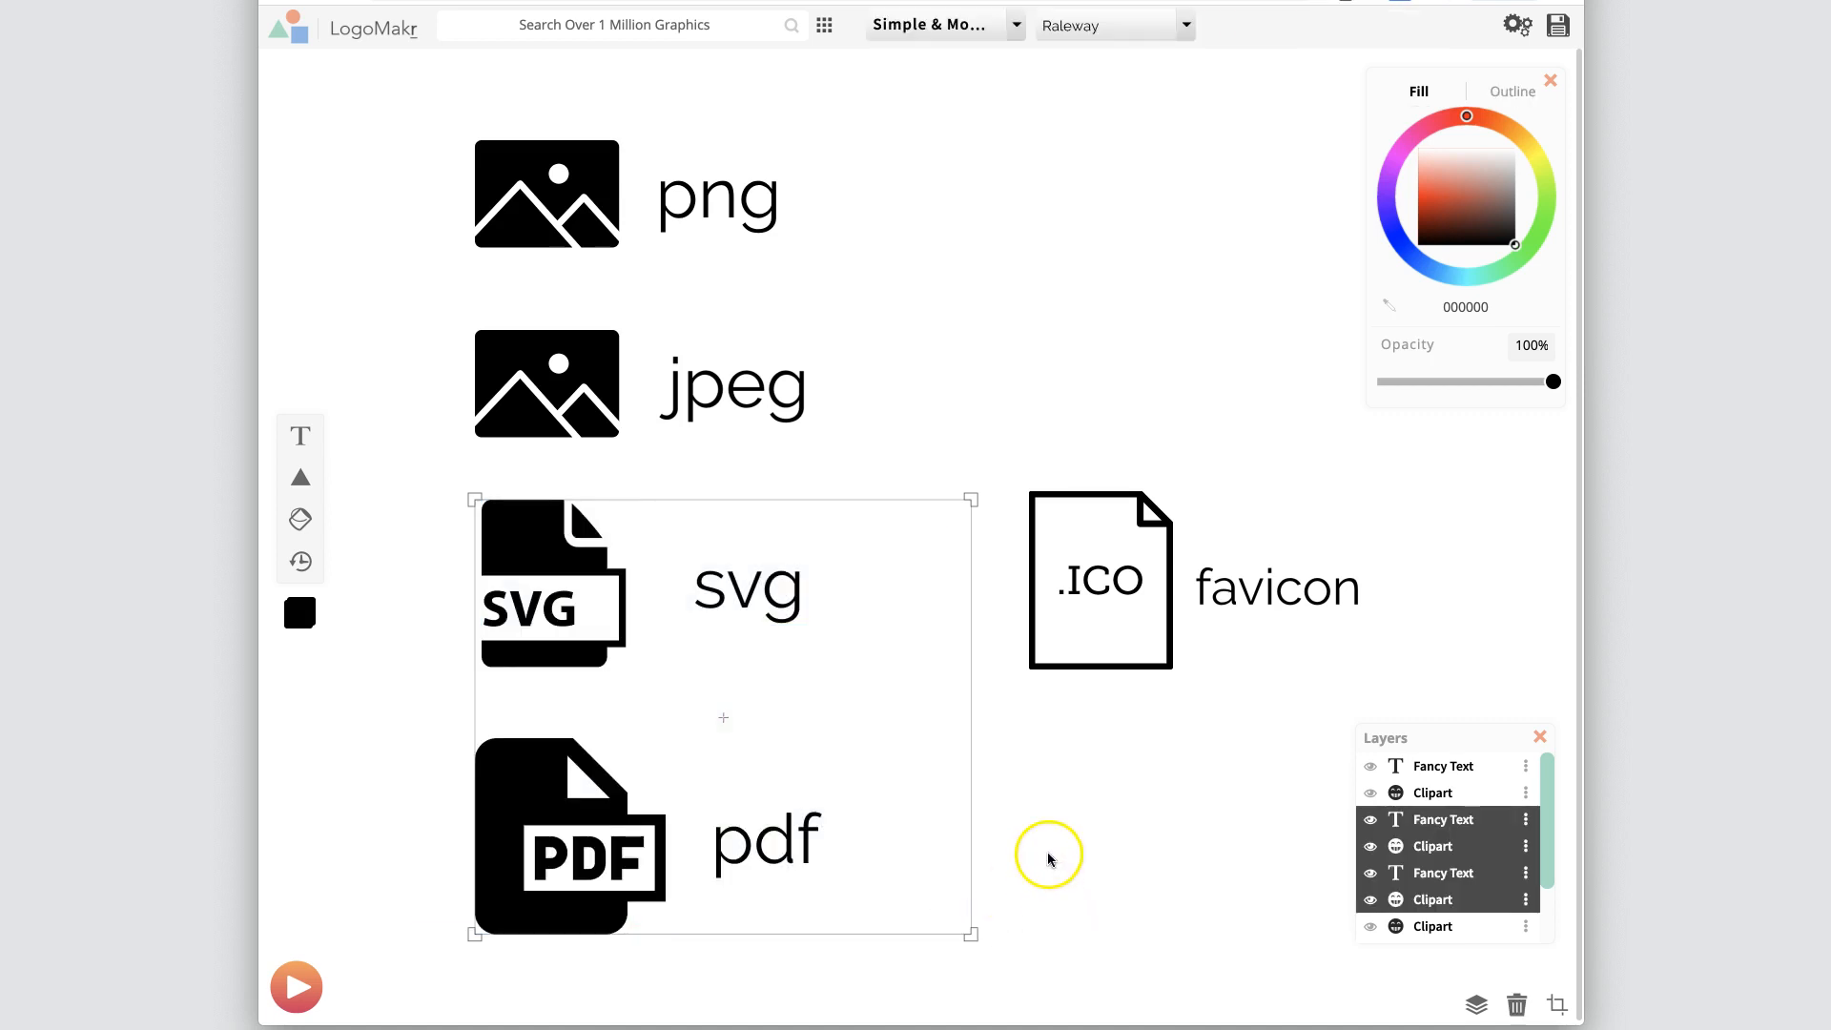
{"action": "mouse_move", "coordinate": [755, 851]}
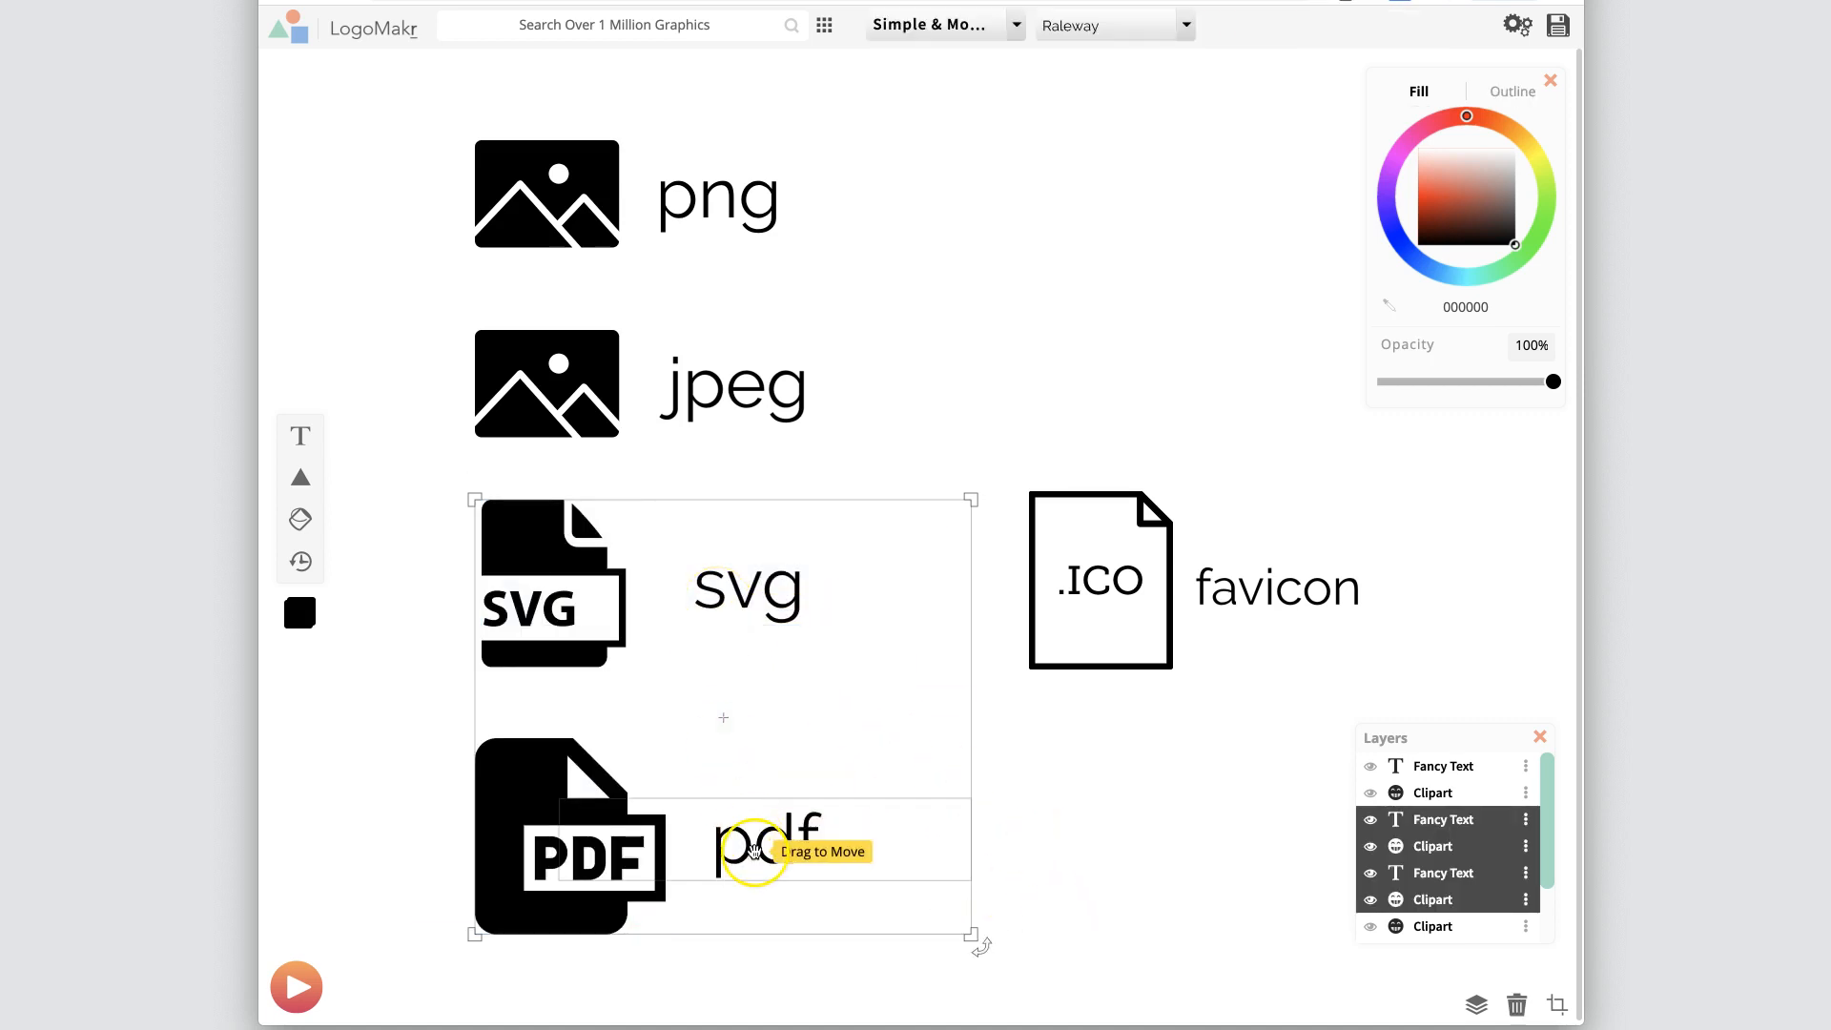
{"action": "left_click", "coordinate": [756, 852]}
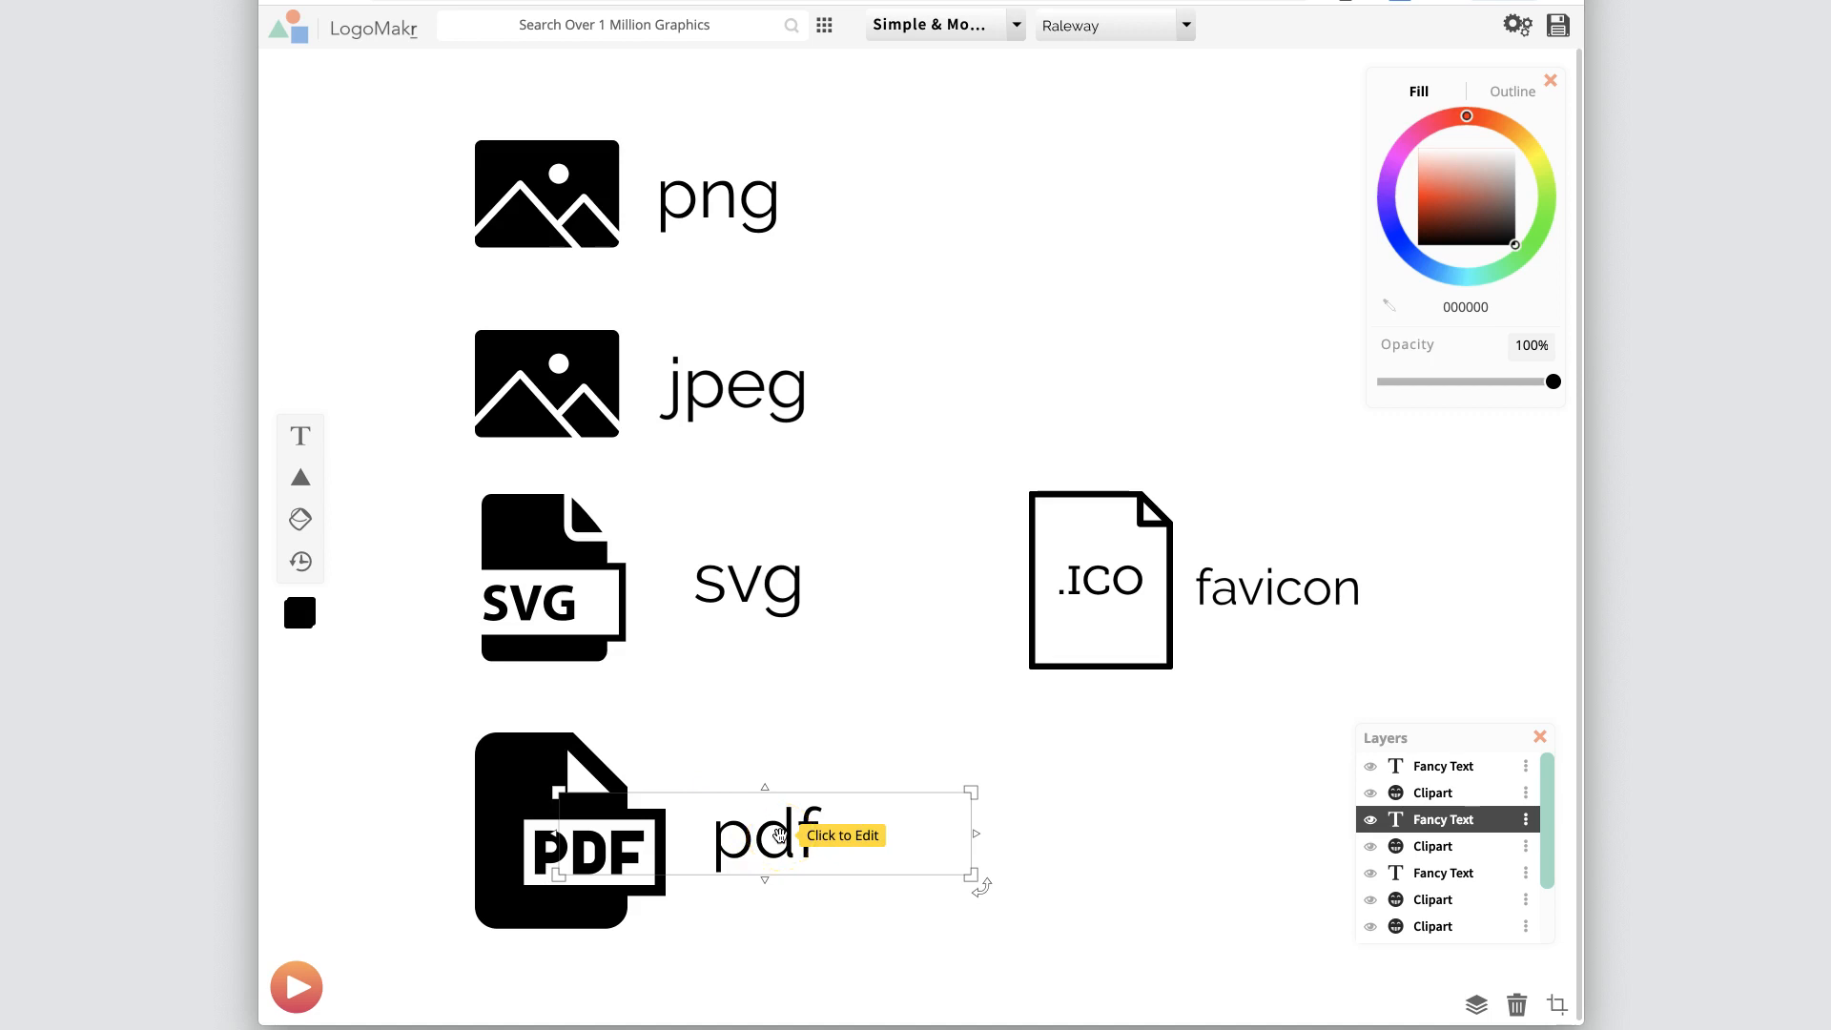
{"action": "left_click", "coordinate": [336, 743]}
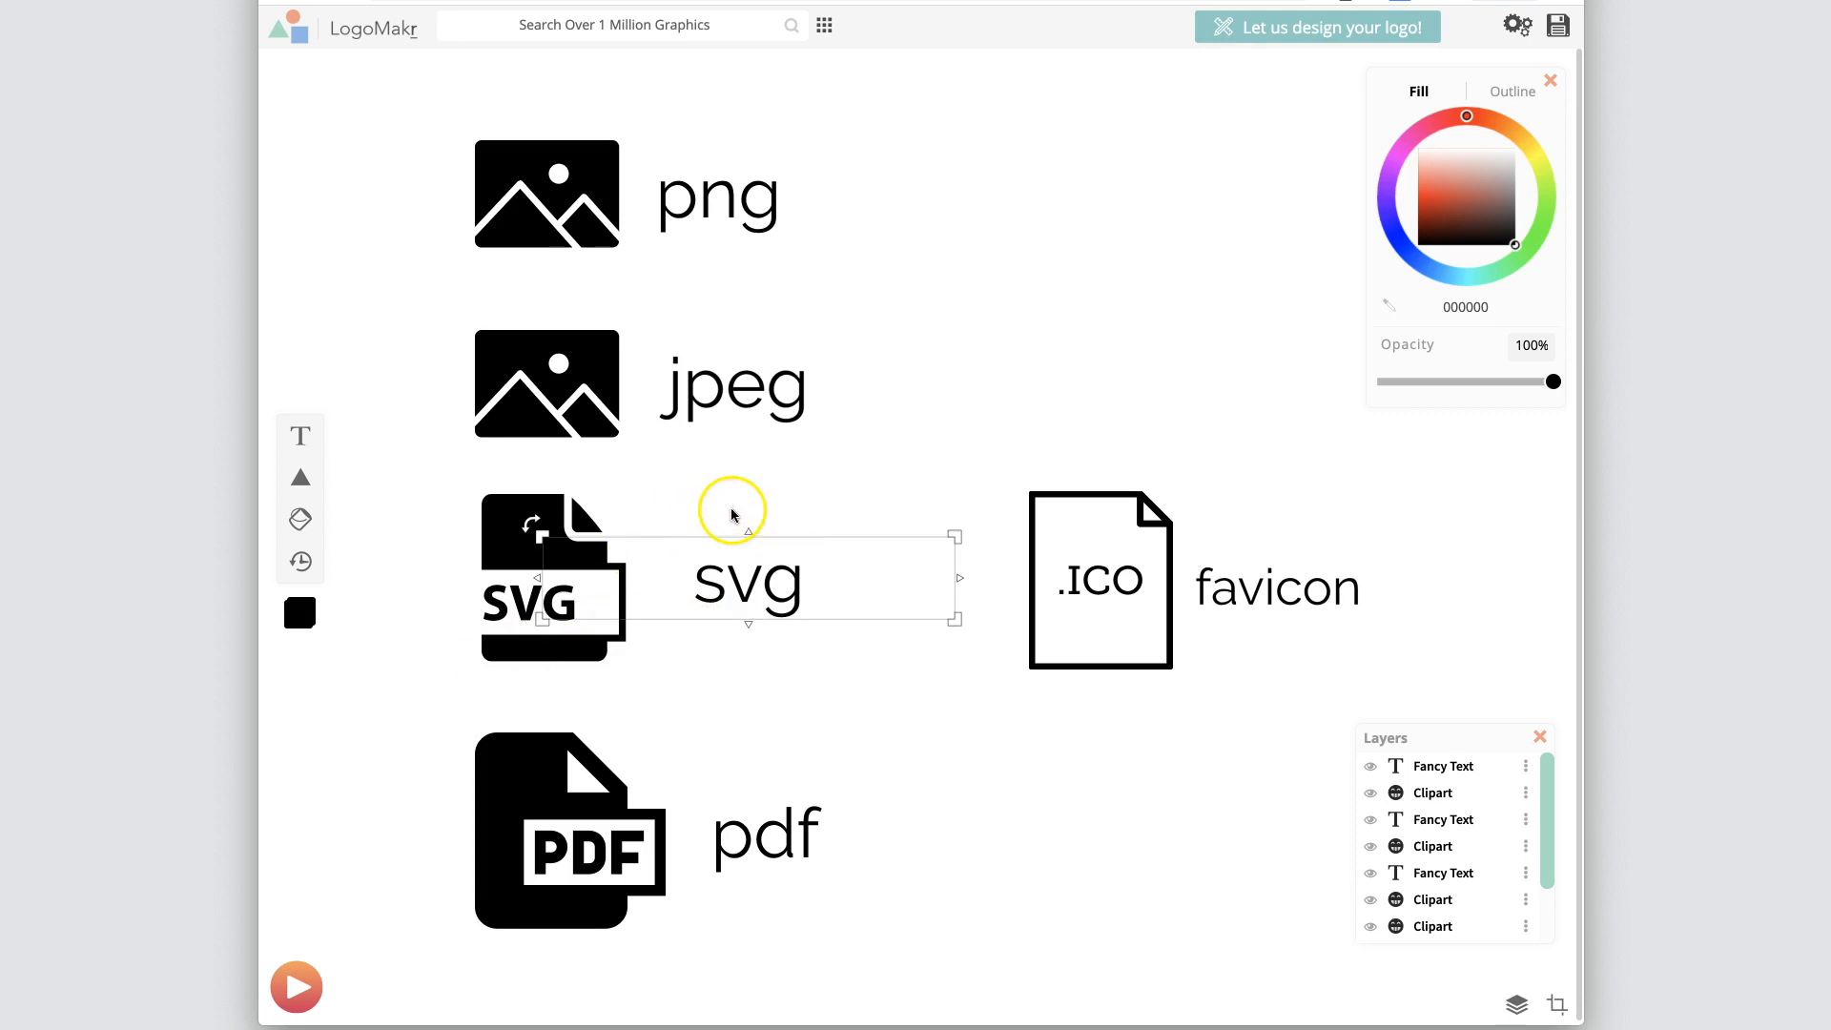
{"action": "mouse_move", "coordinate": [591, 574]}
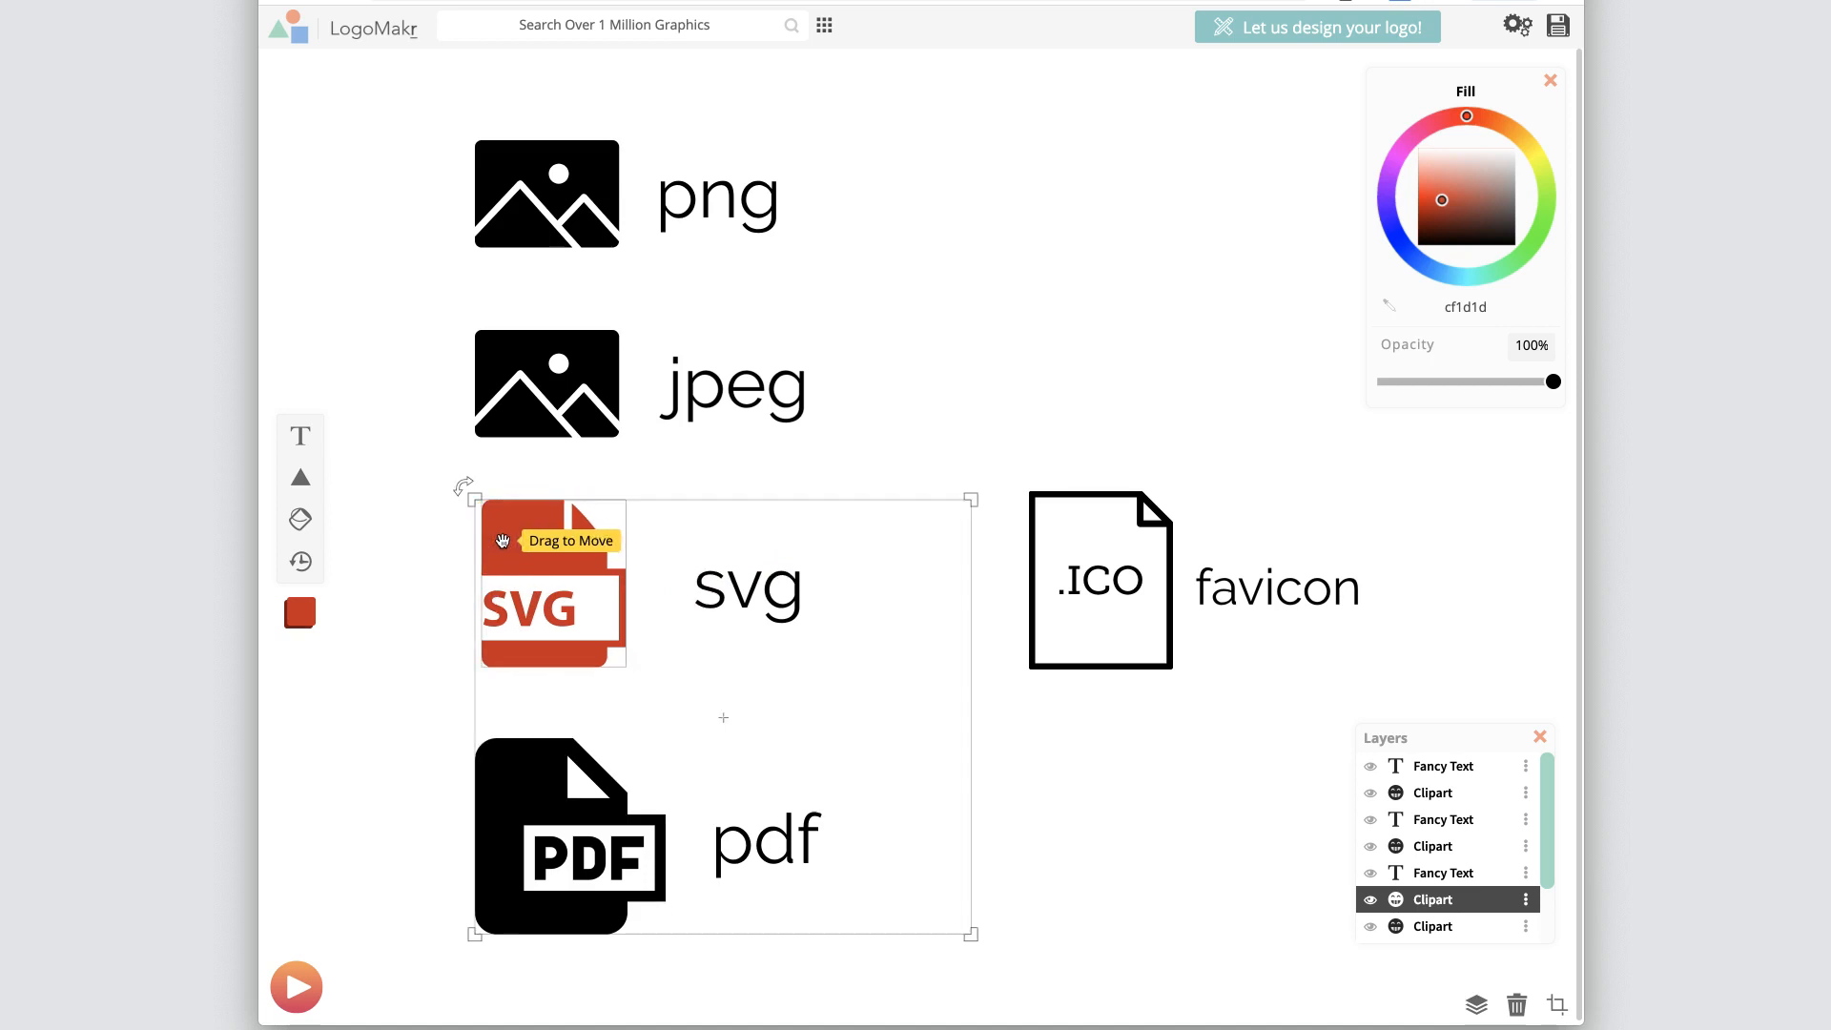
{"action": "left_click", "coordinate": [1442, 219]}
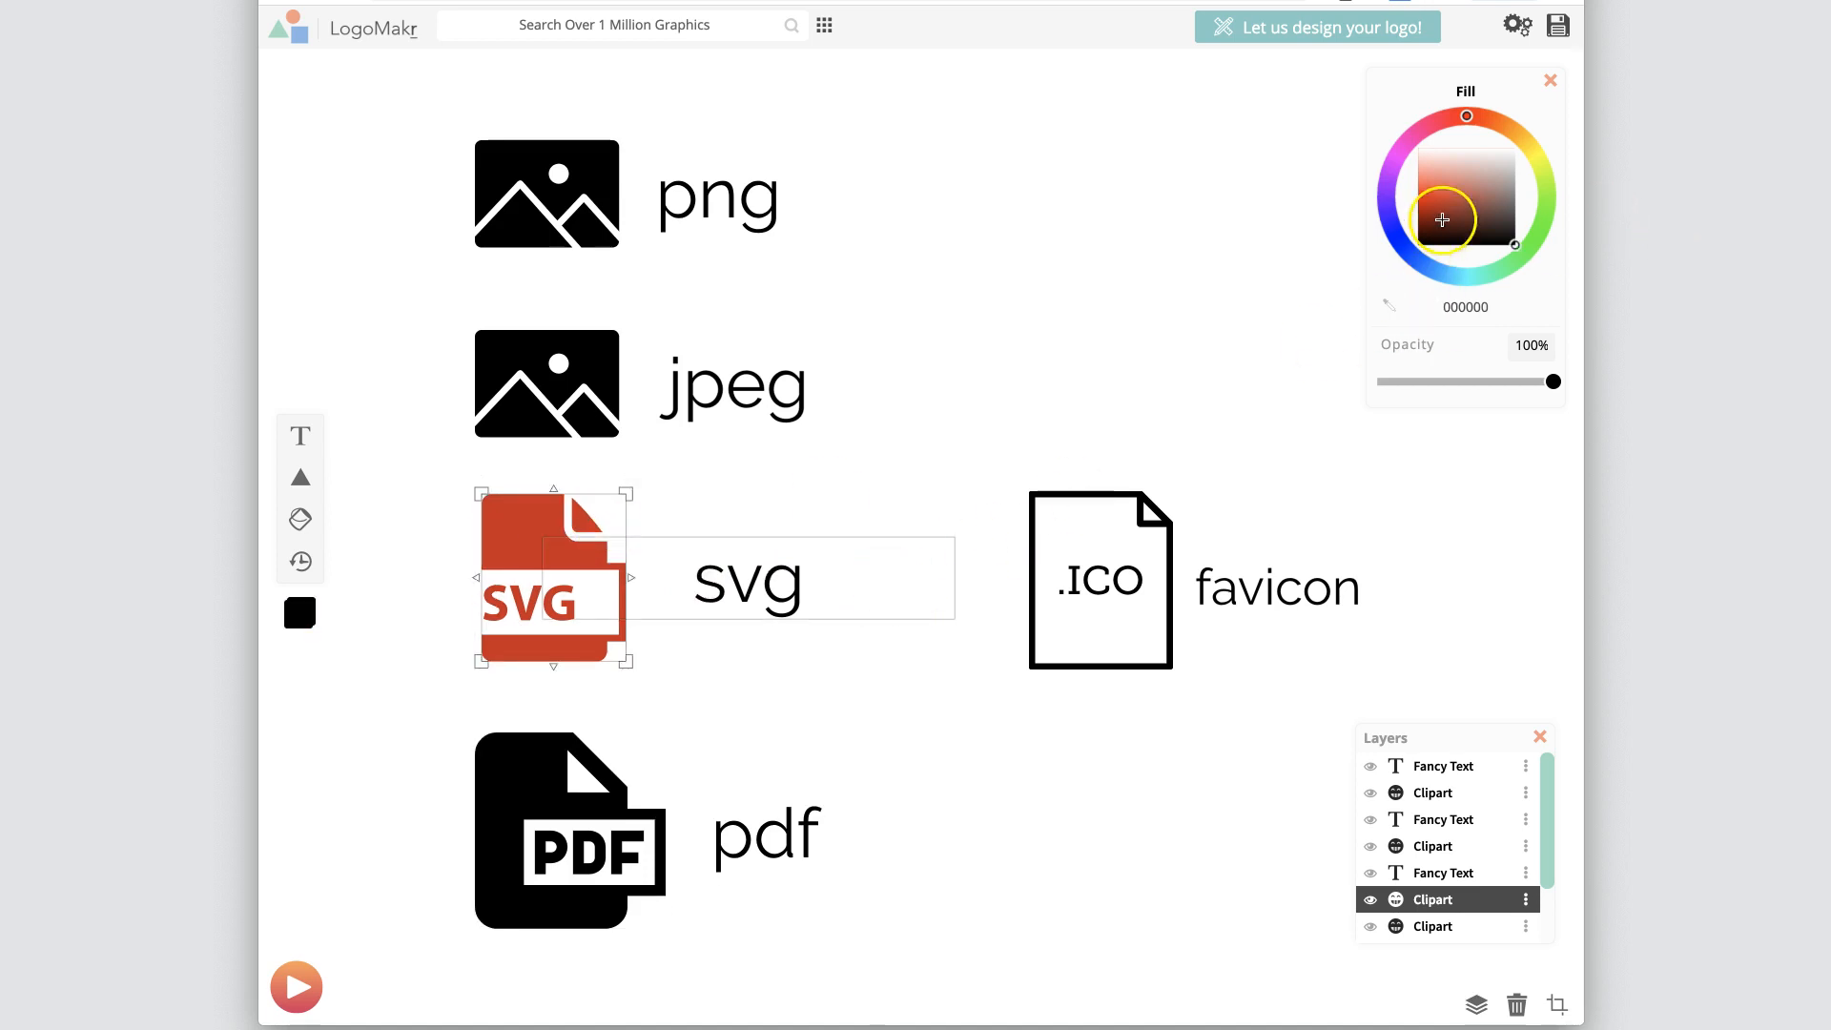
{"action": "left_click", "coordinate": [526, 812]}
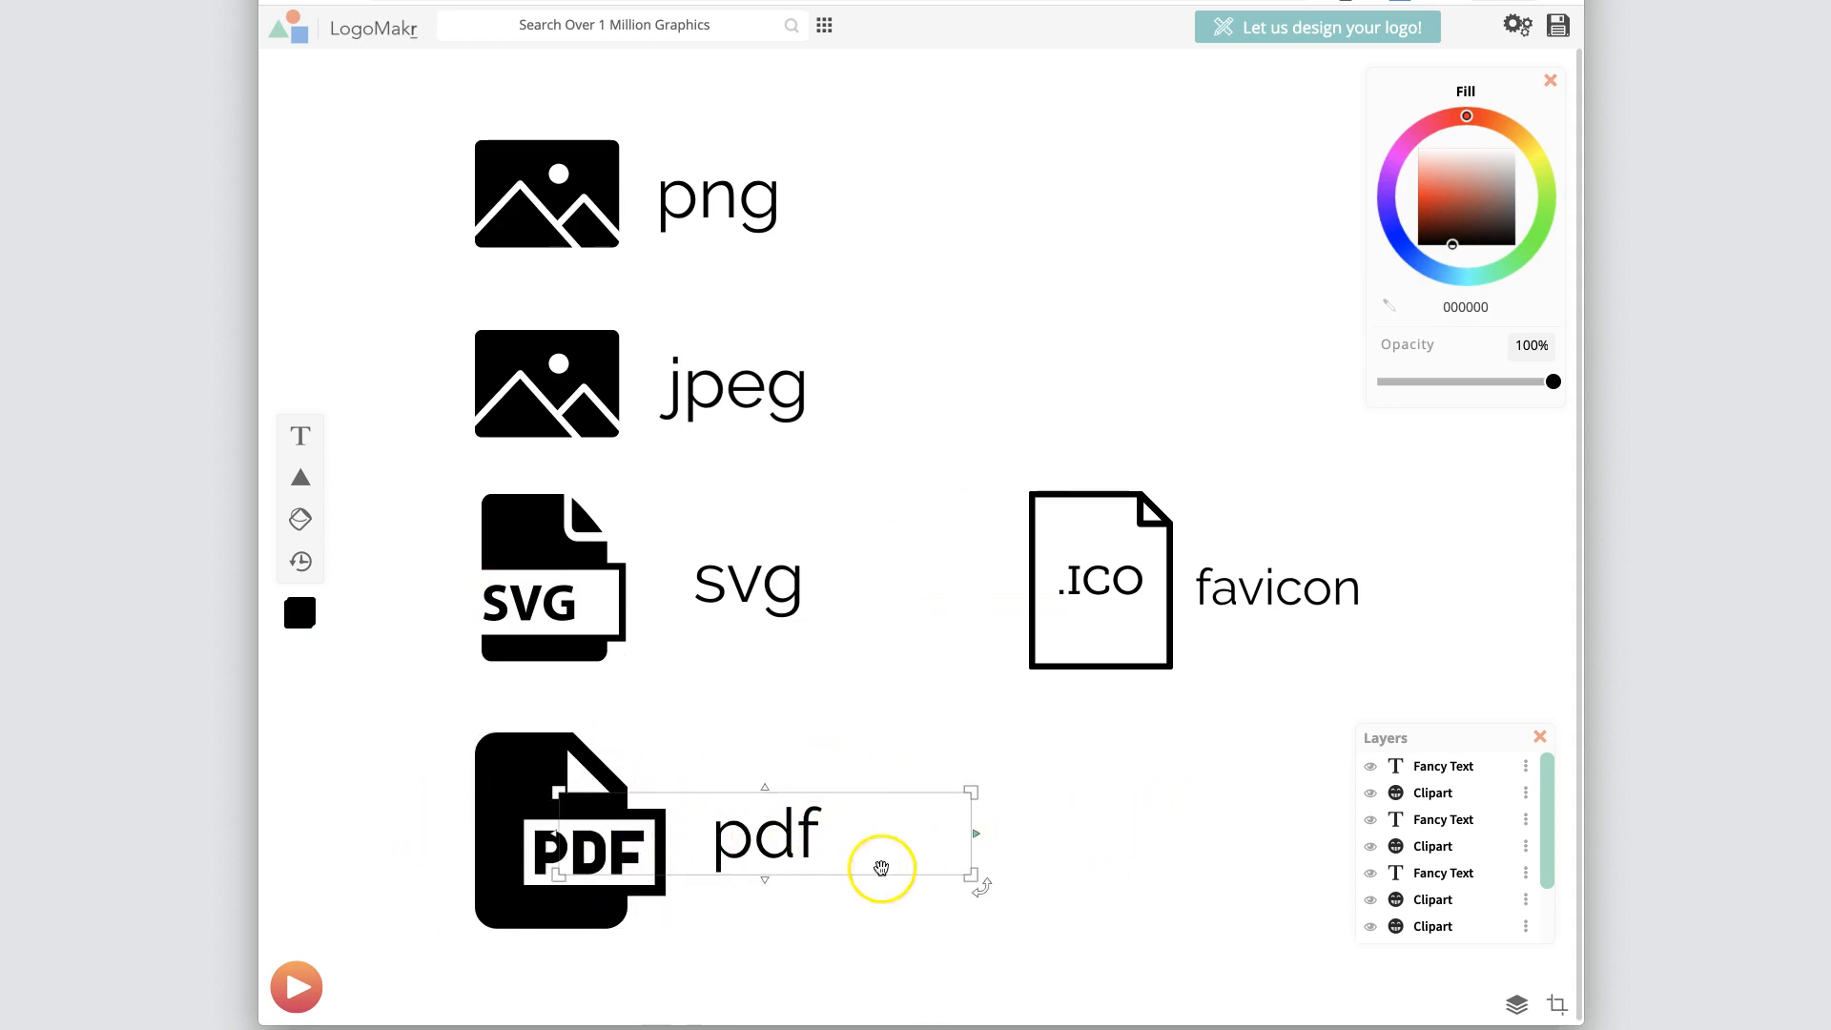
{"action": "left_click", "coordinate": [561, 836]}
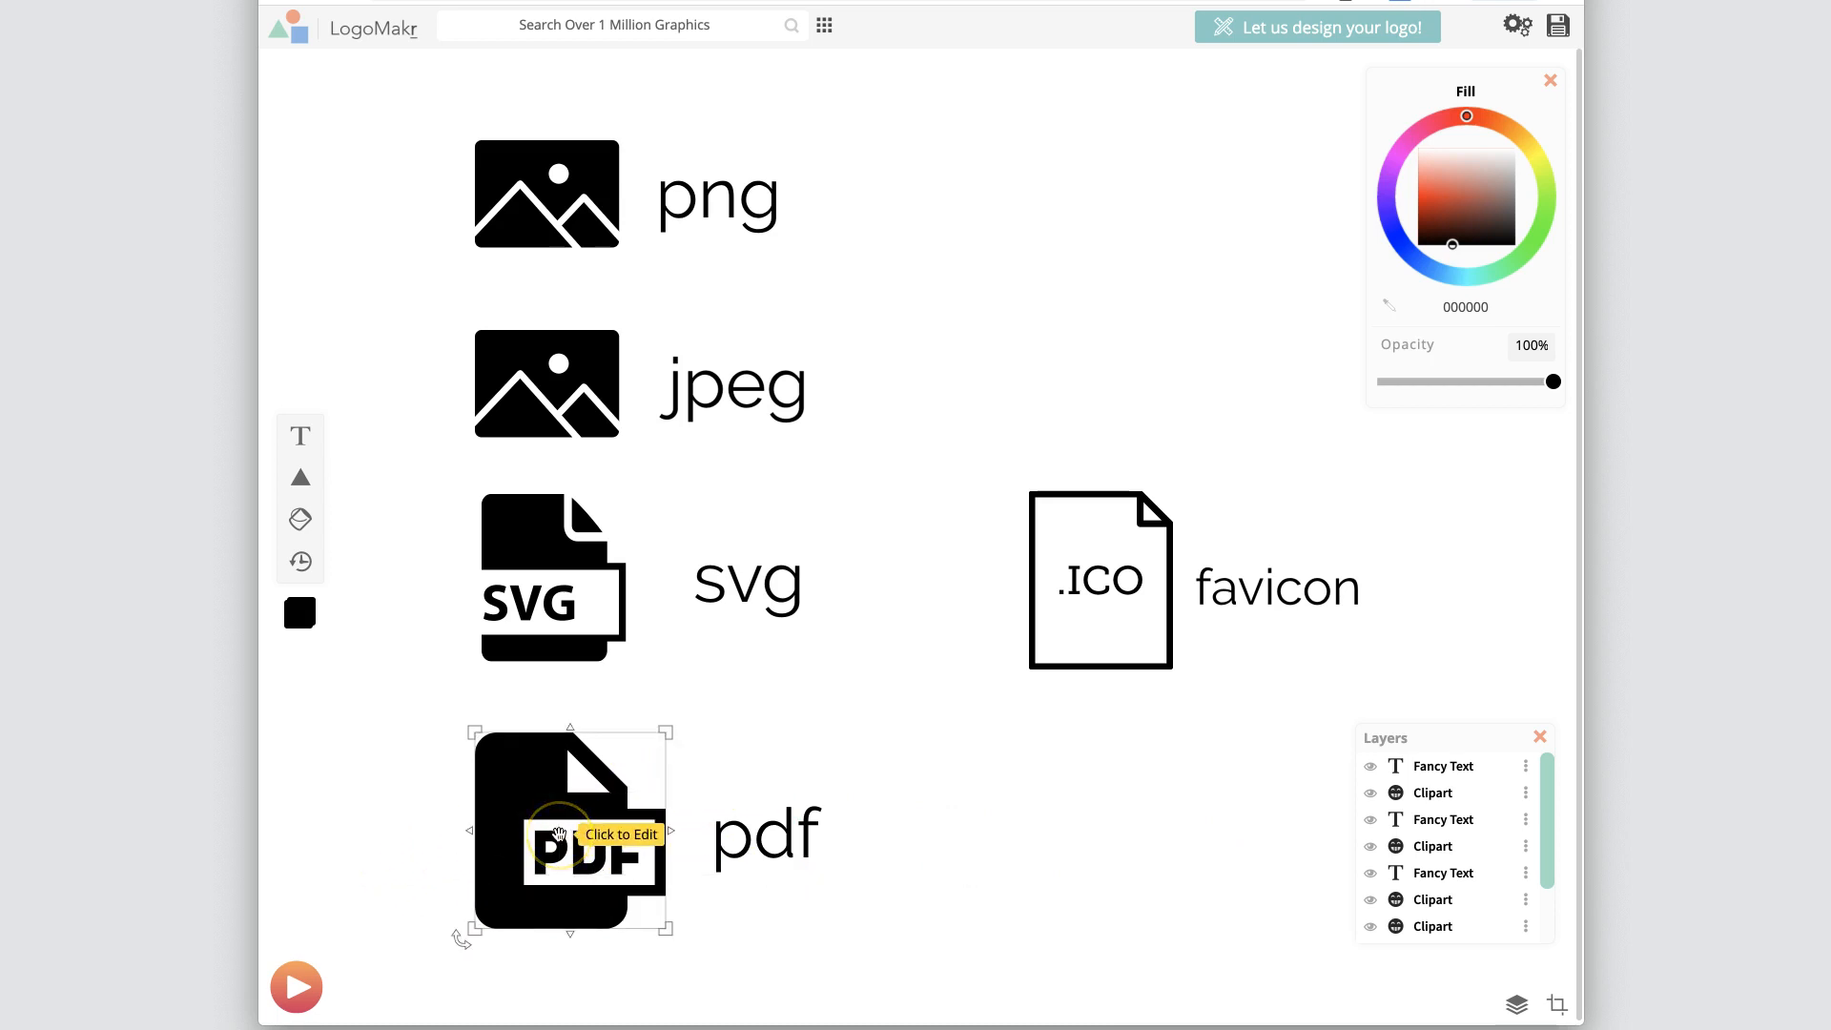
{"action": "mouse_move", "coordinate": [672, 811]}
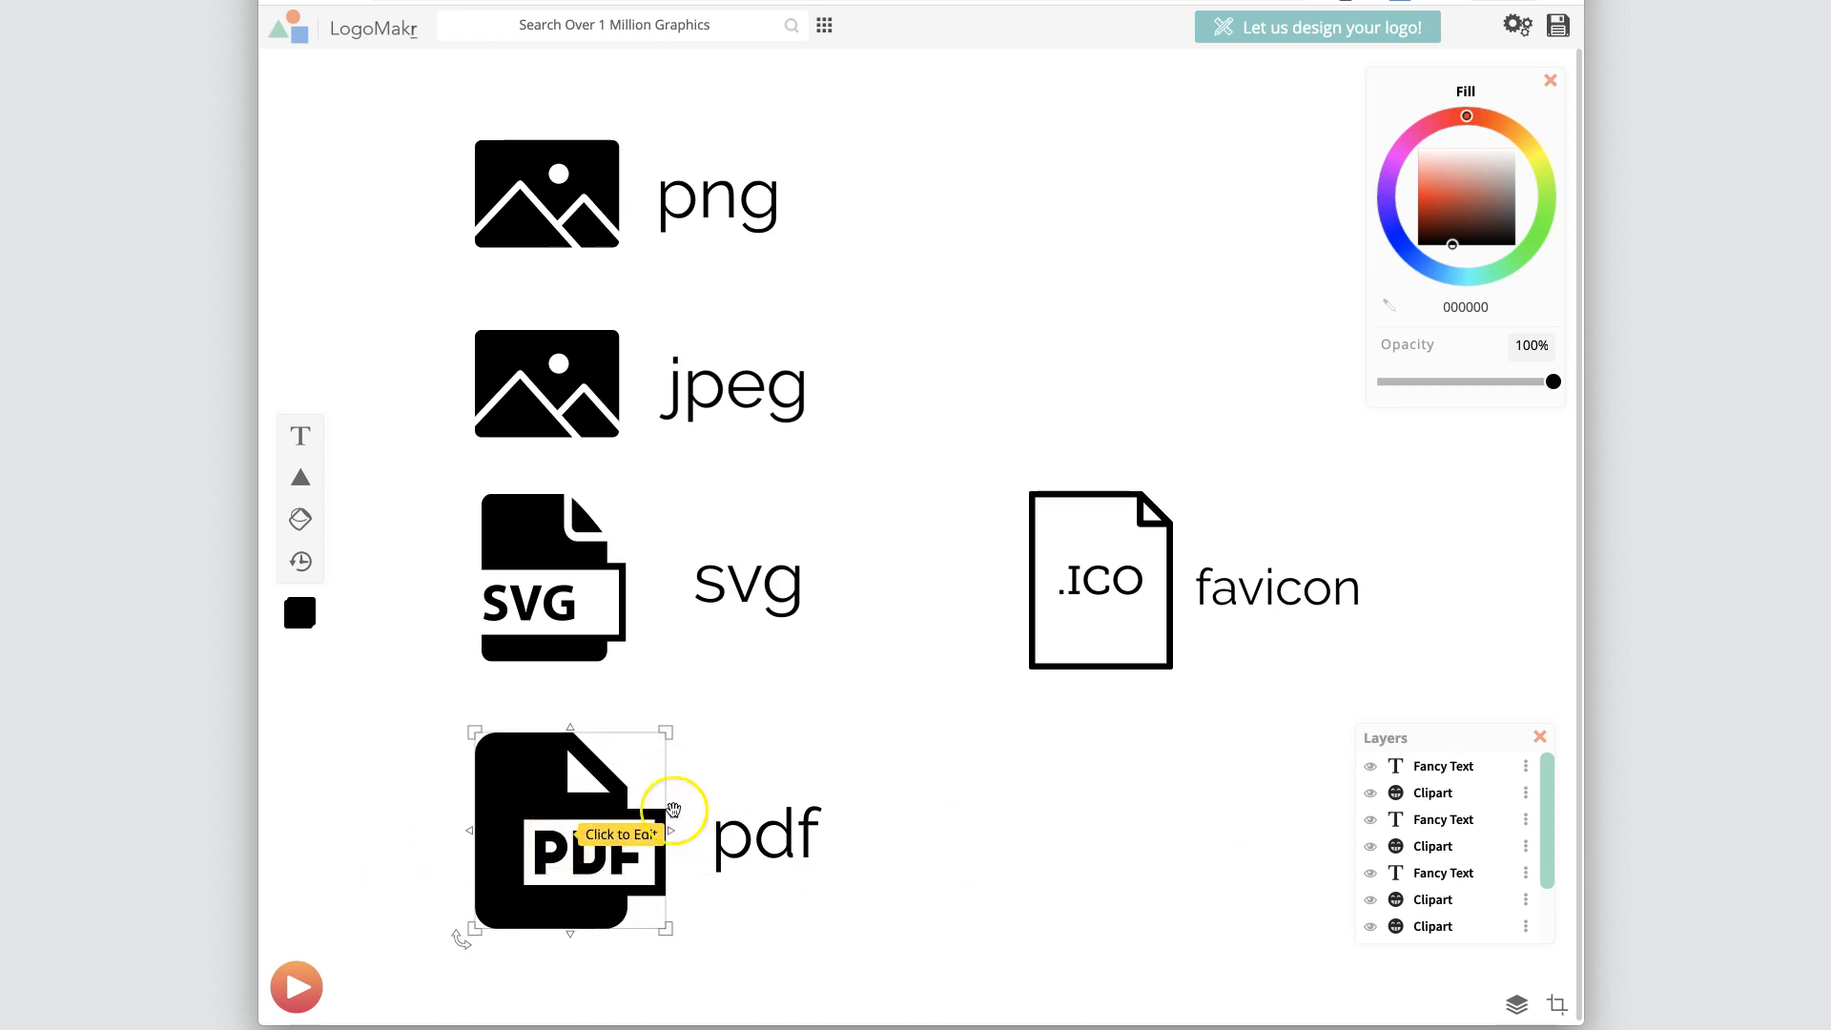
{"action": "left_click", "coordinate": [530, 206]}
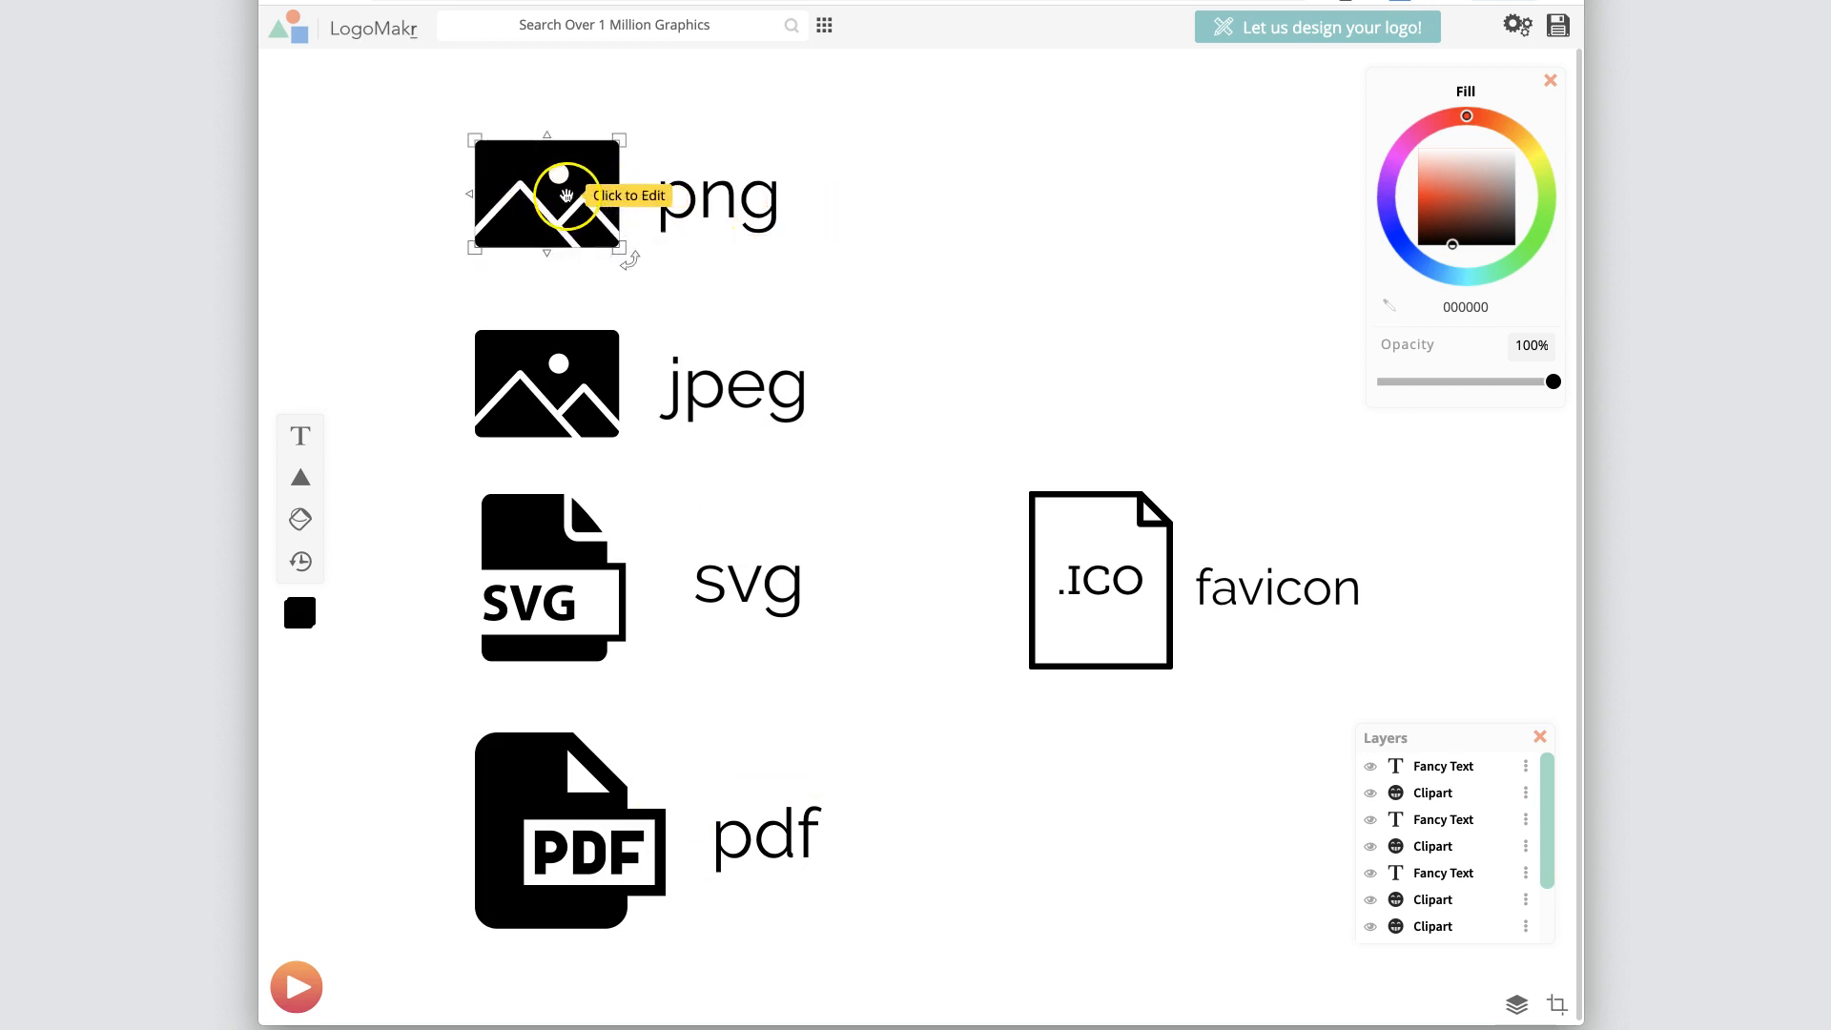
{"action": "left_click", "coordinate": [549, 851]}
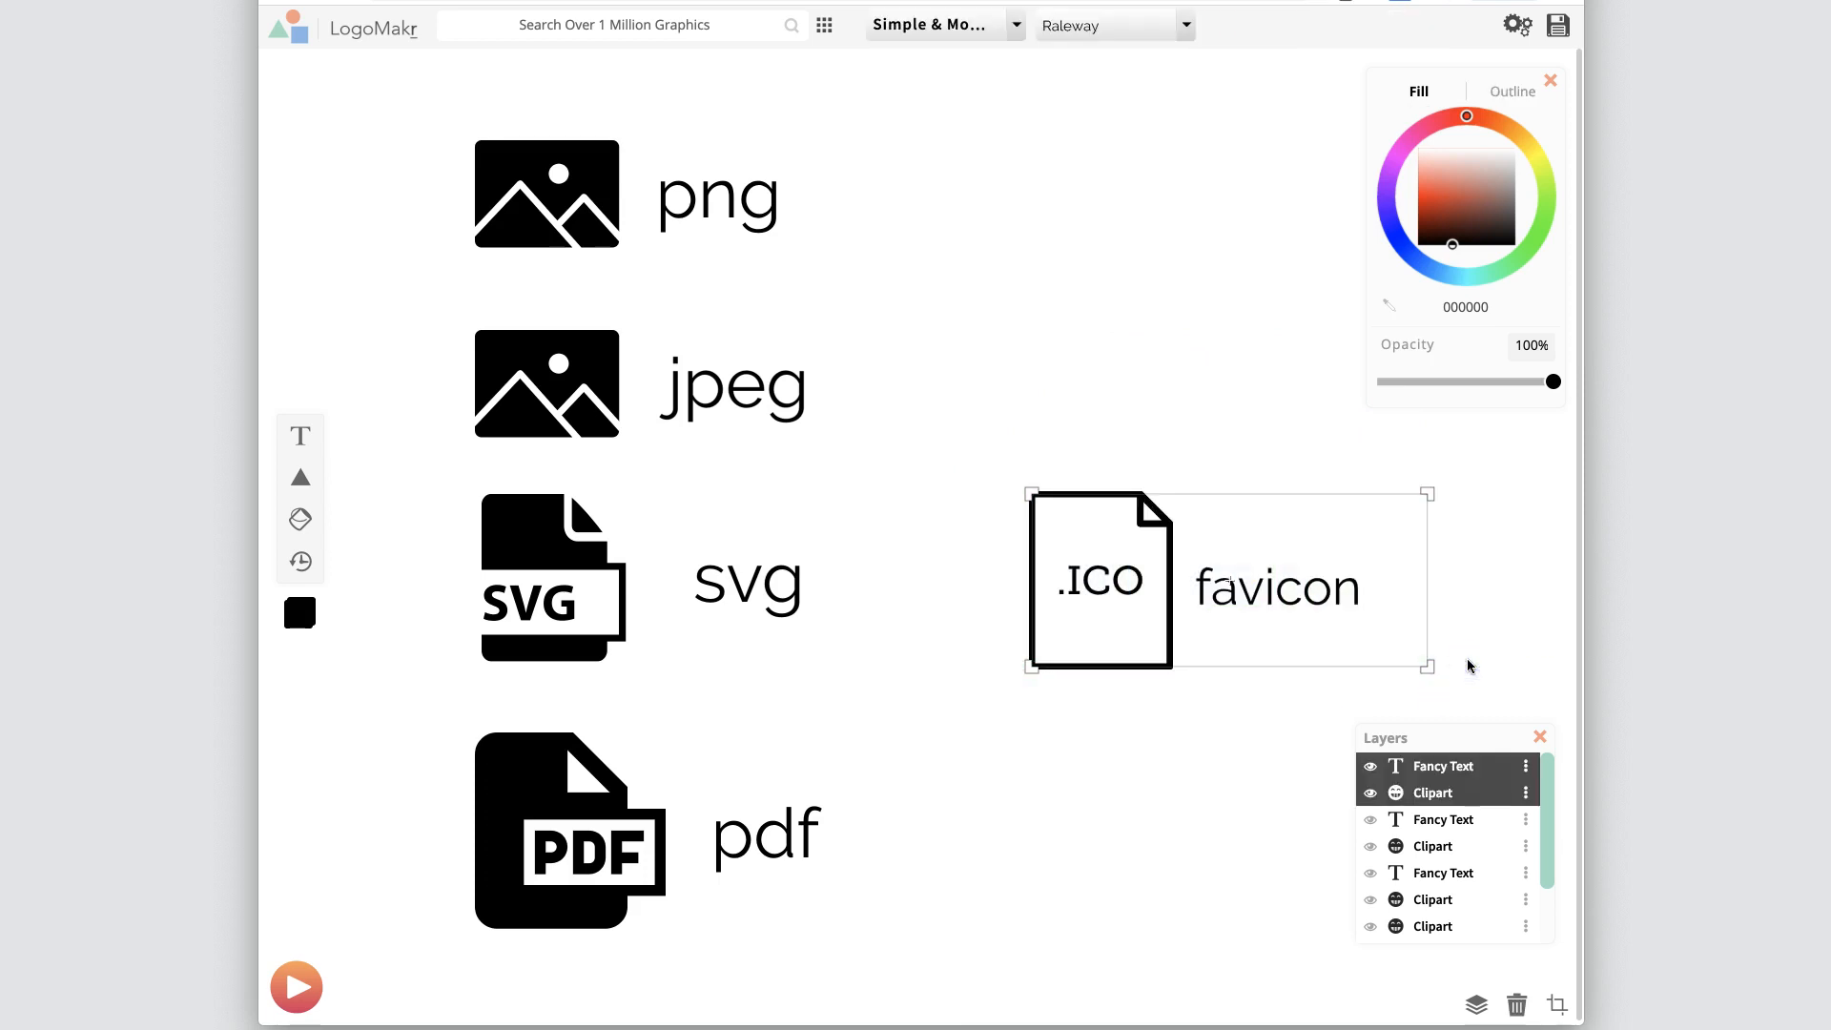
{"action": "mouse_move", "coordinate": [1093, 609]}
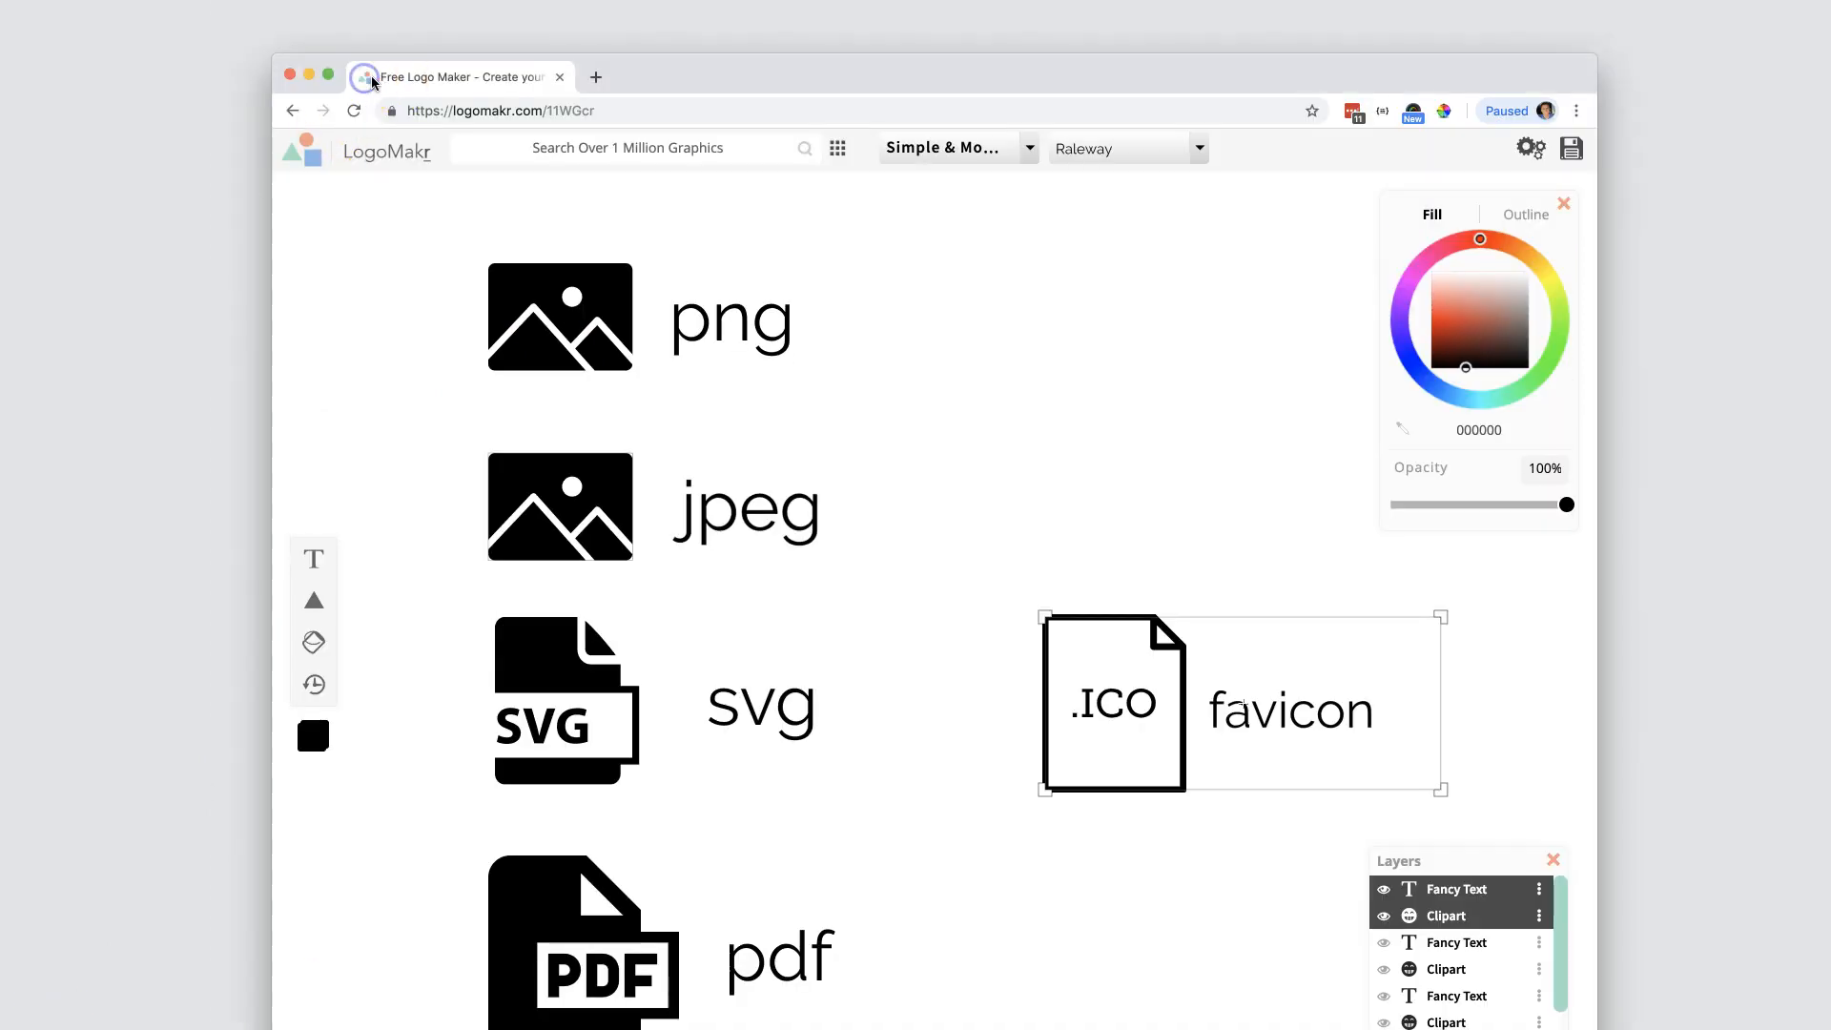
{"action": "mouse_move", "coordinate": [656, 78]}
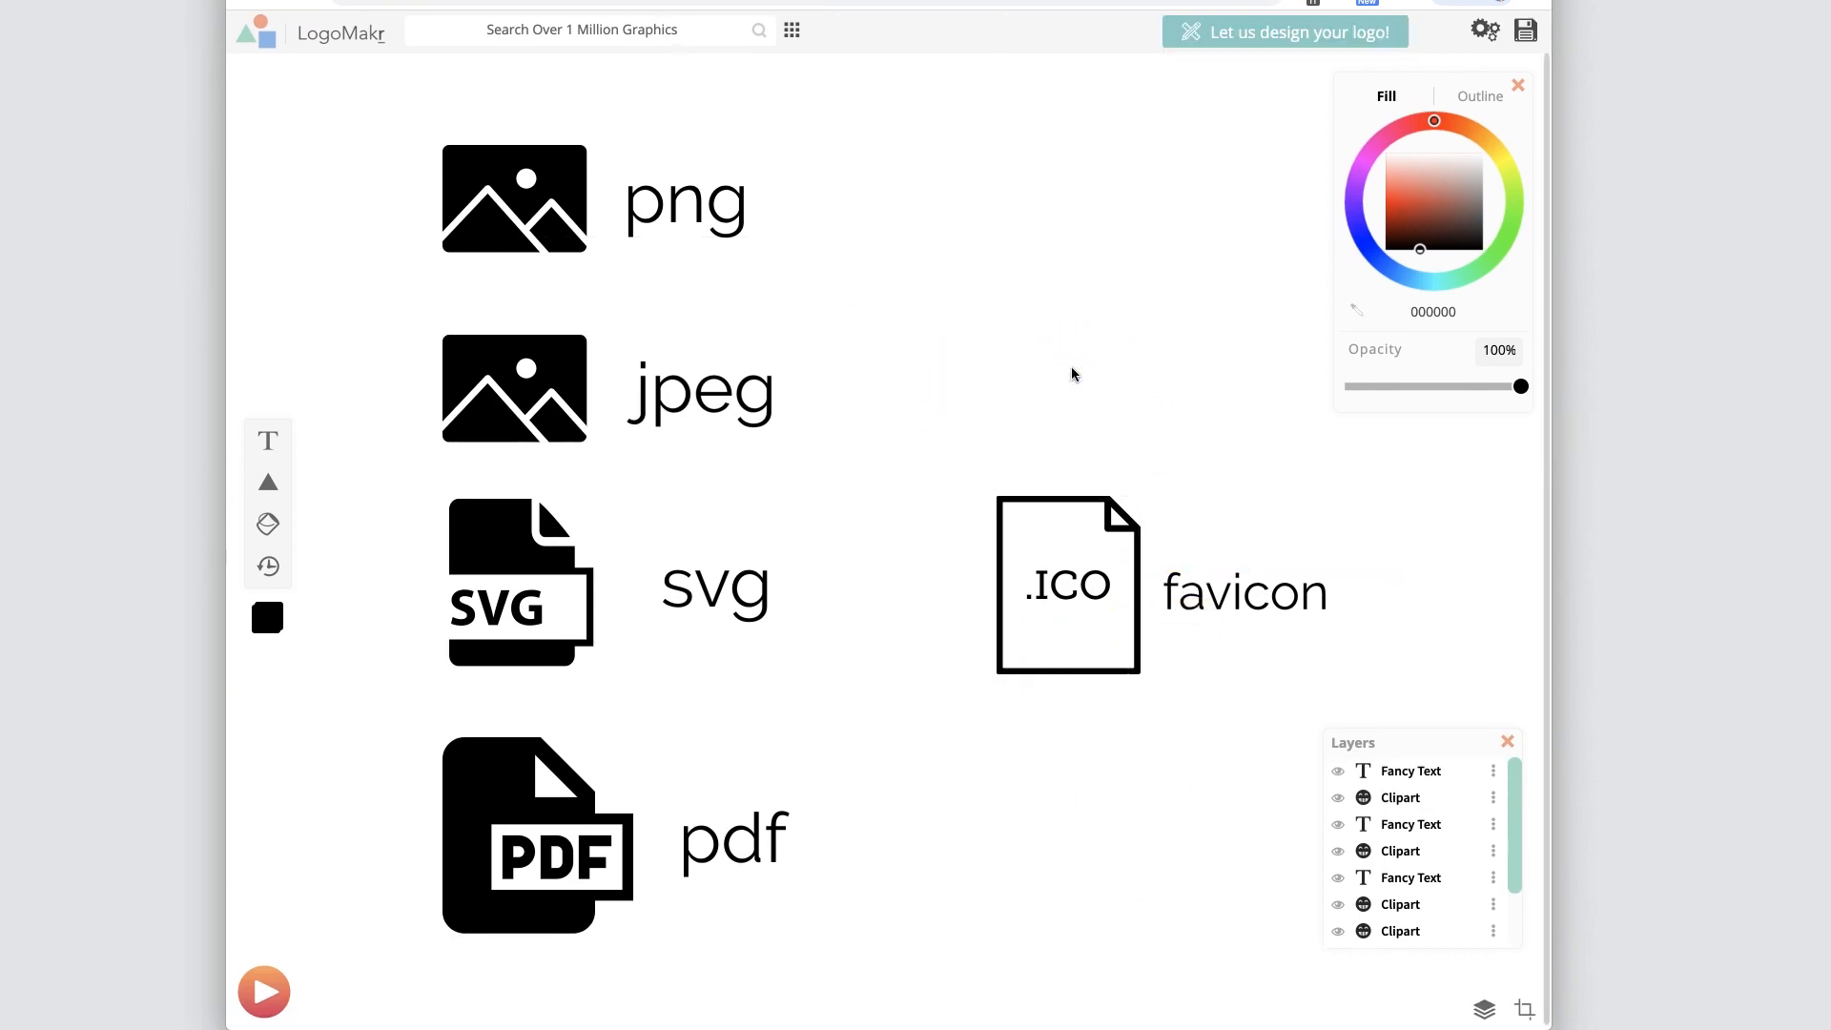
{"action": "left_click", "coordinate": [1068, 584]}
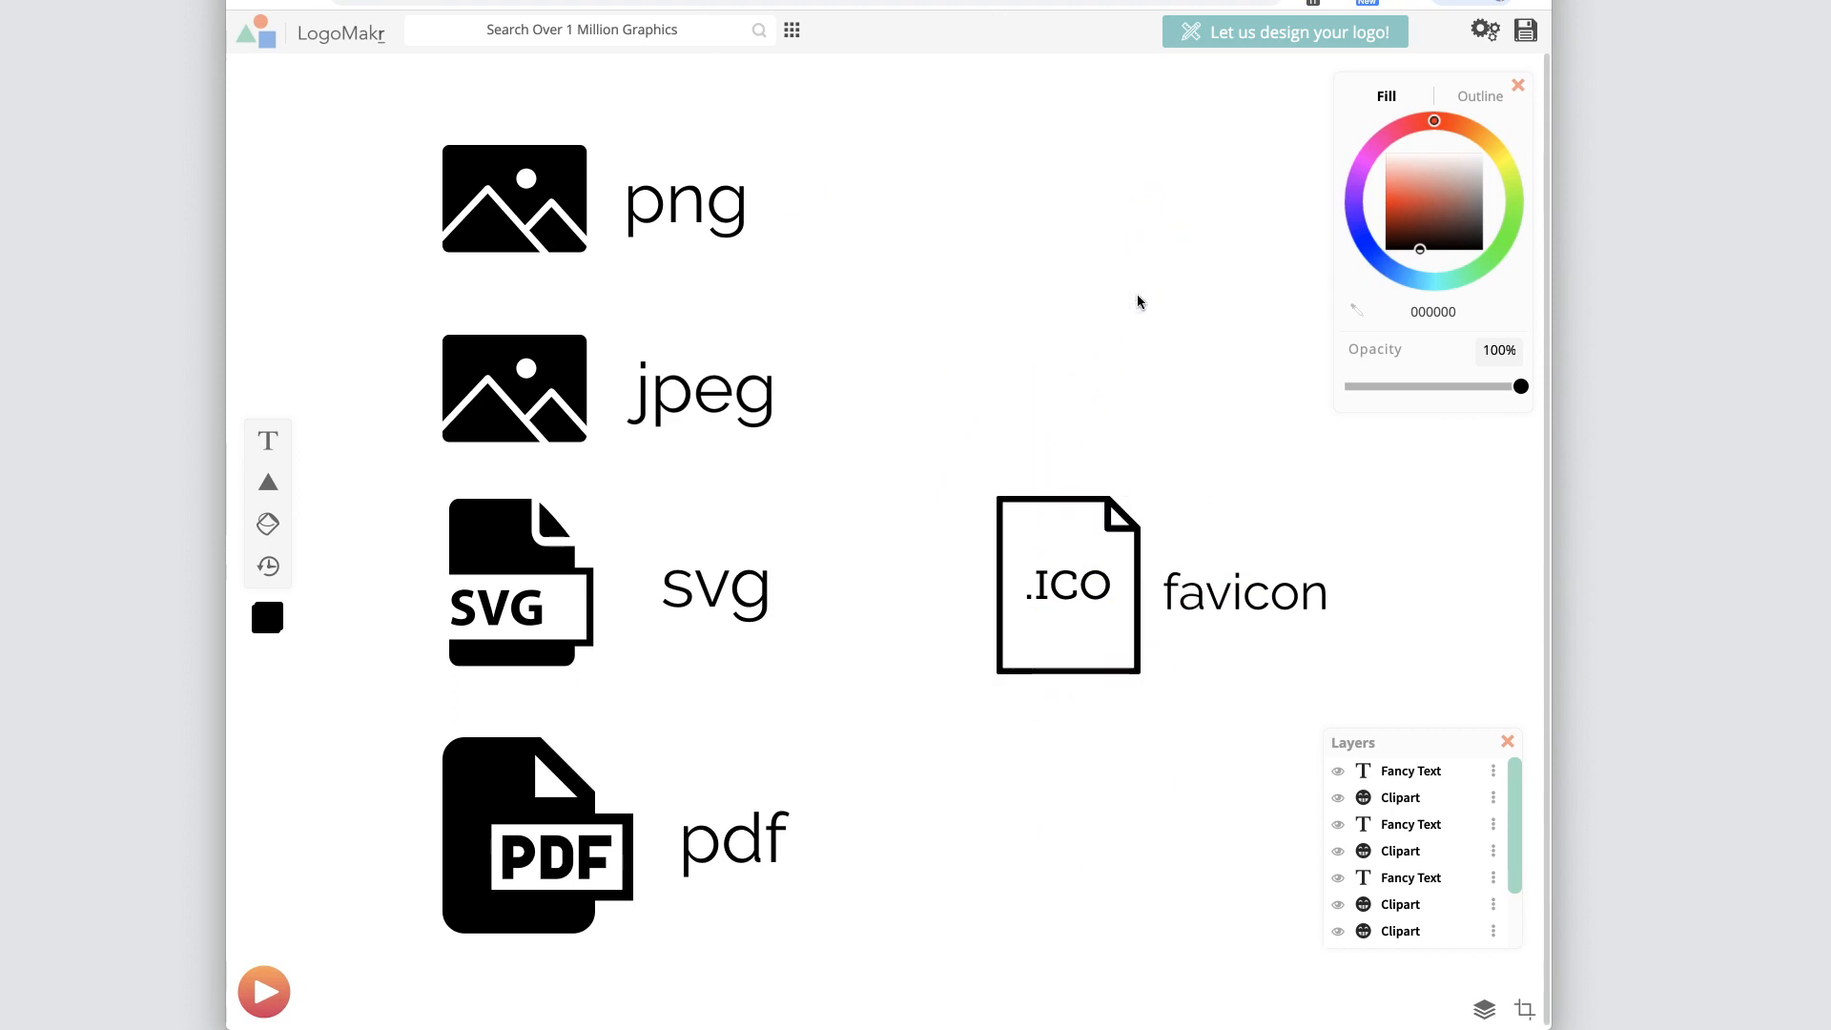
{"action": "left_click", "coordinate": [713, 588]}
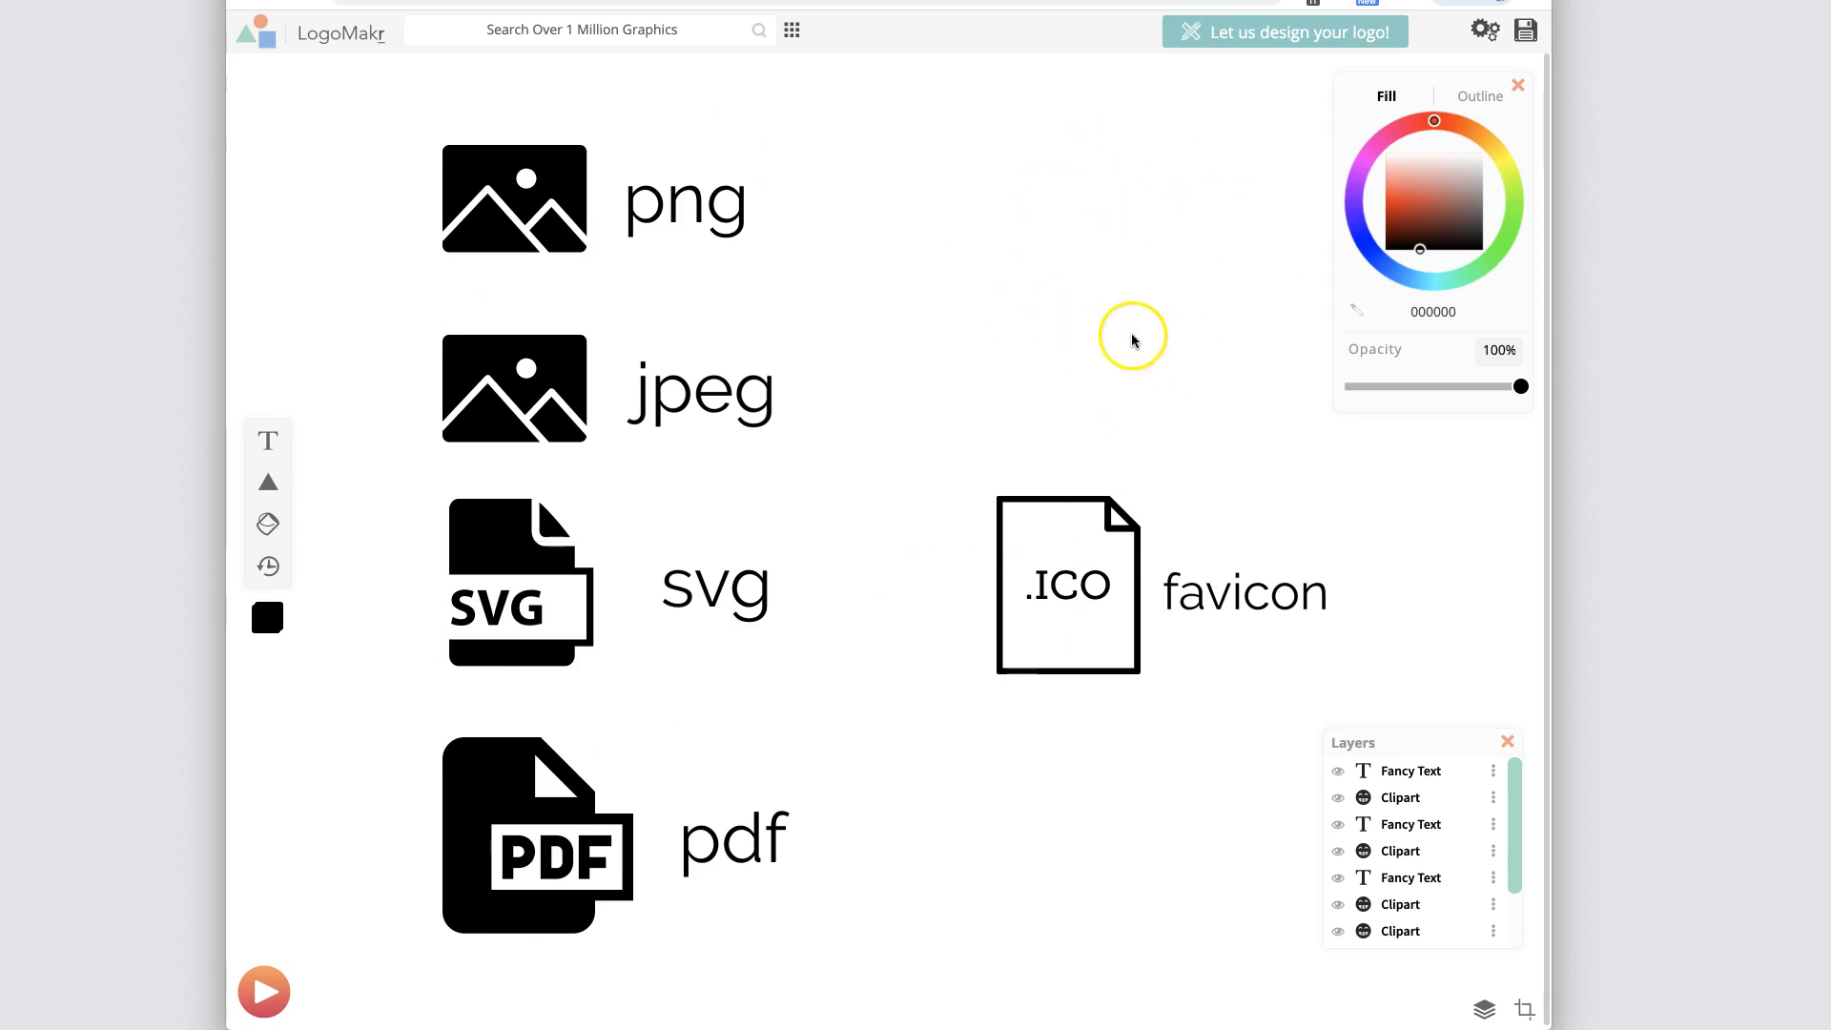
{"action": "mouse_move", "coordinate": [1077, 265]}
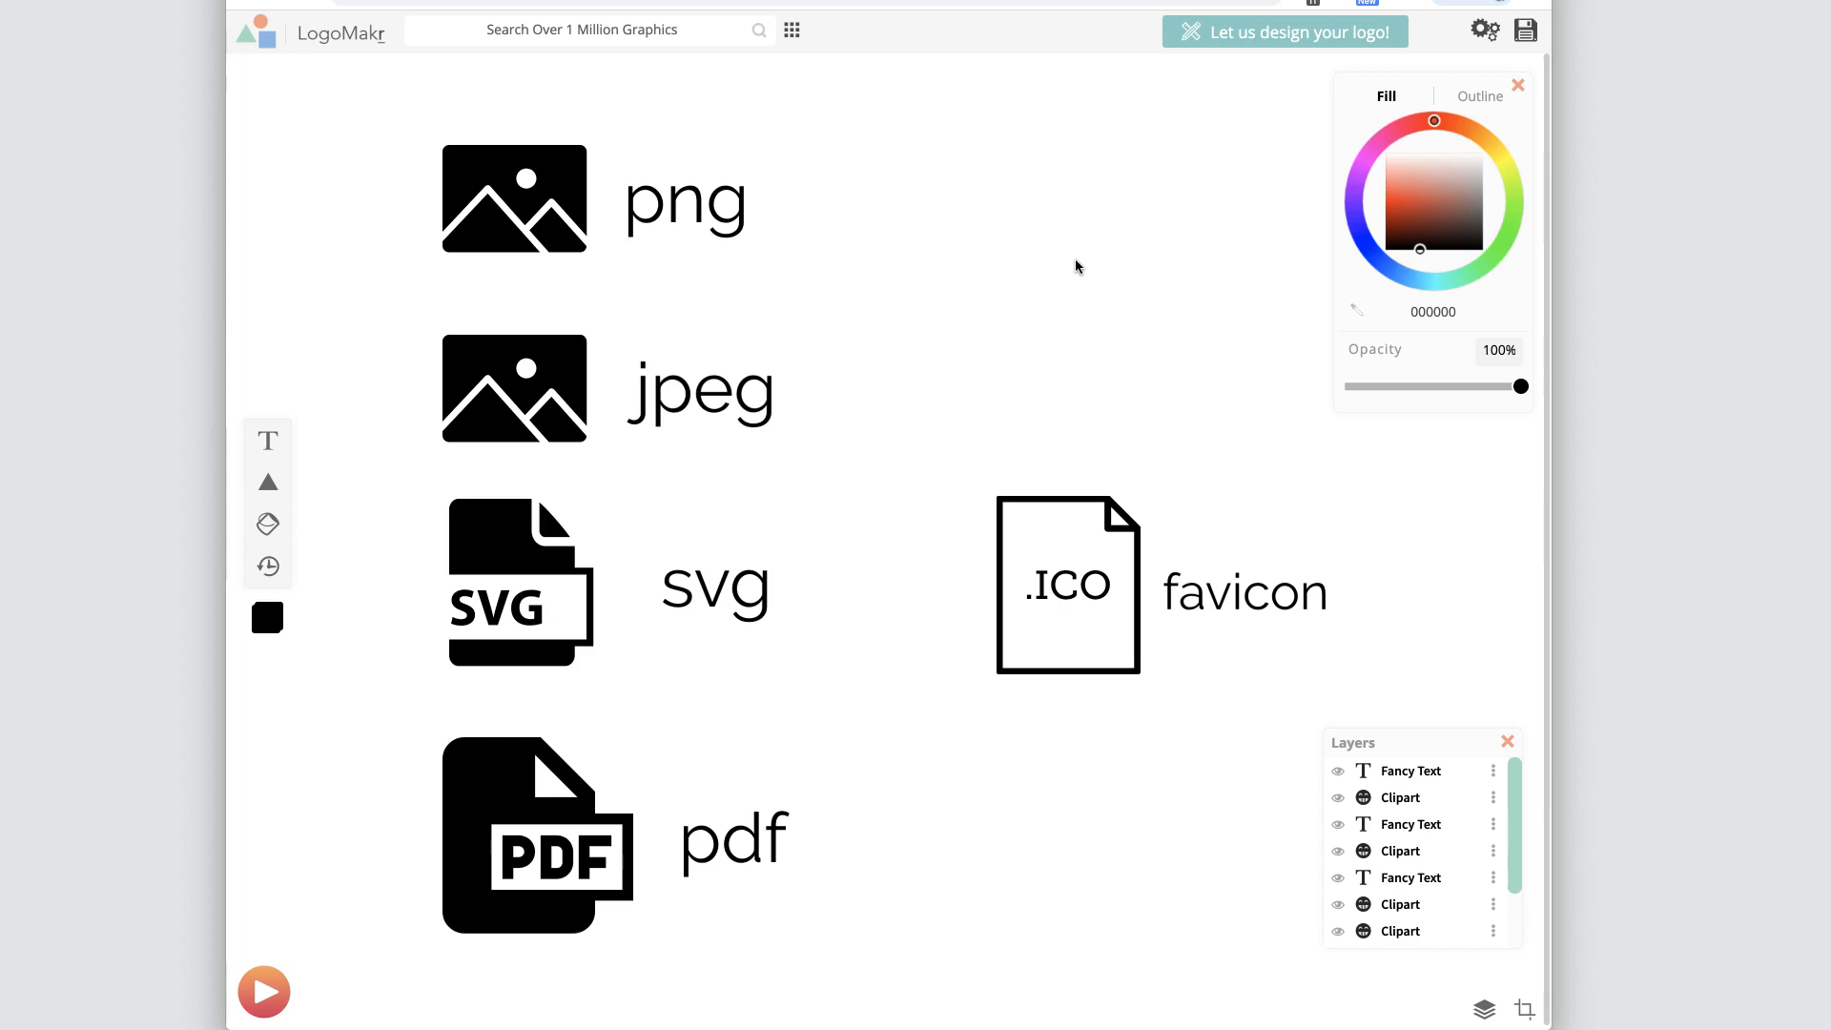
{"action": "mouse_move", "coordinate": [1072, 311]}
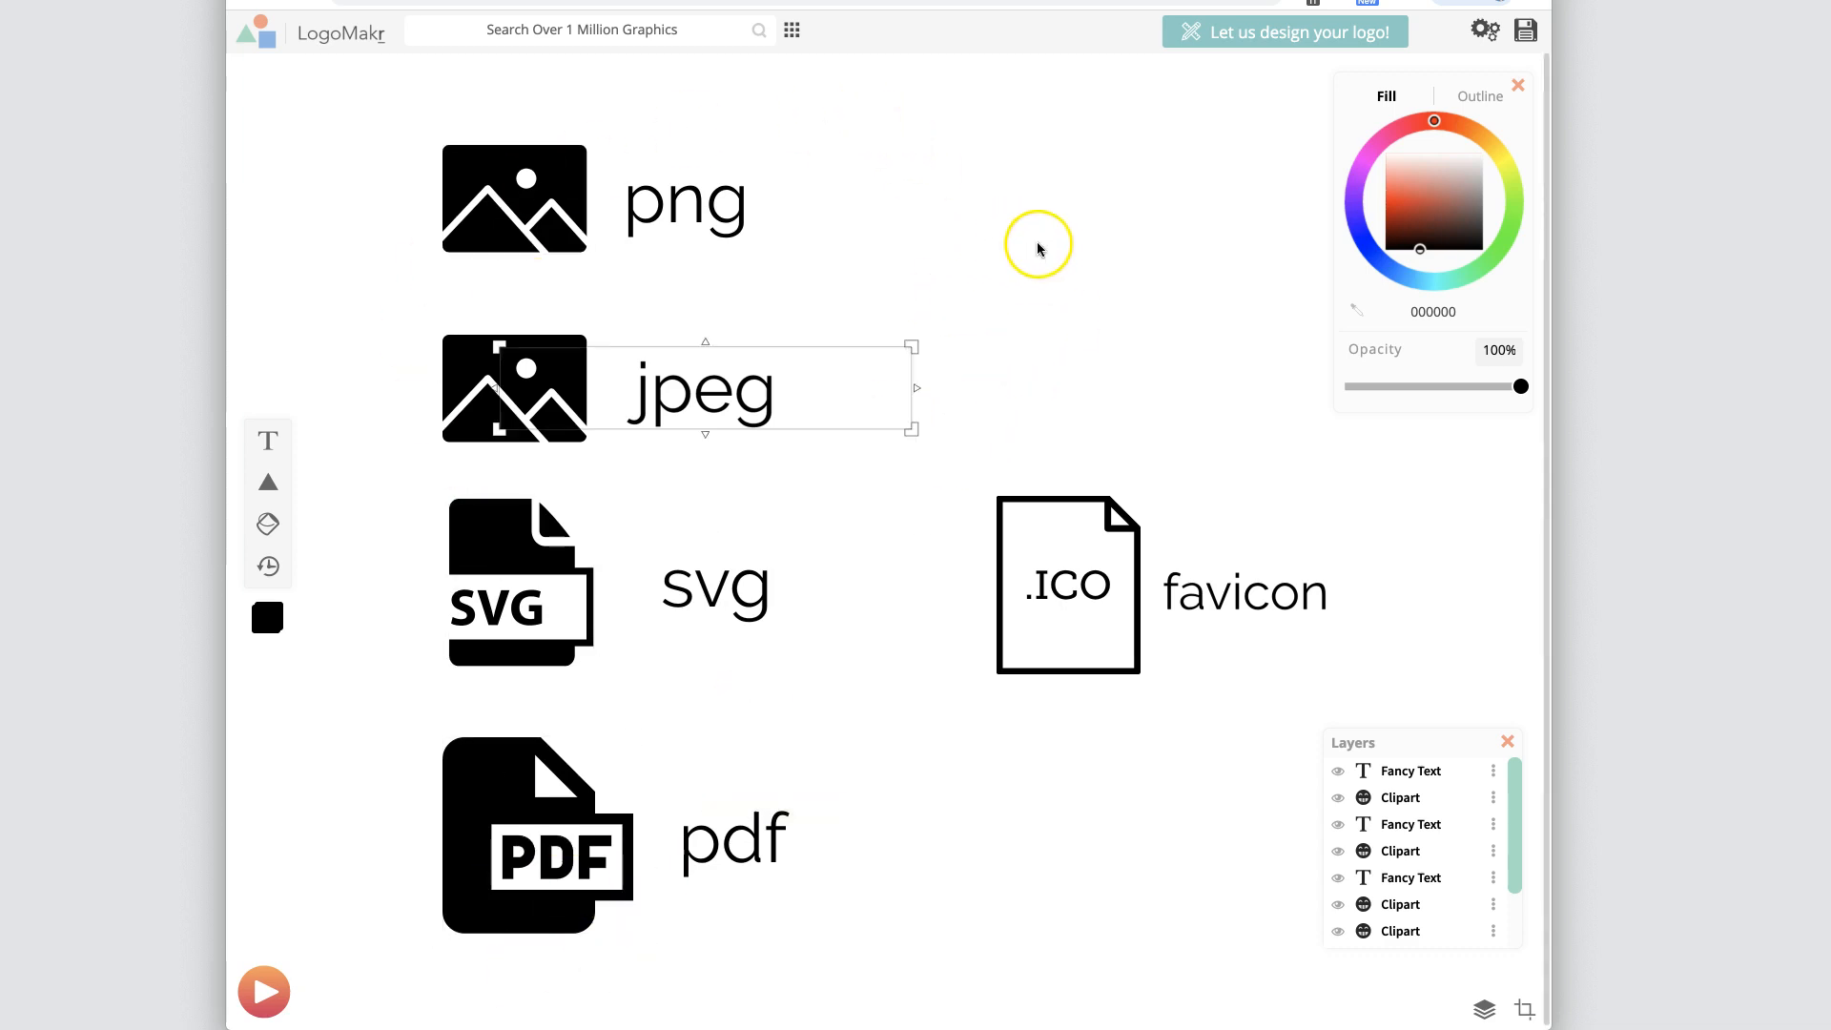
{"action": "left_click", "coordinate": [1040, 246]}
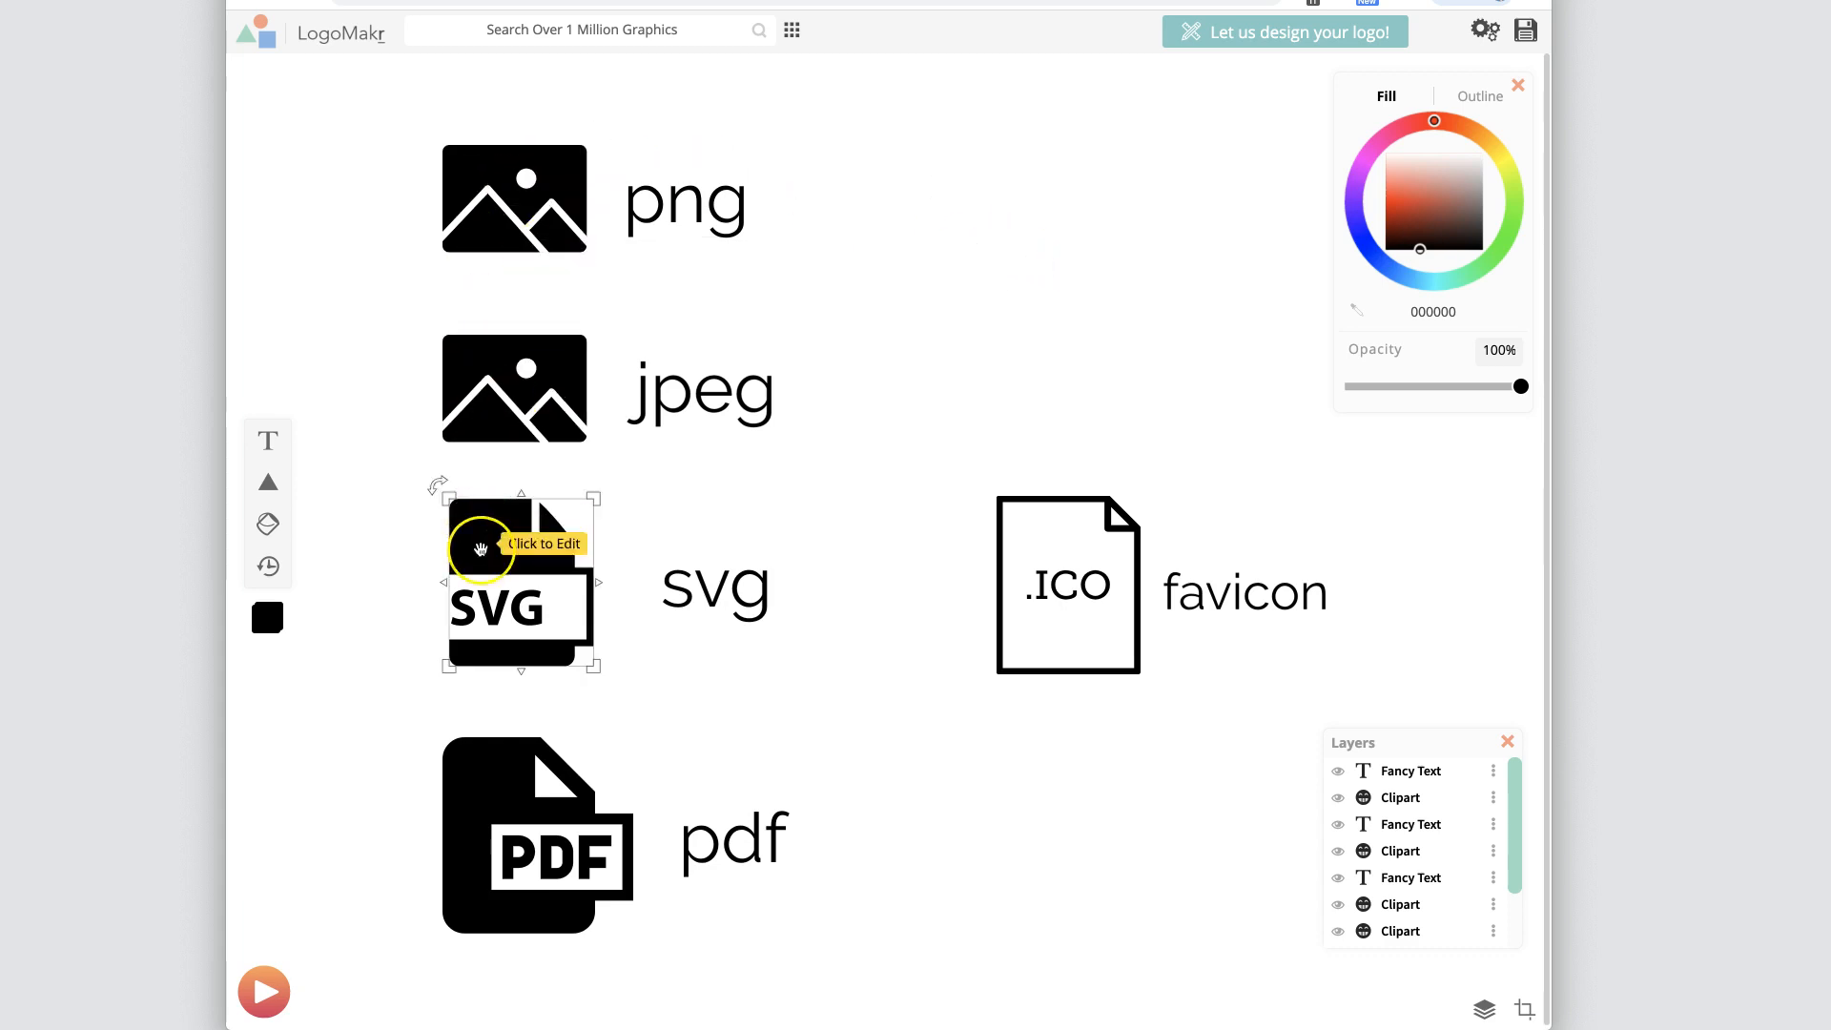
{"action": "left_click", "coordinate": [538, 836]}
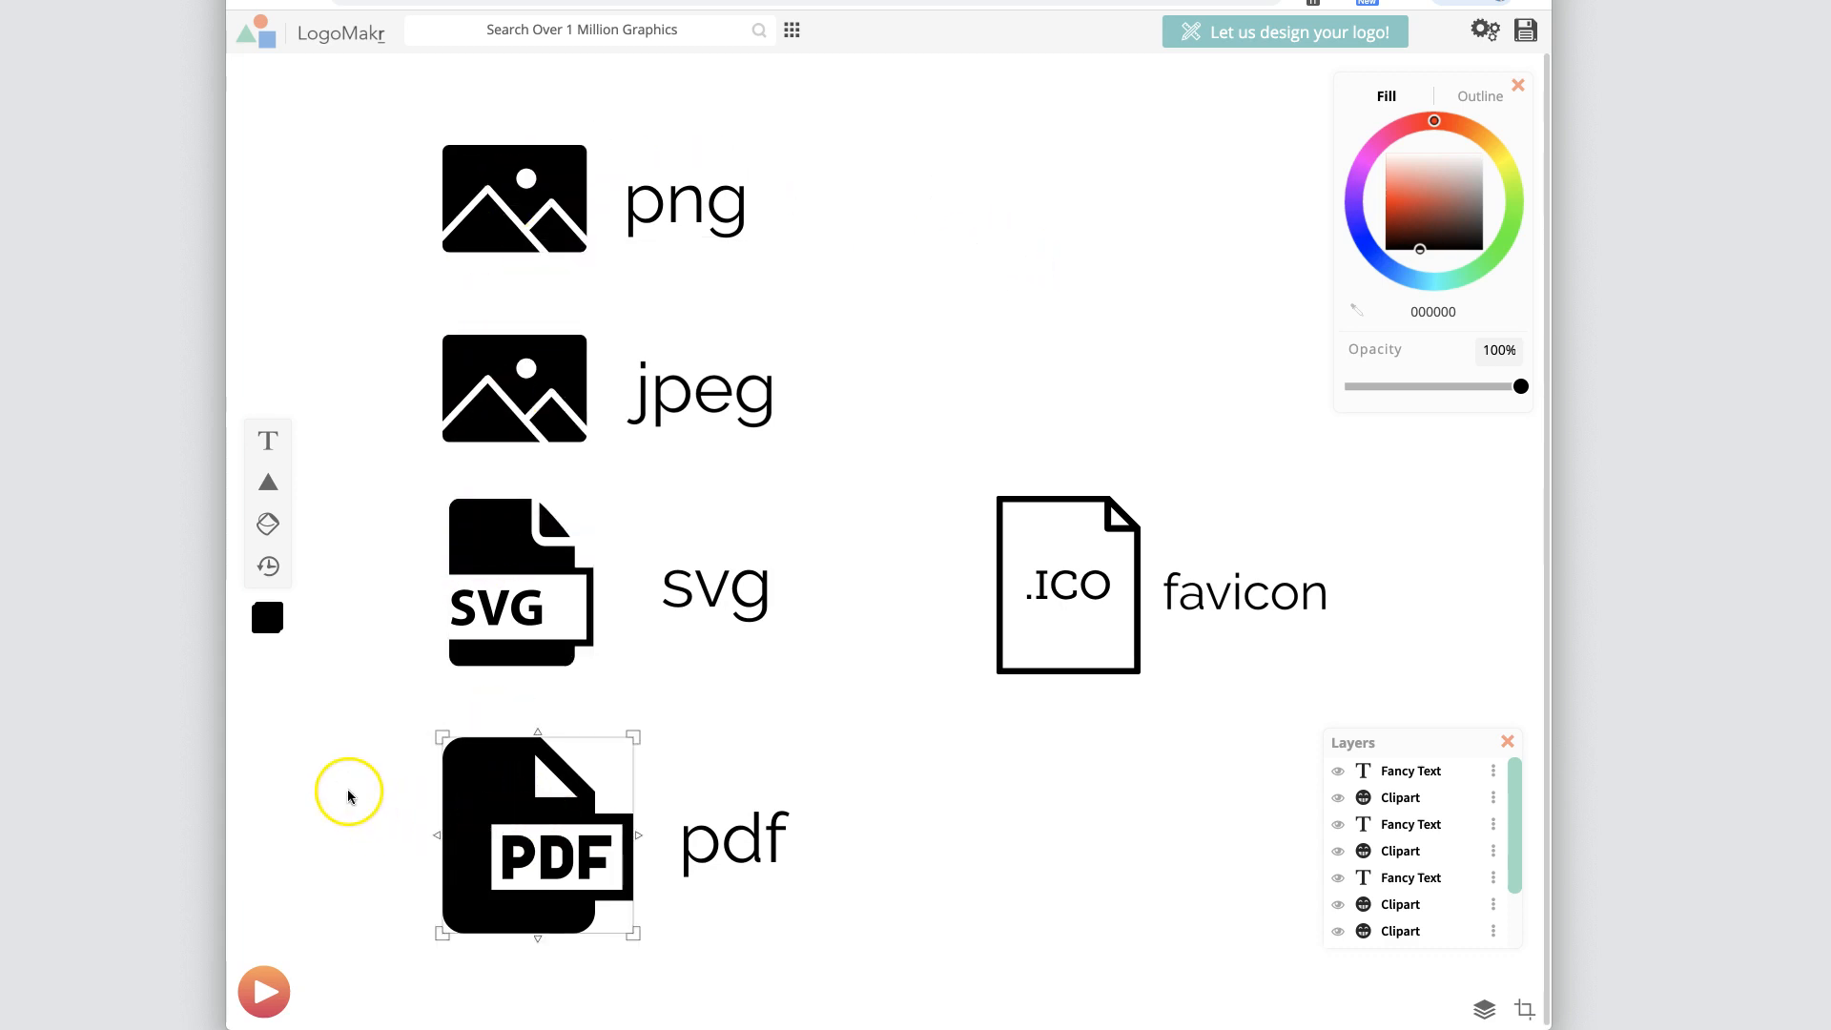